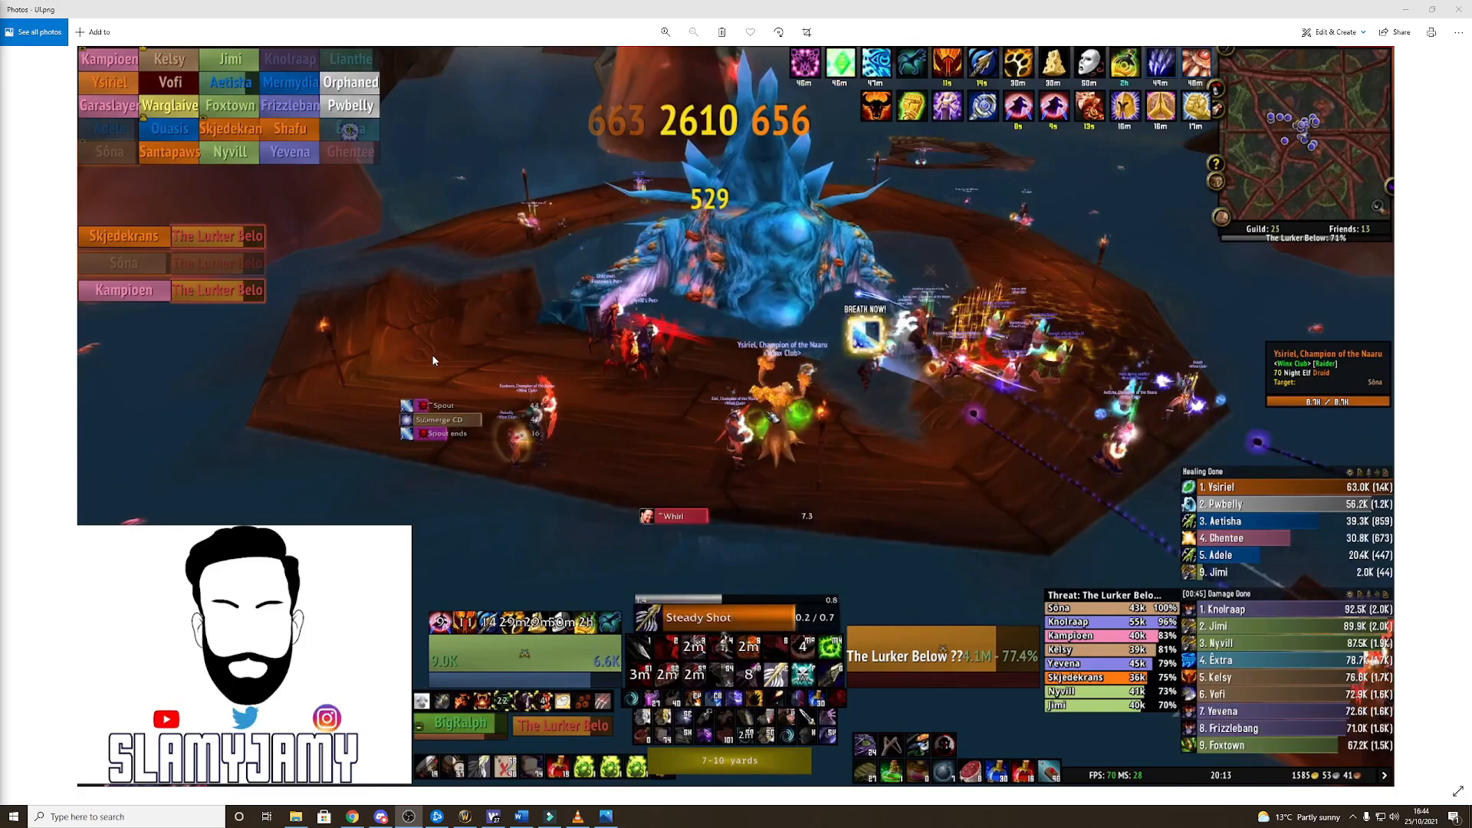
mouse_move(411, 354)
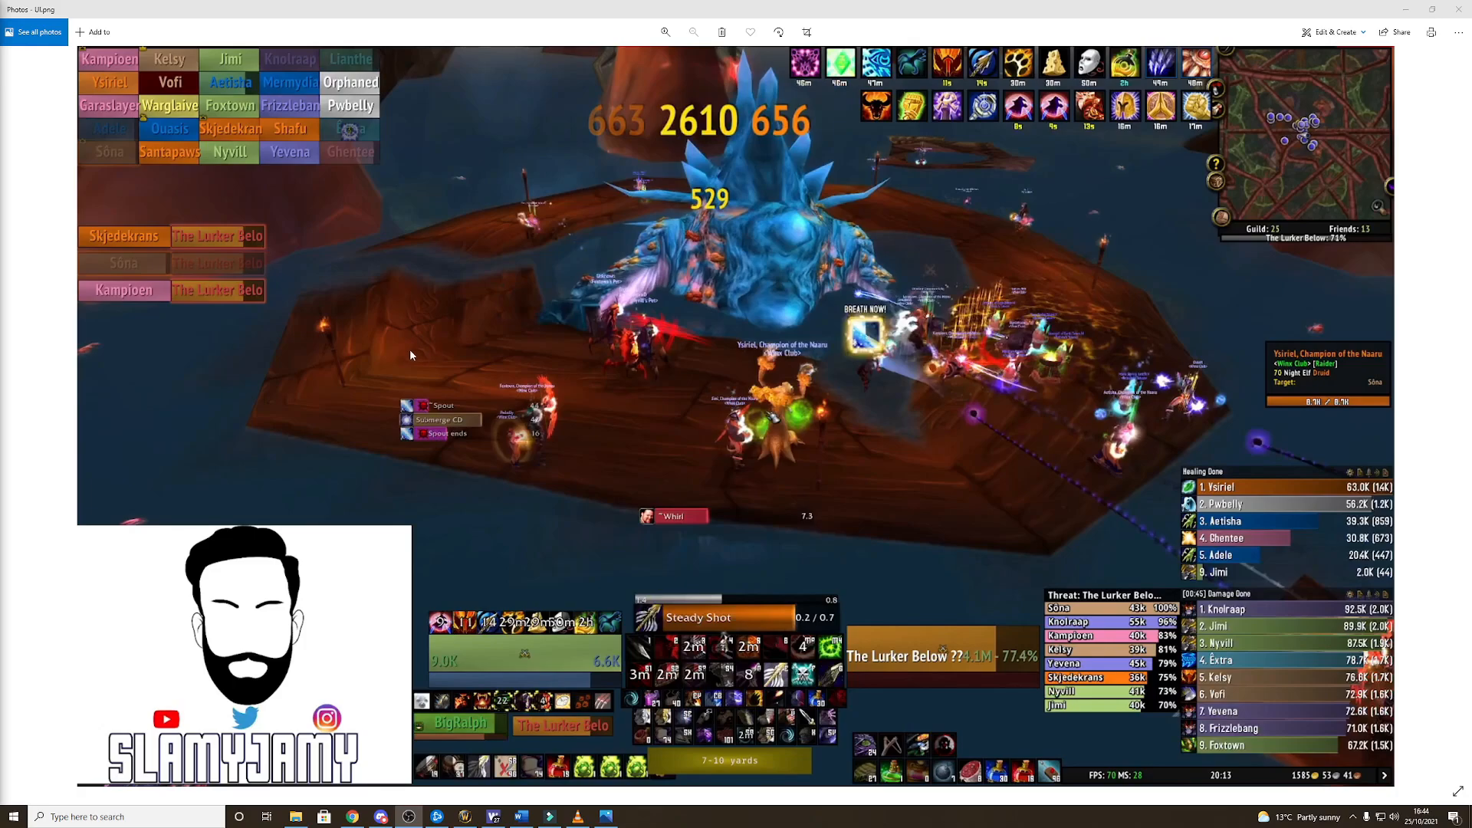
mouse_move(718, 498)
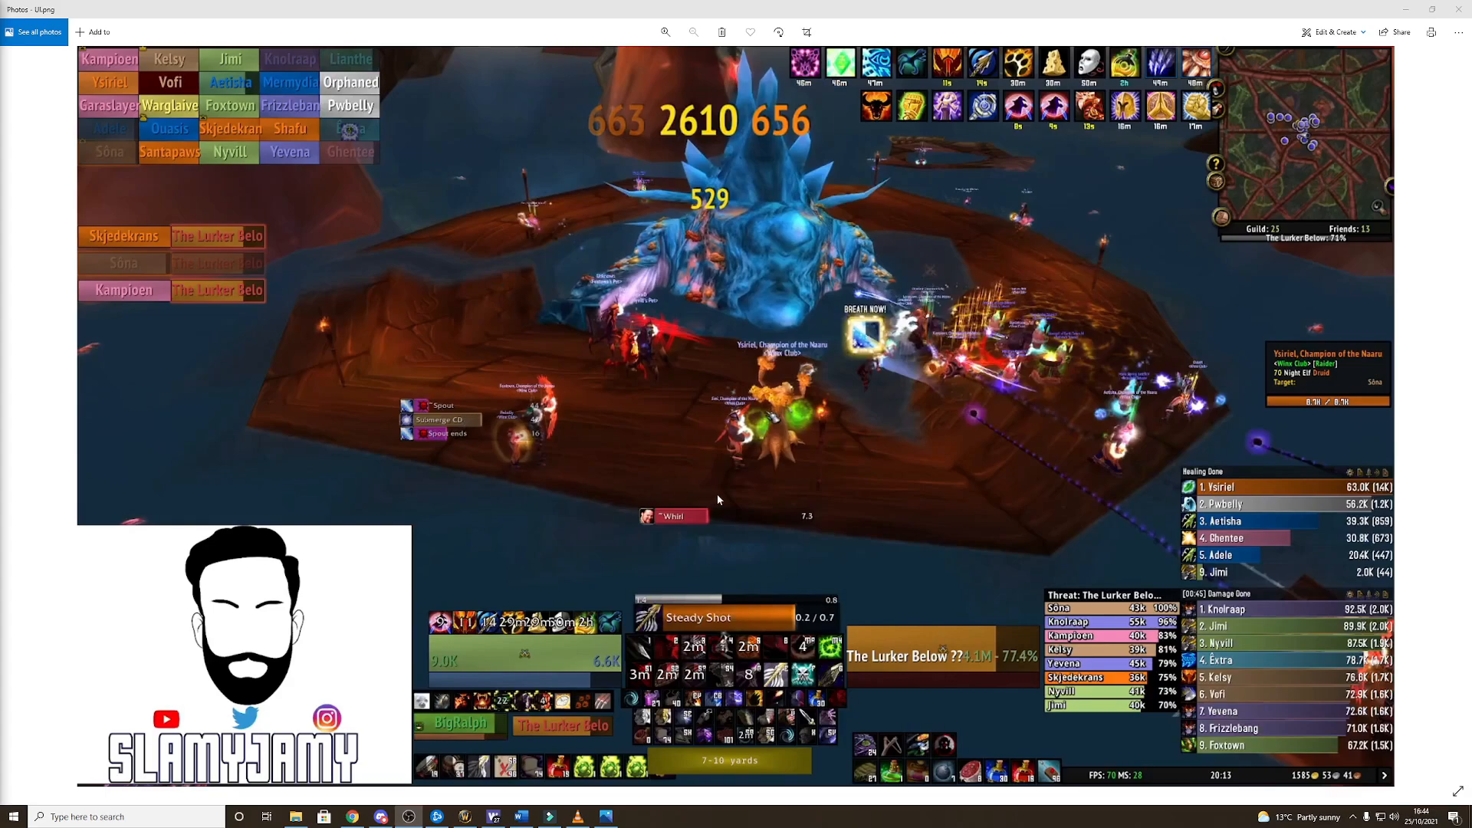
mouse_move(871, 332)
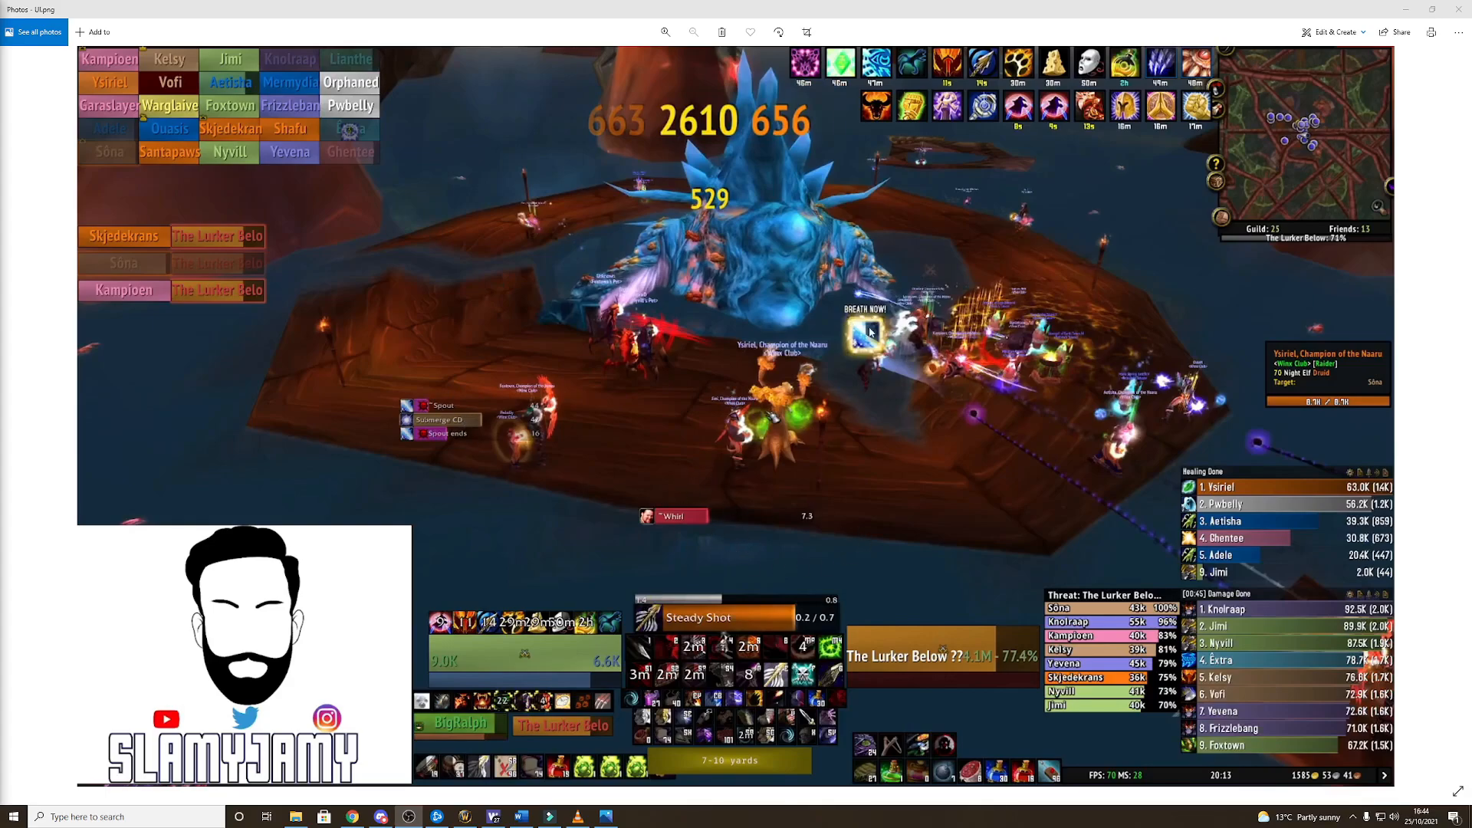
mouse_move(992, 627)
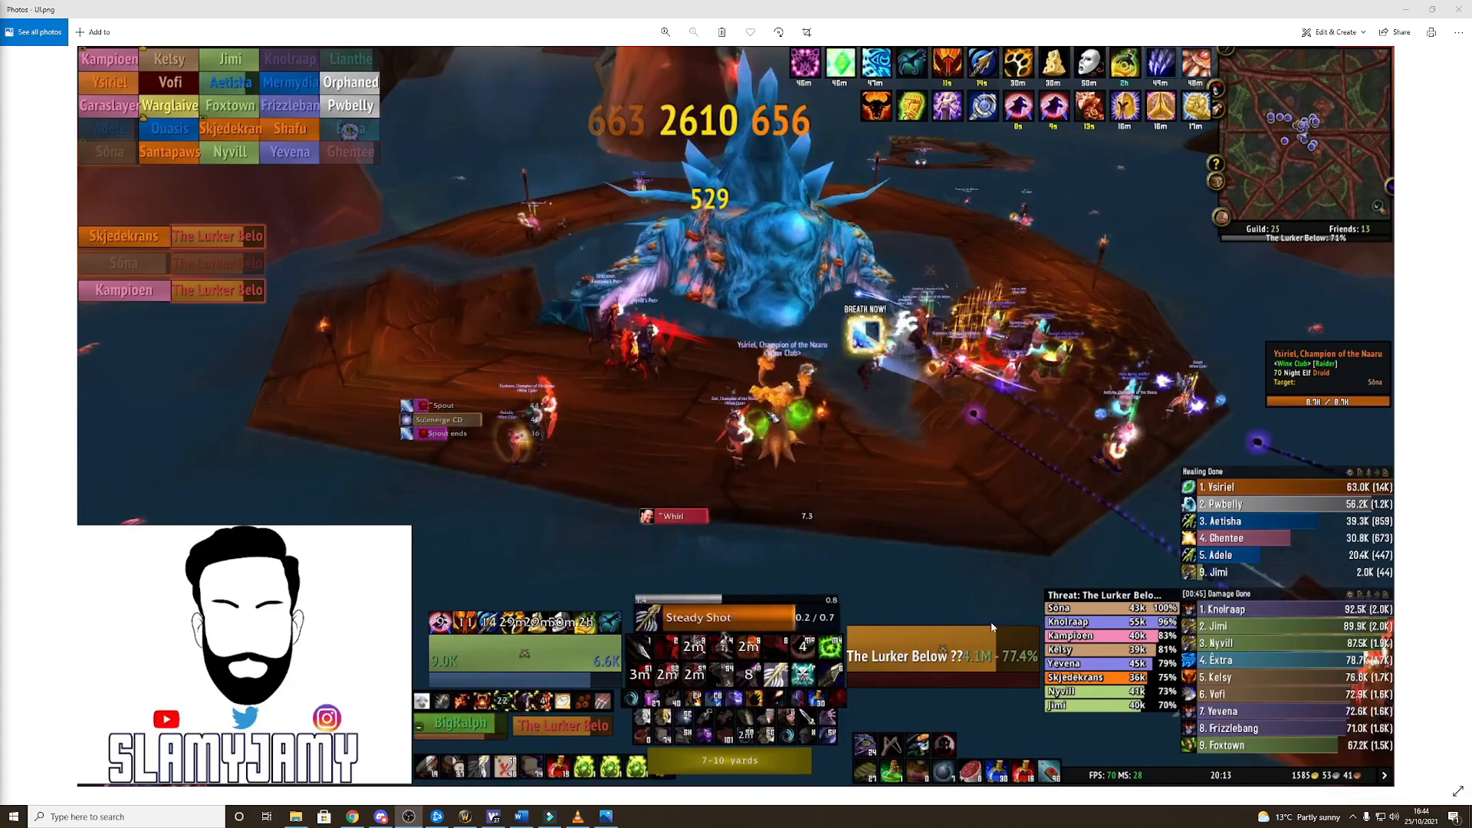
mouse_move(988, 588)
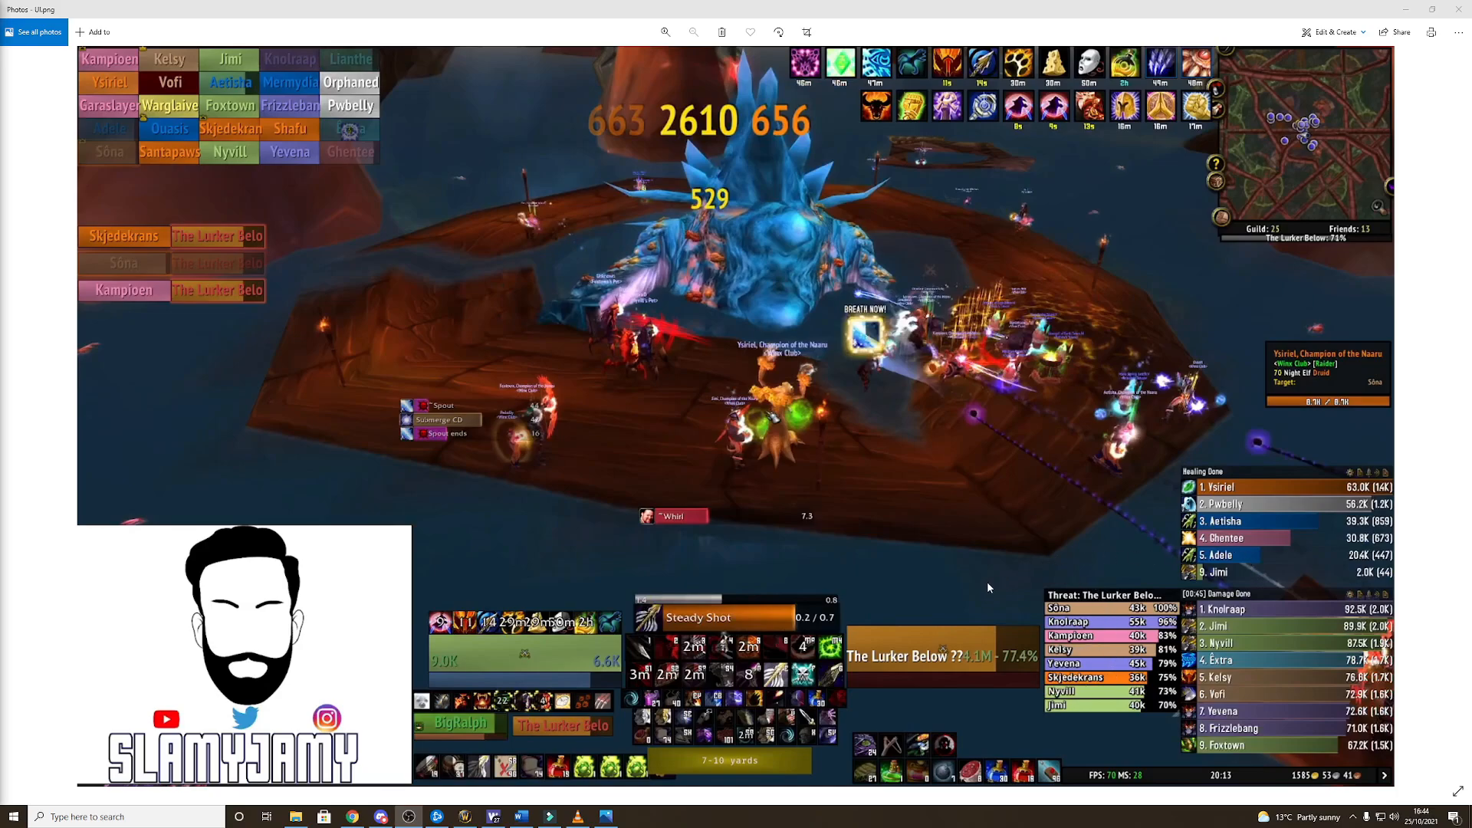
mouse_move(555, 654)
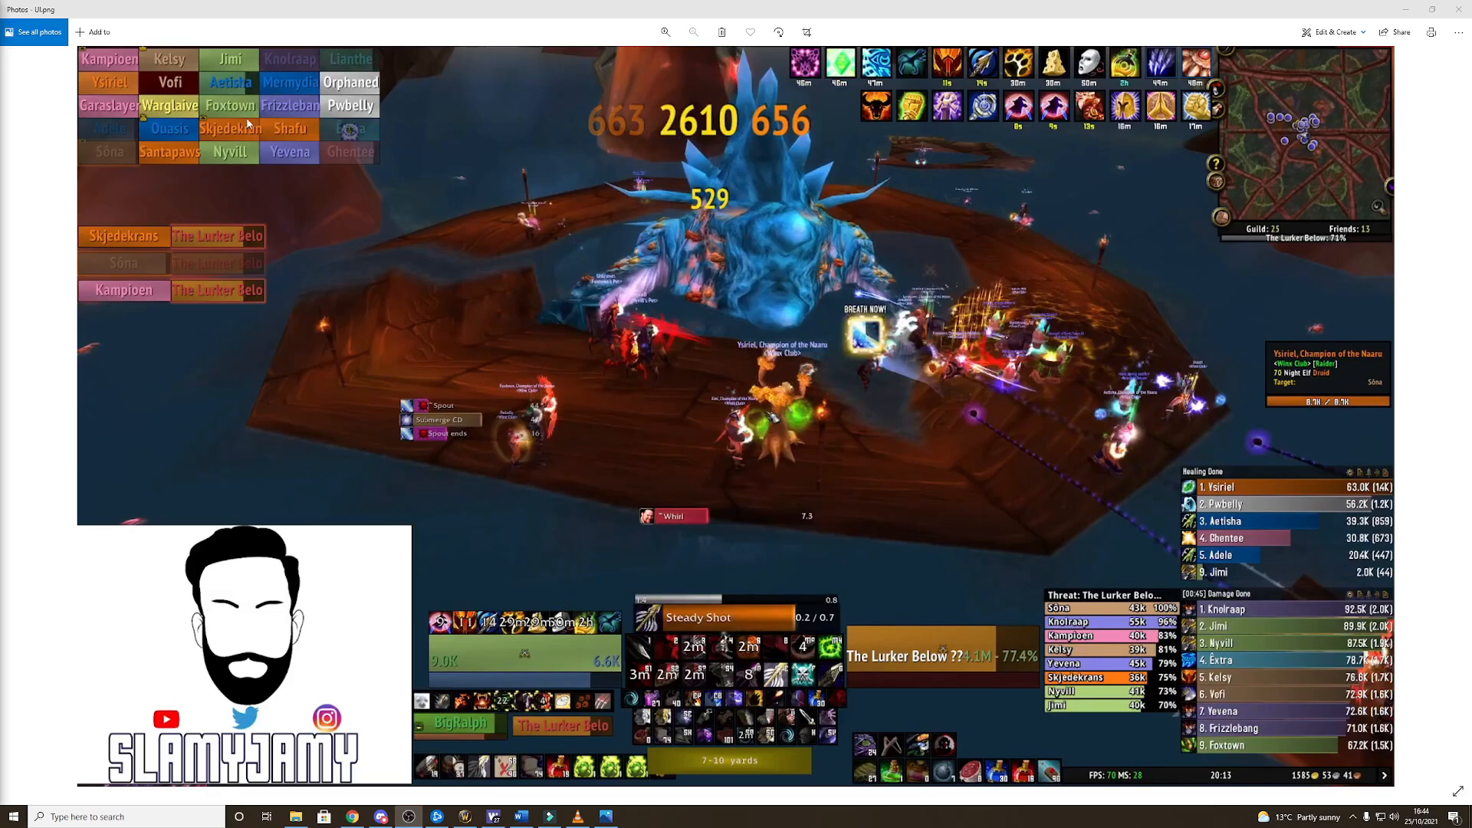
mouse_move(1285, 670)
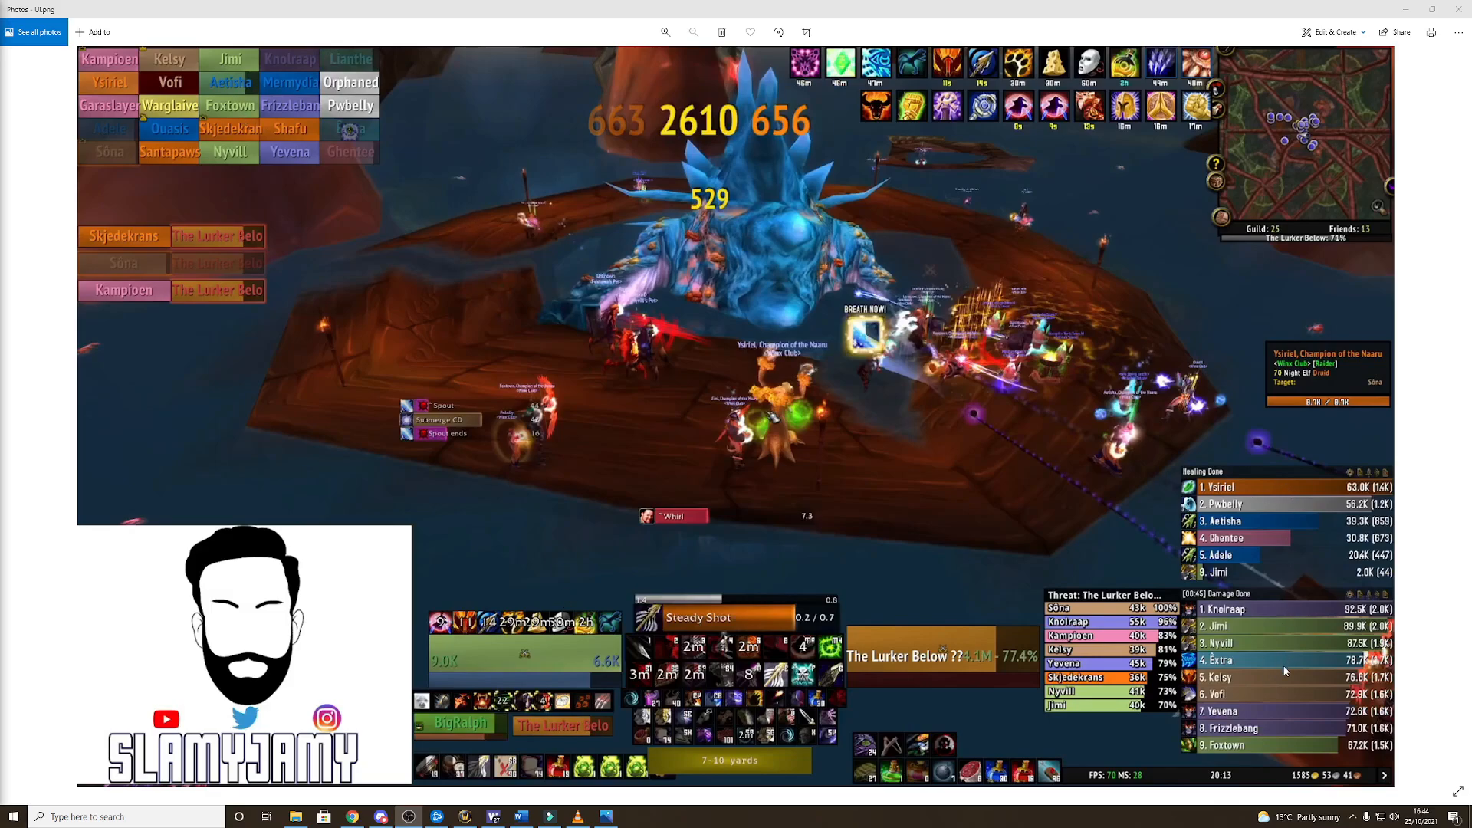
mouse_move(149, 649)
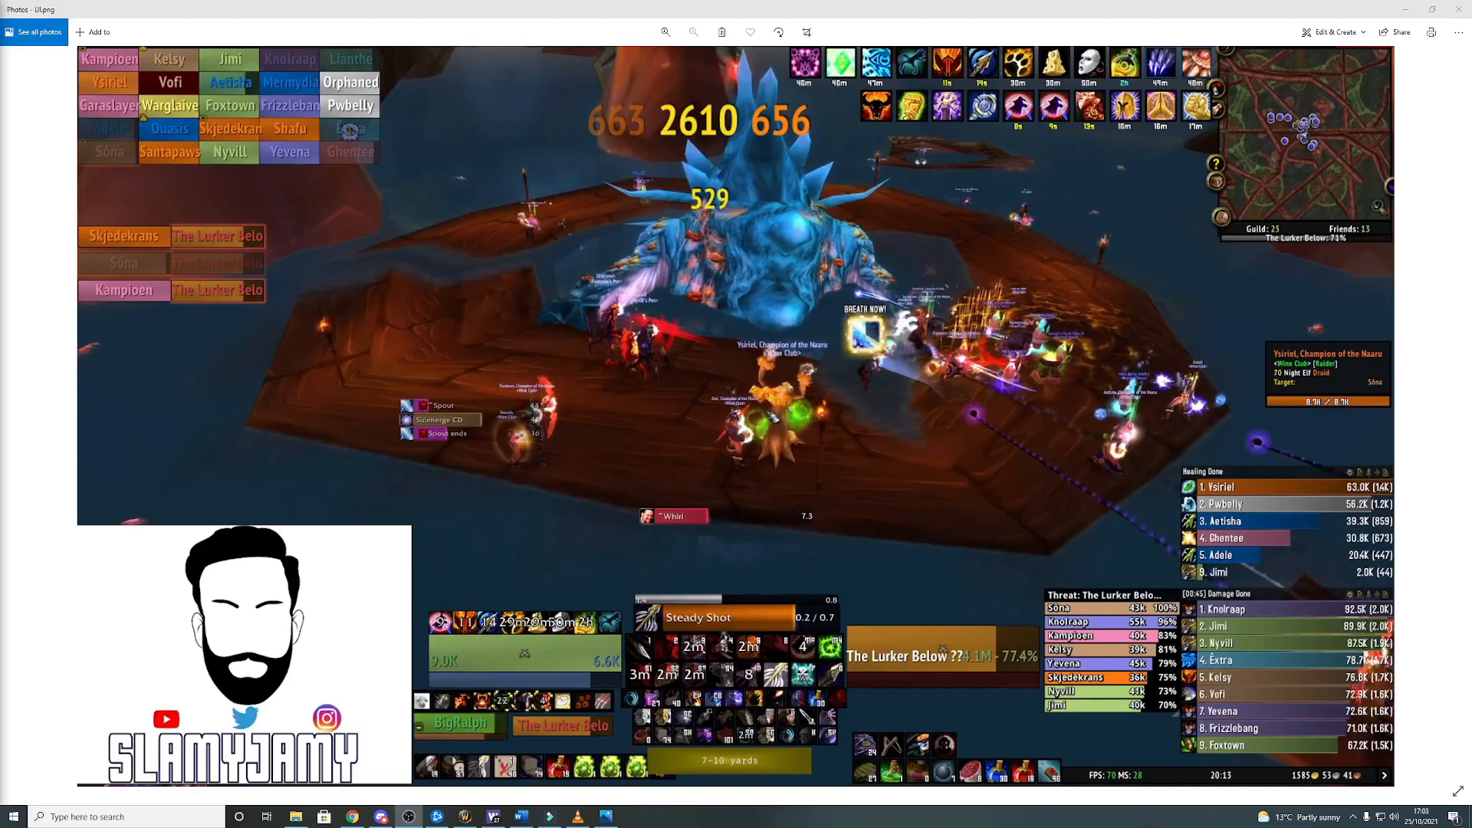
mouse_move(757, 360)
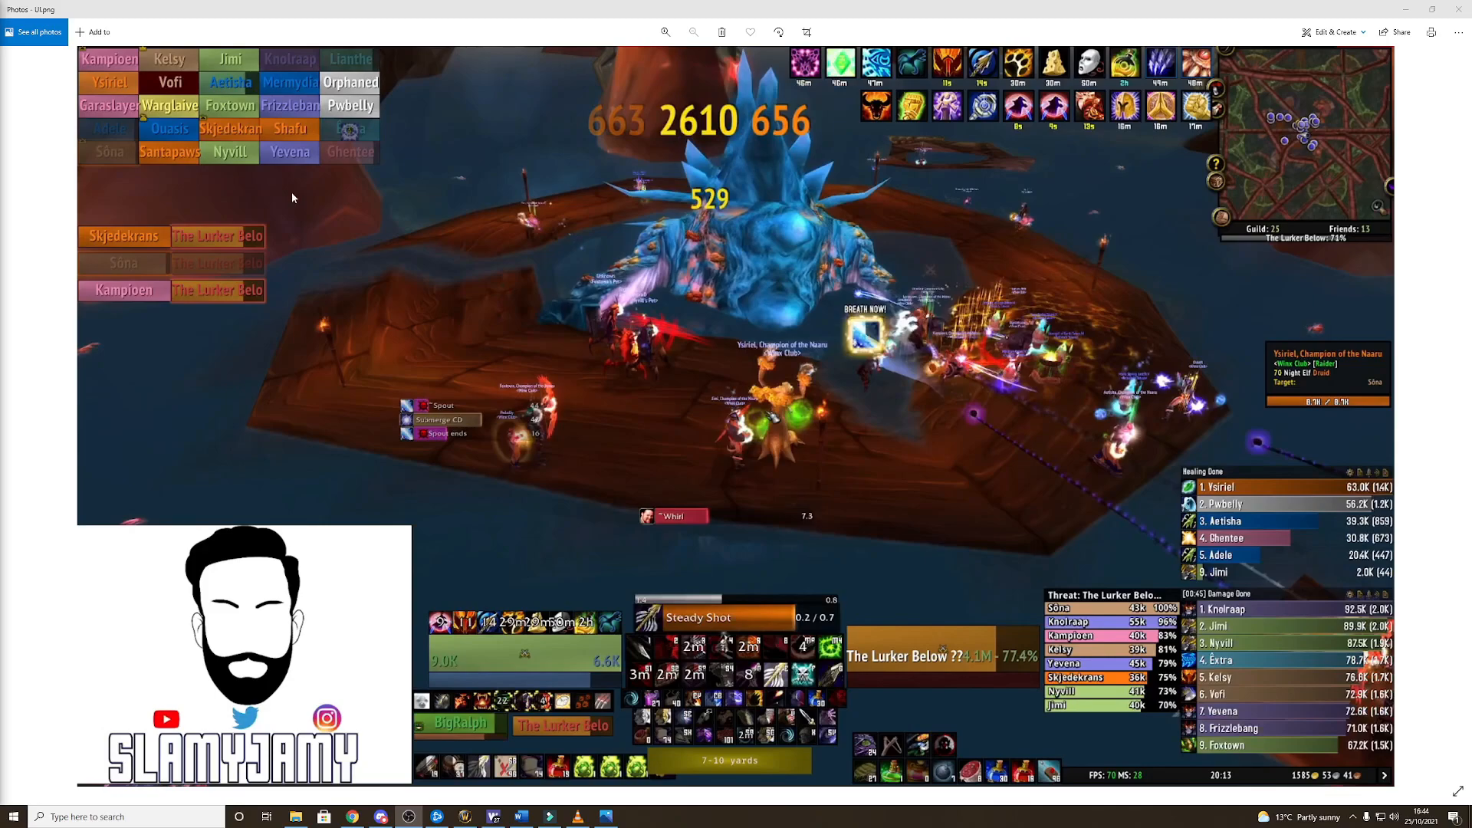
mouse_move(294, 190)
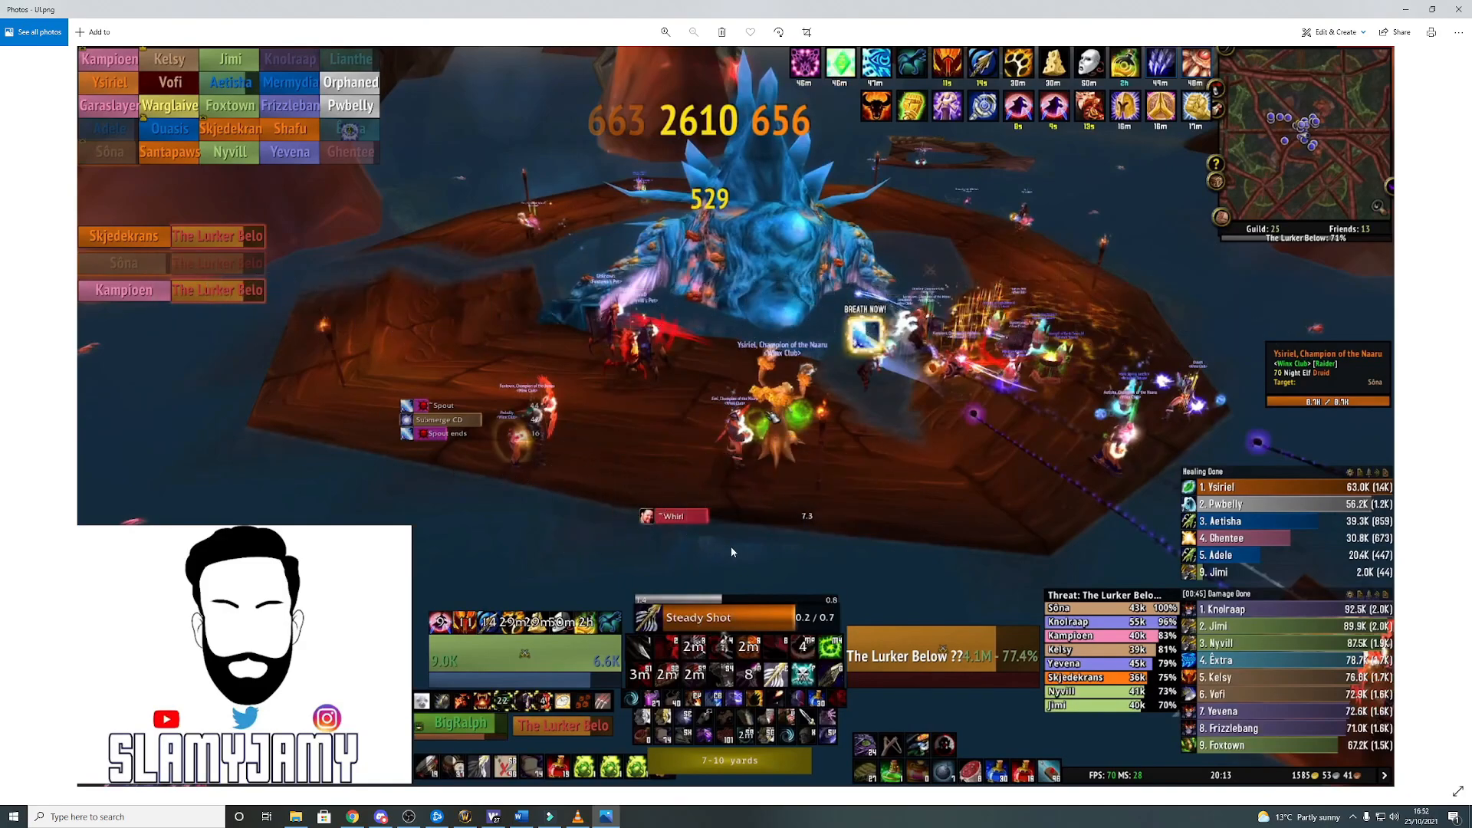
mouse_move(709, 768)
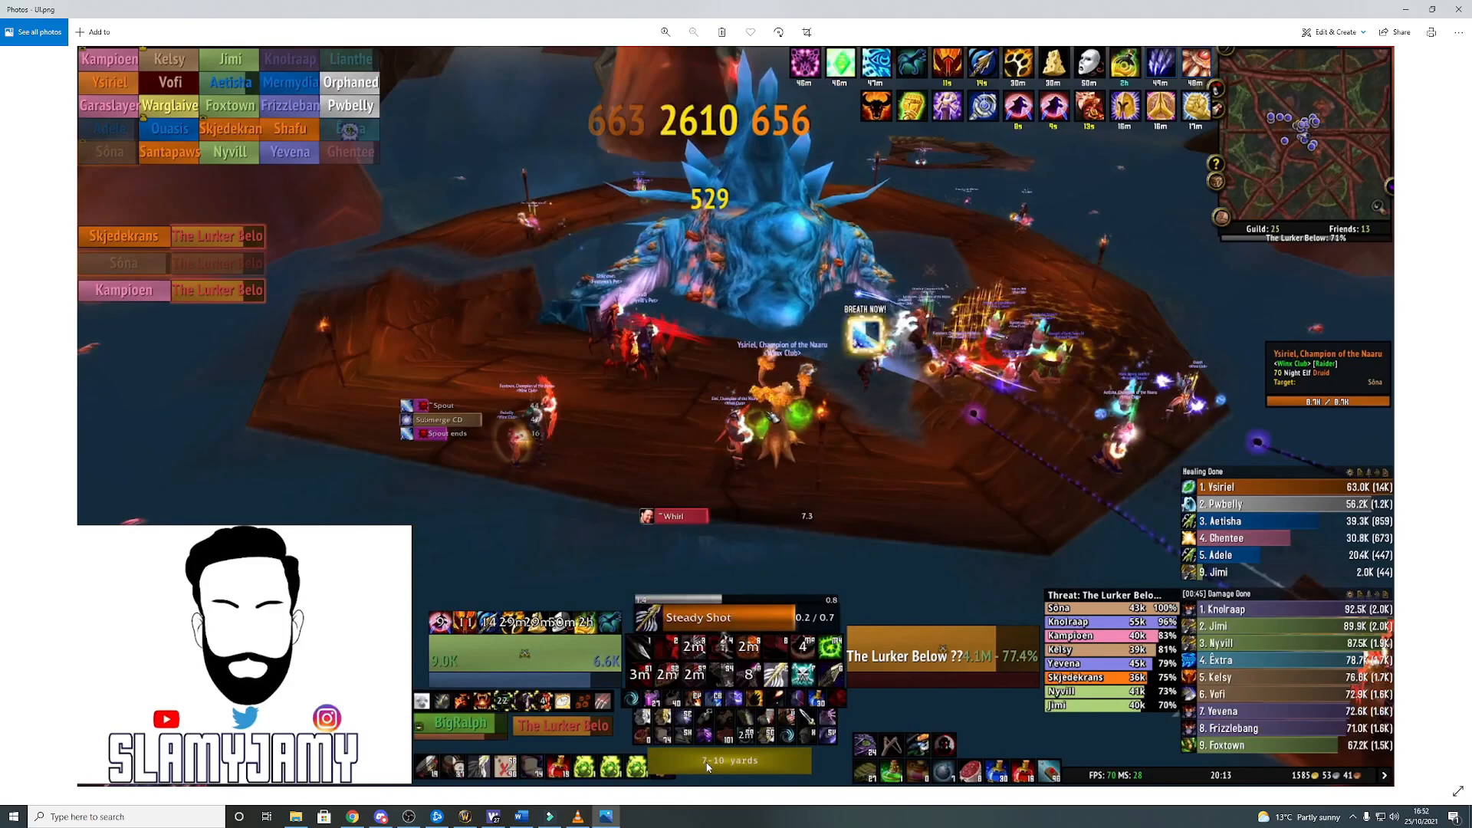
mouse_move(739, 768)
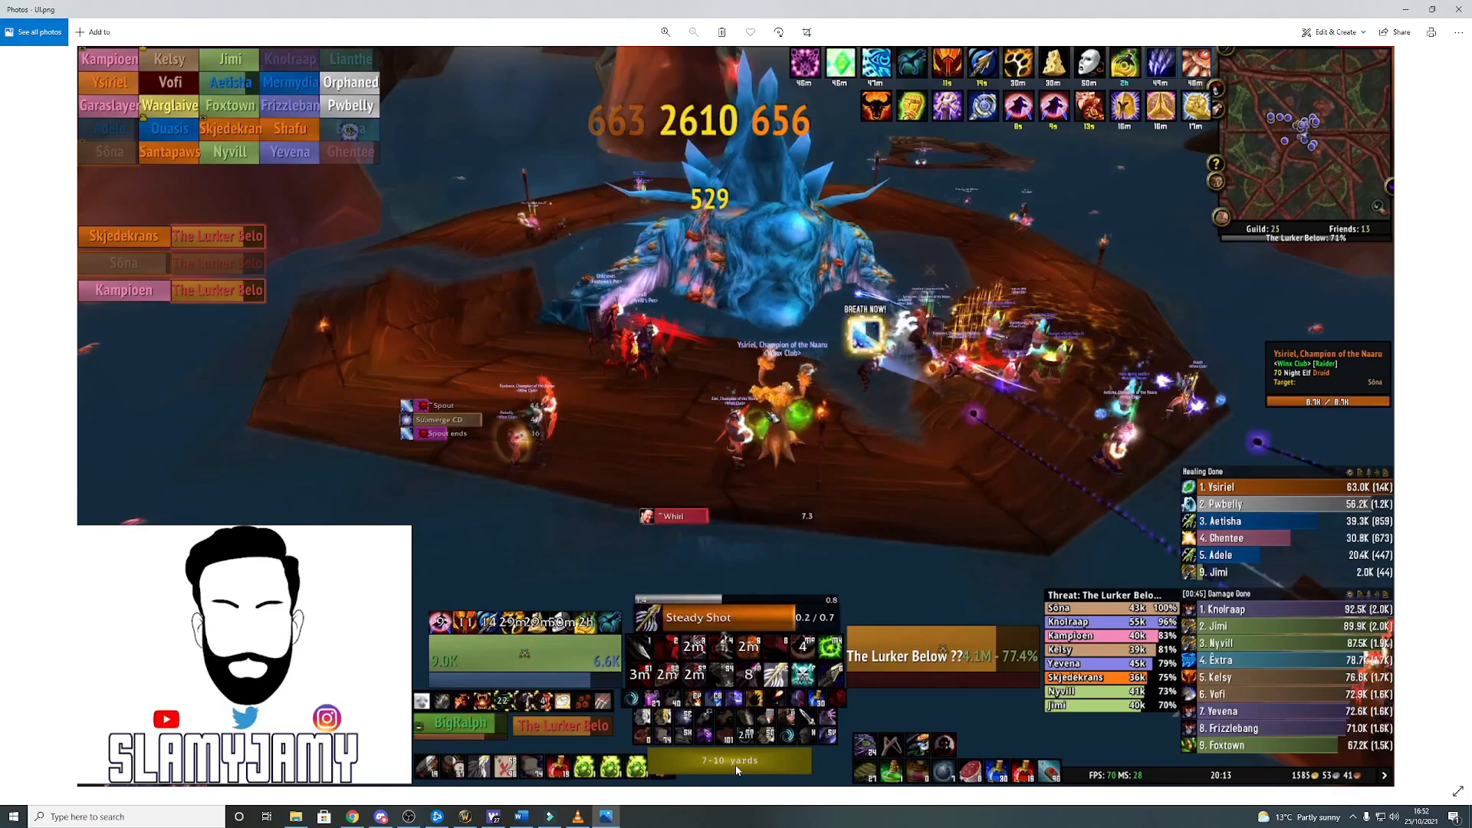
mouse_move(952, 404)
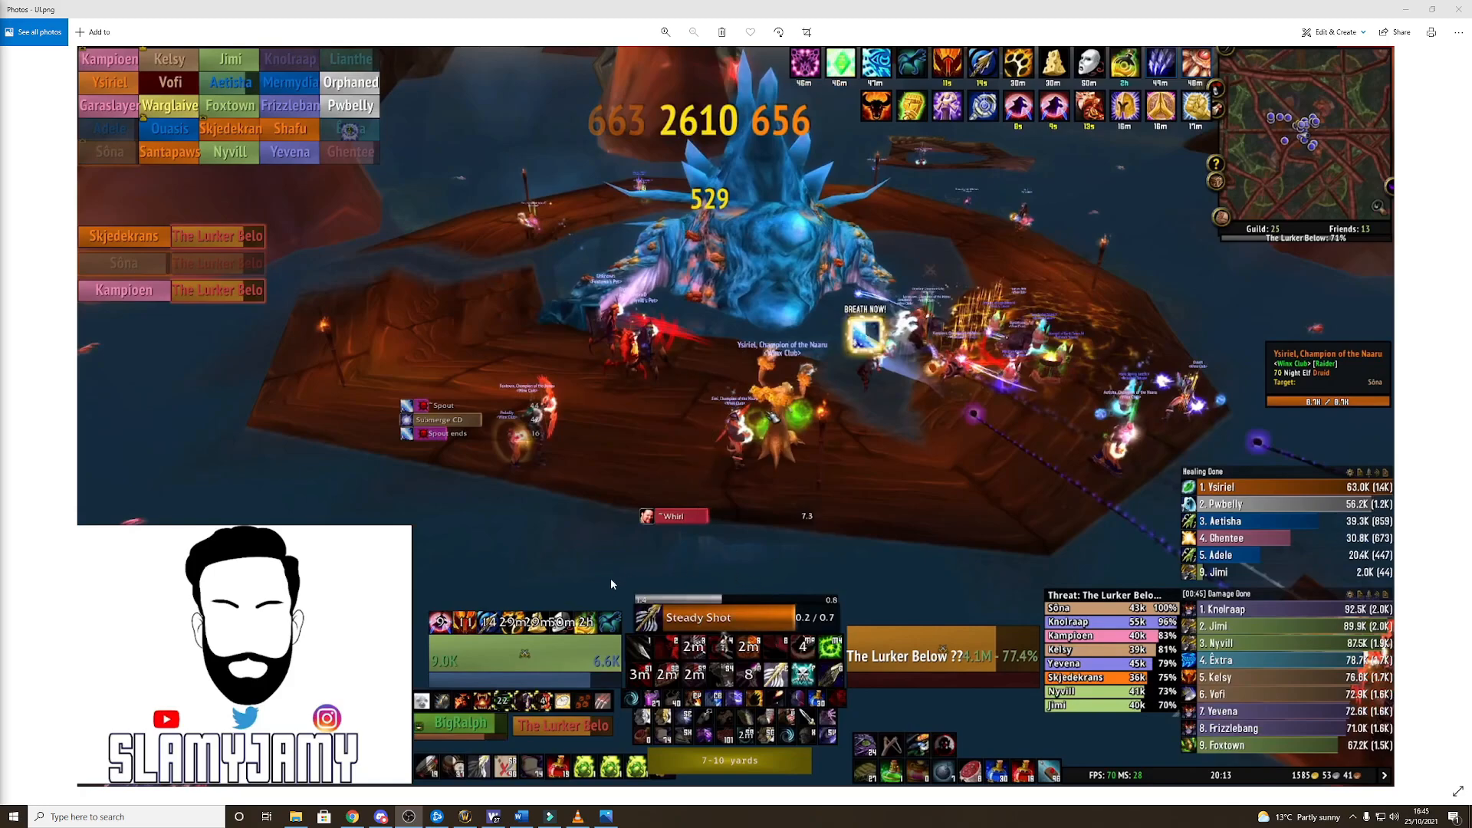
mouse_move(699, 596)
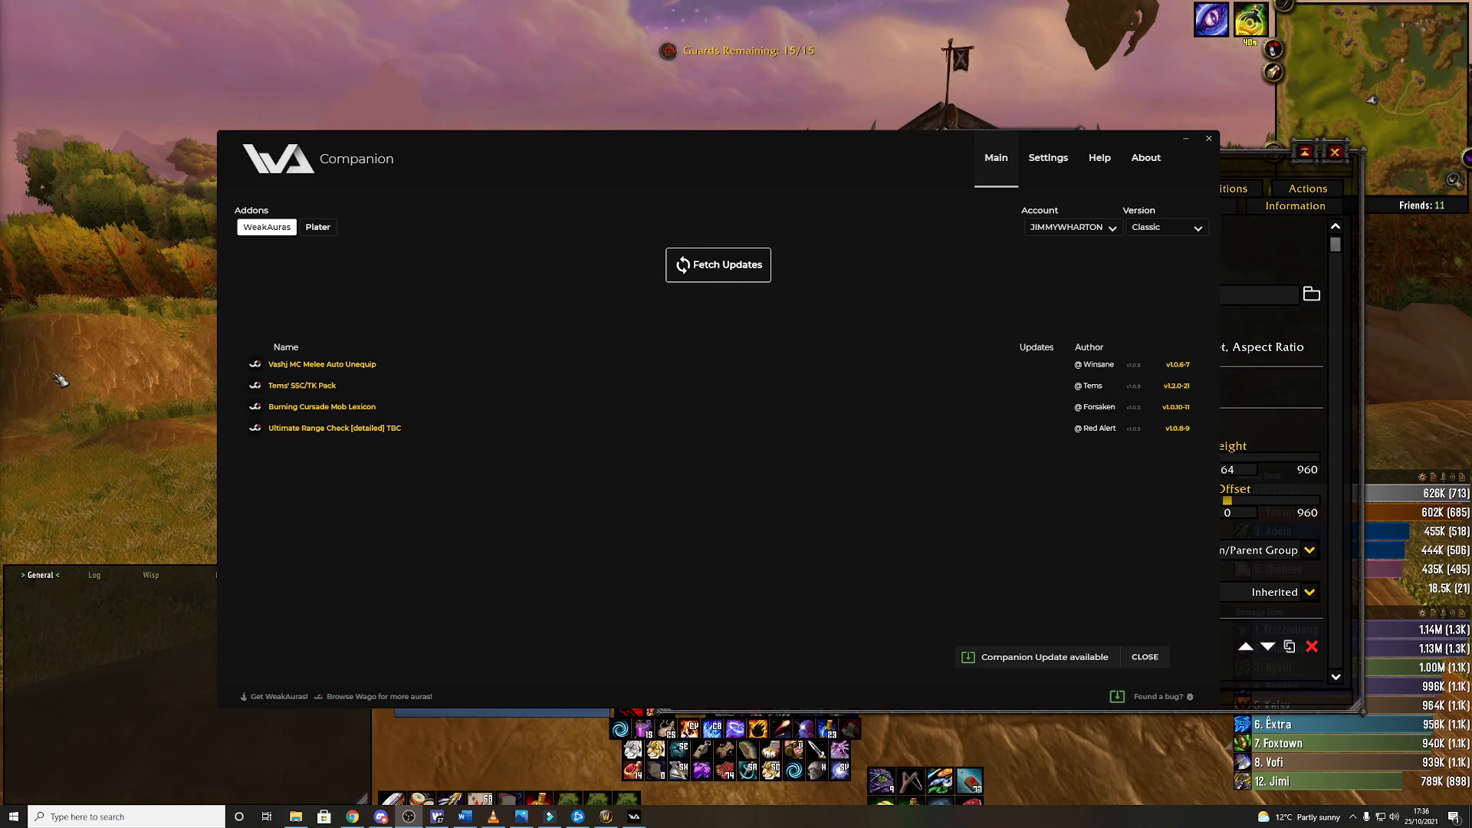
Step: Fetch aura updates in WeakAuras Companion until four updates are reported ready
click(718, 266)
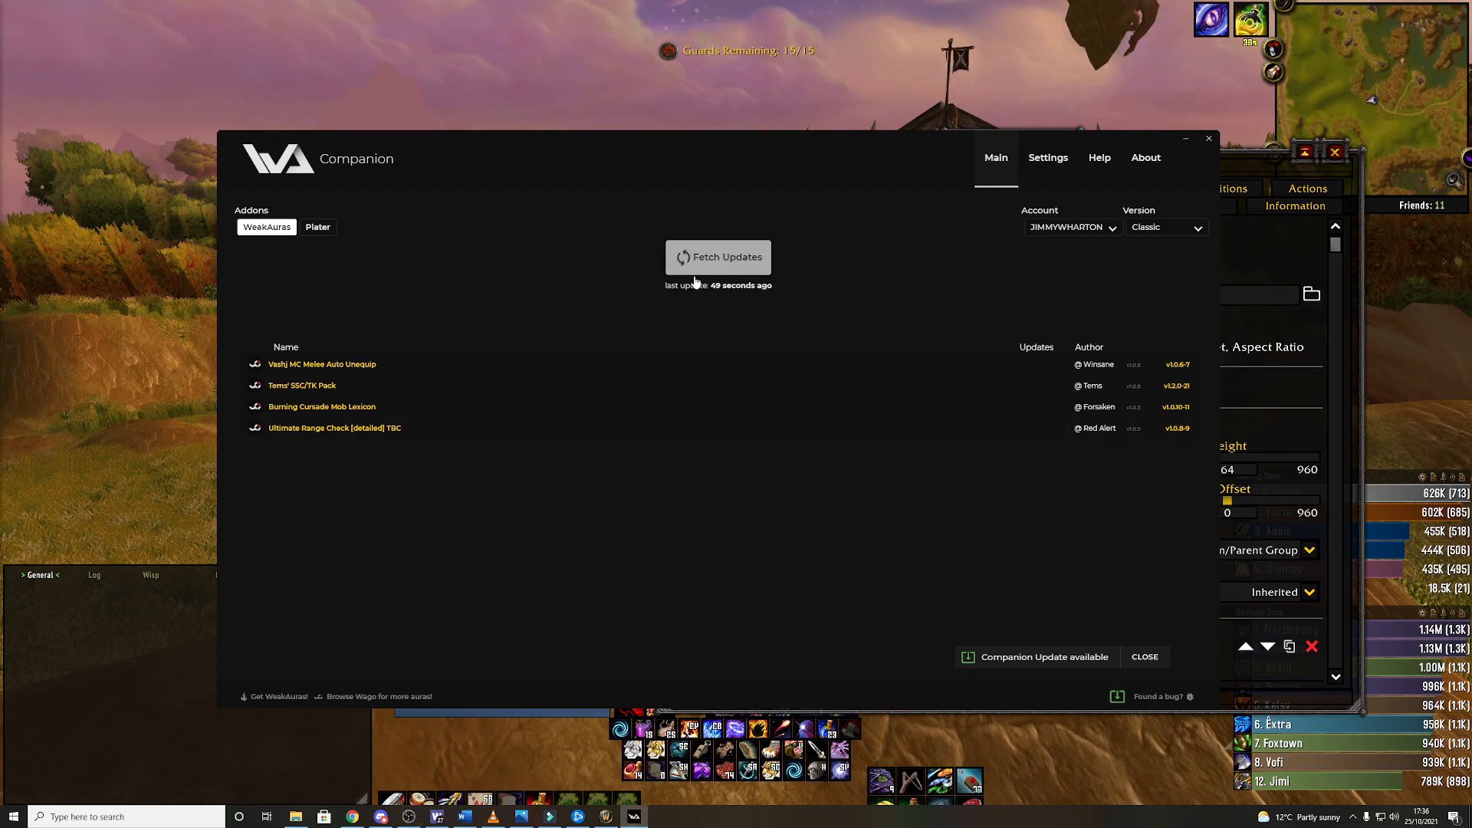
click(718, 258)
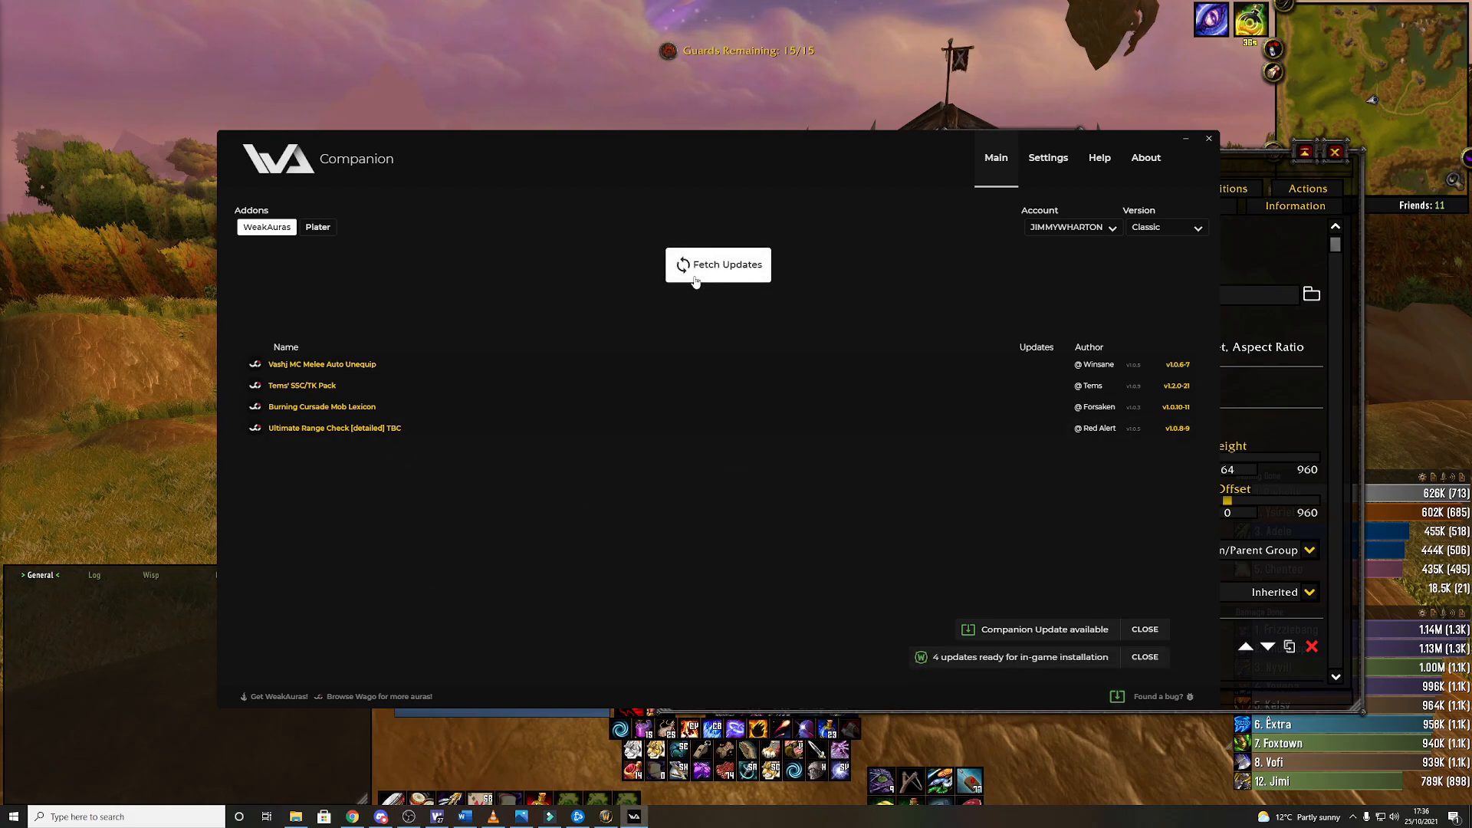
mouse_move(1215, 211)
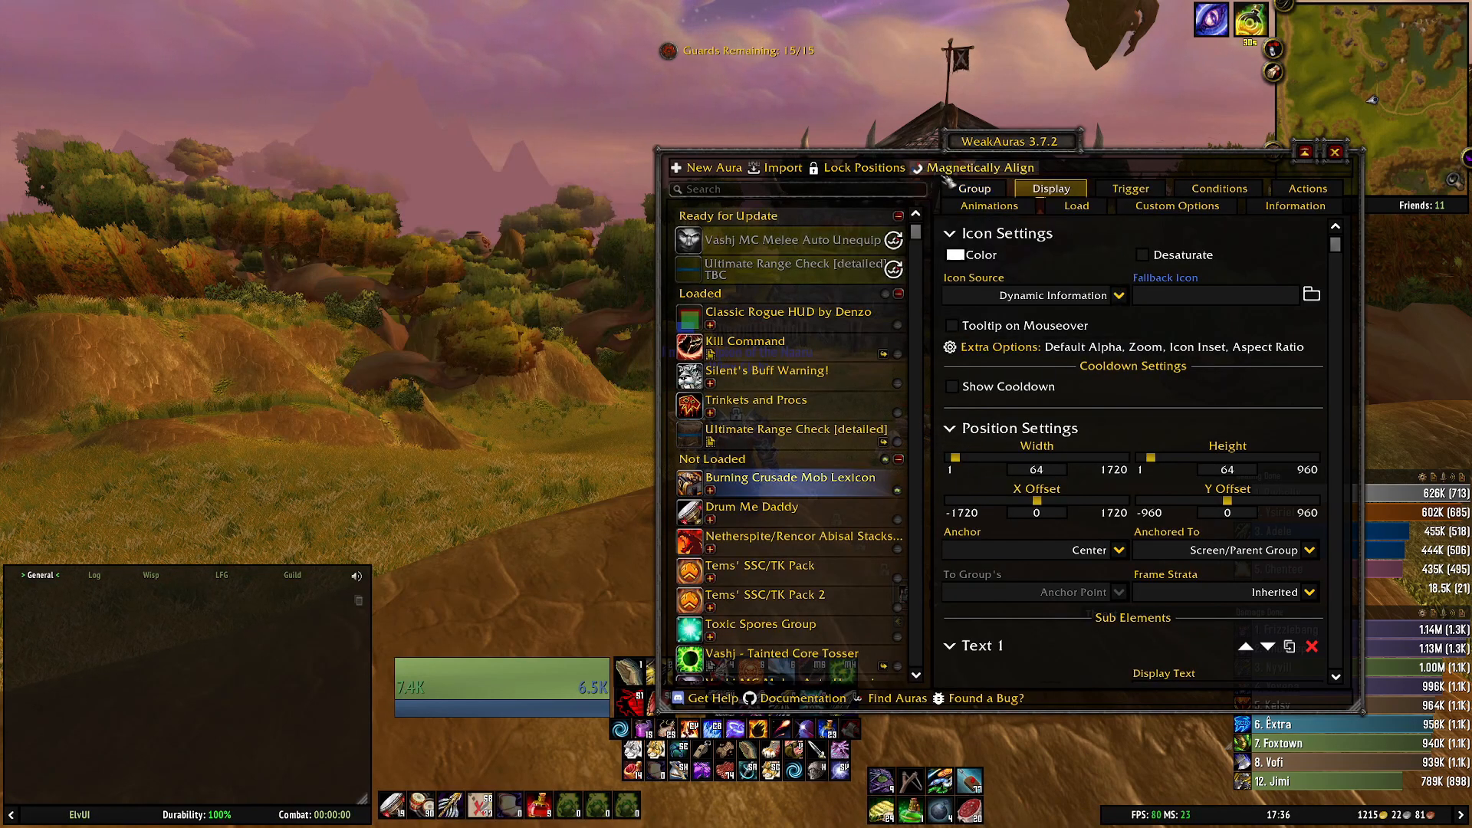
mouse_move(791, 240)
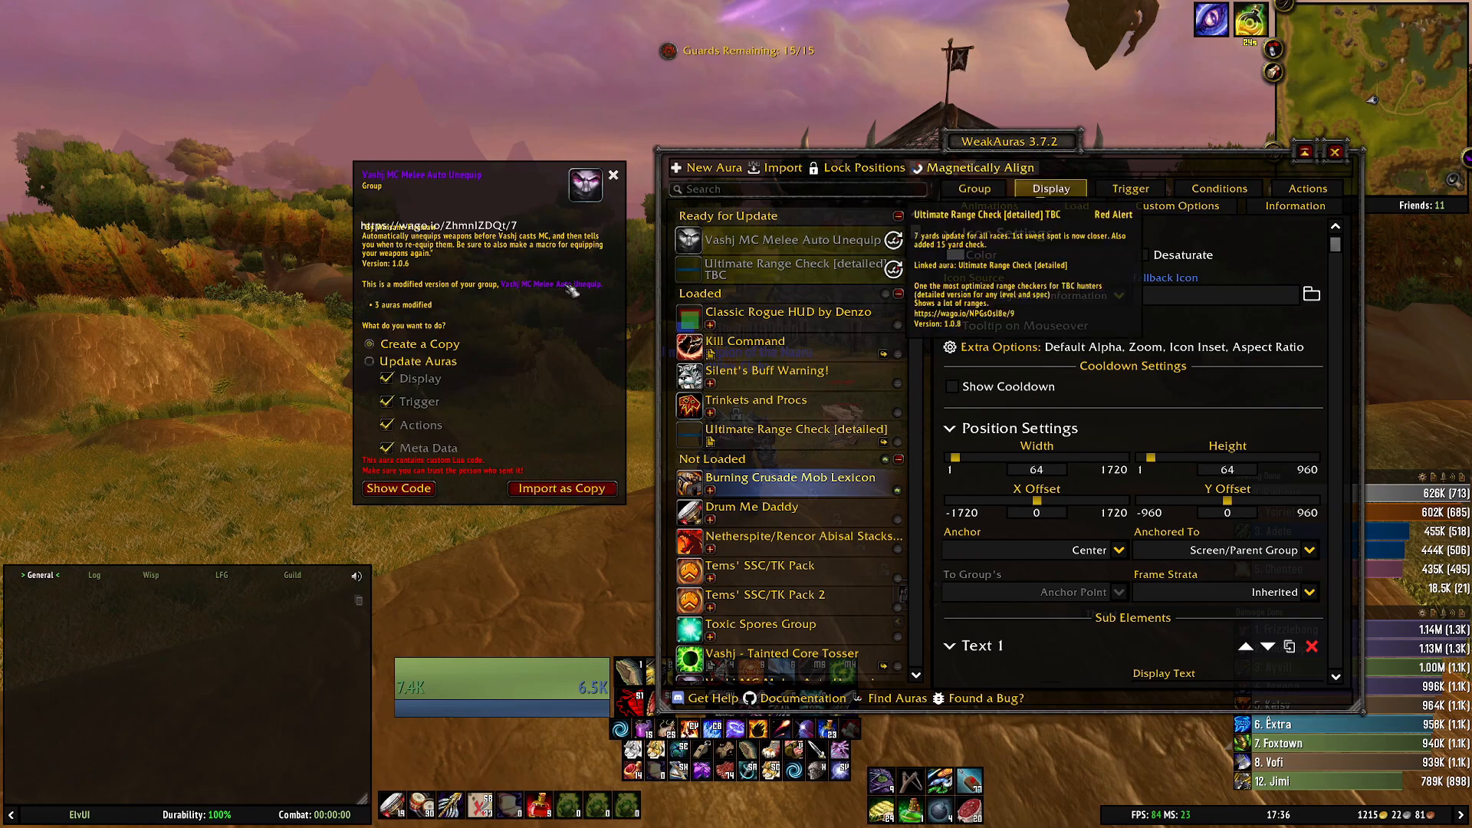
Step: Import the Vashj MC Melee Auto Unequip and Ultimate Range Check auras as updates, not copies
click(370, 362)
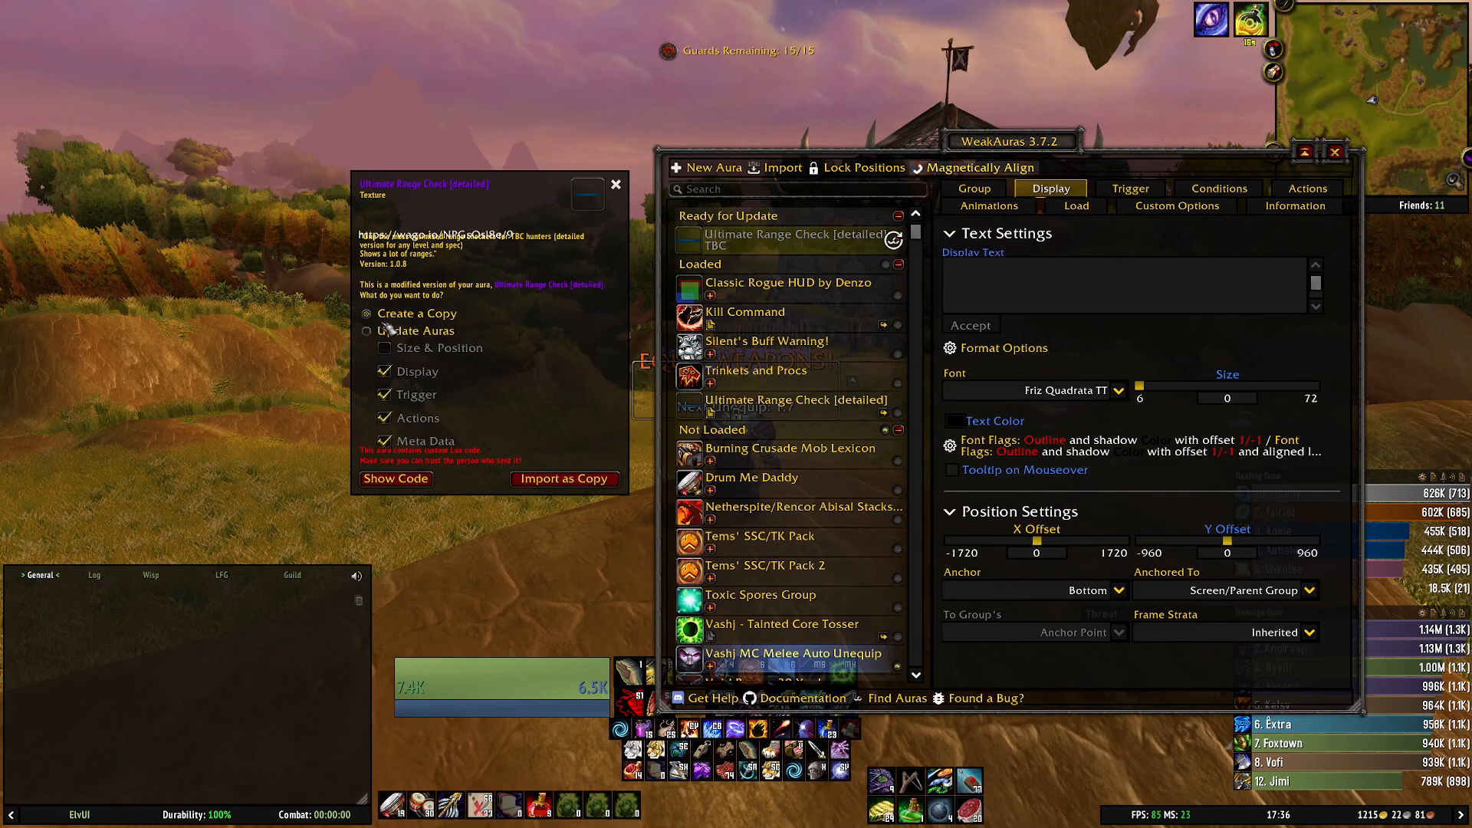
click(367, 332)
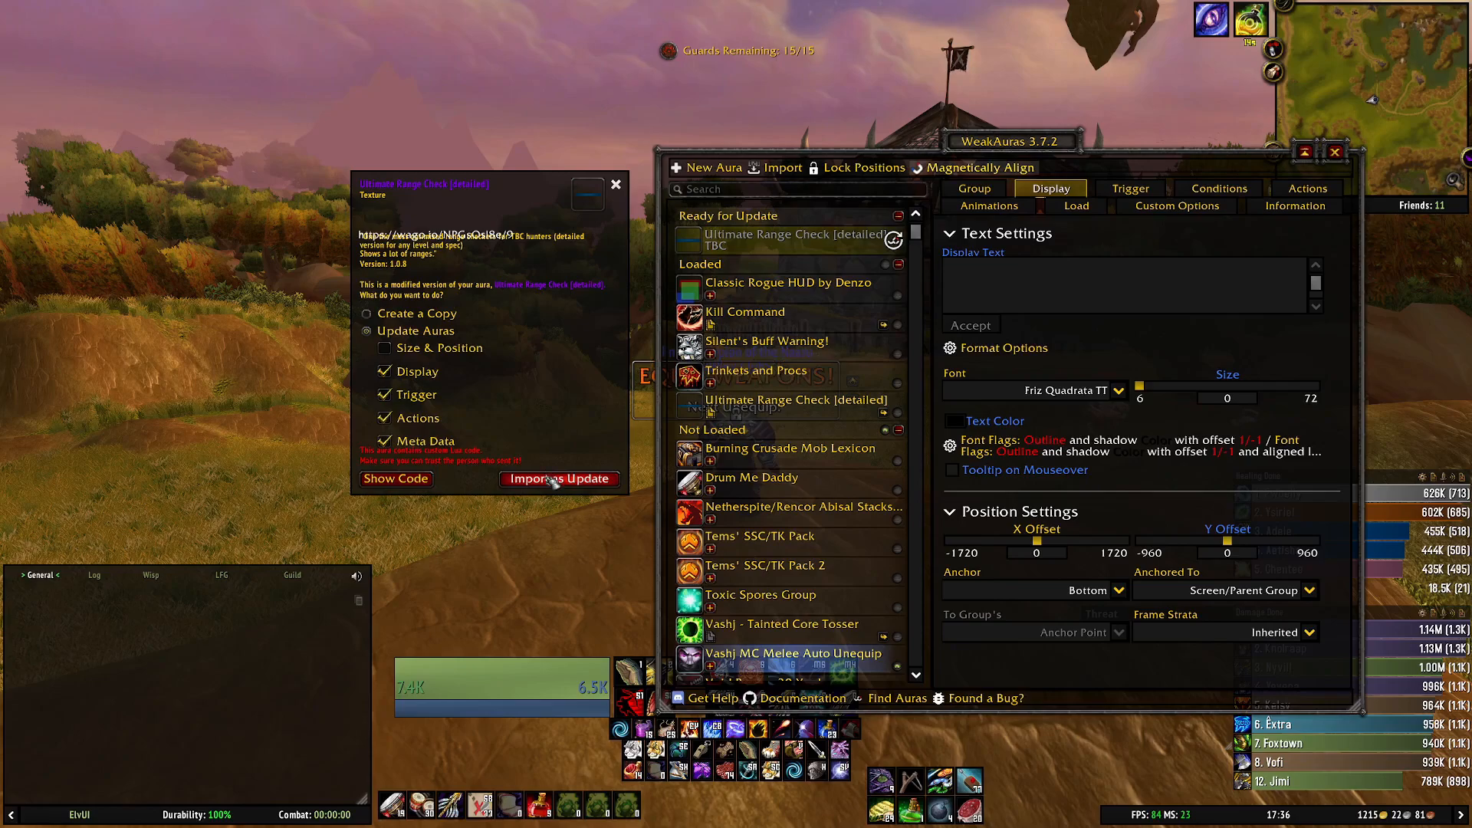
click(560, 478)
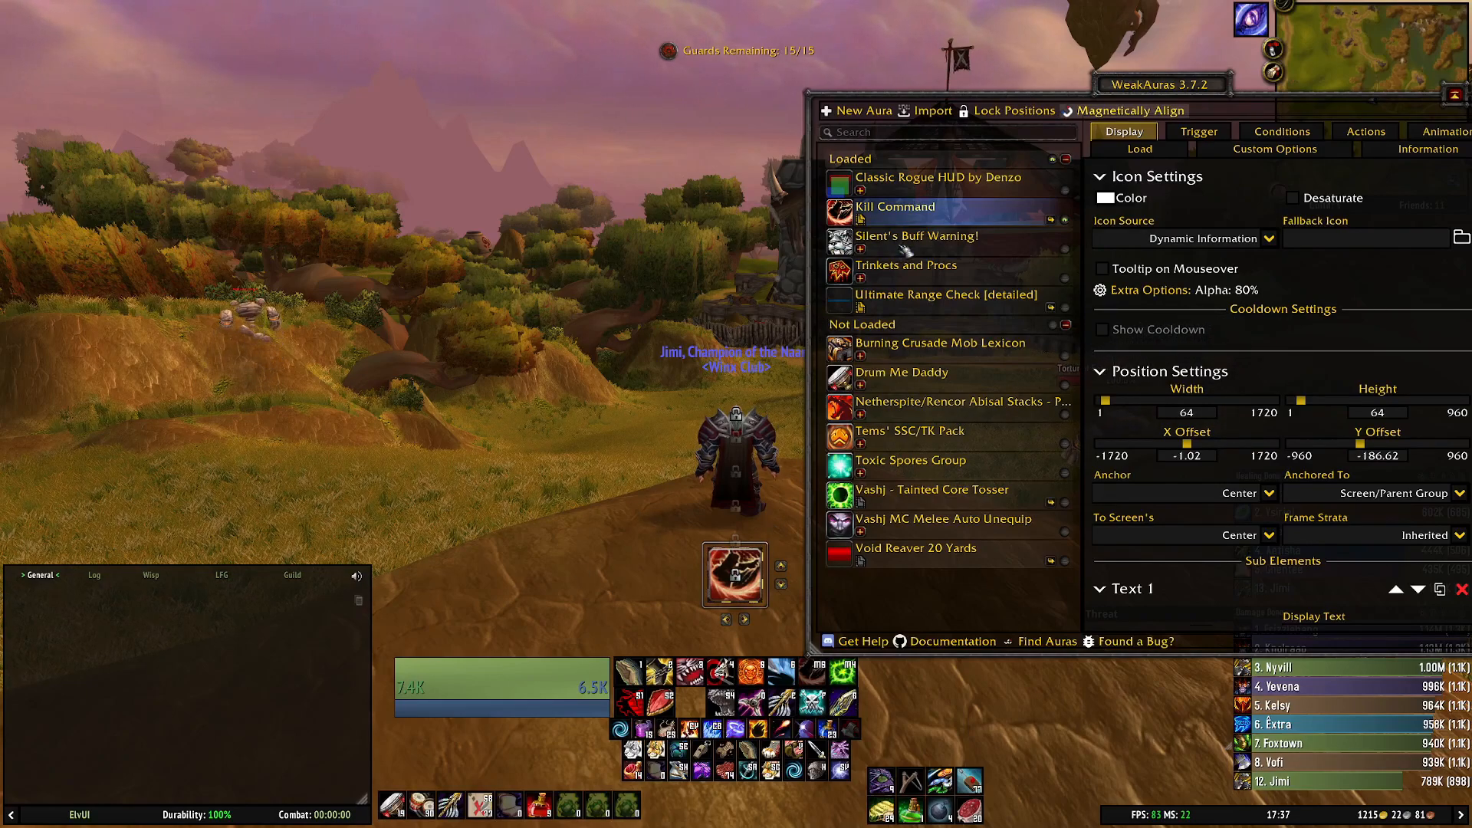
click(919, 236)
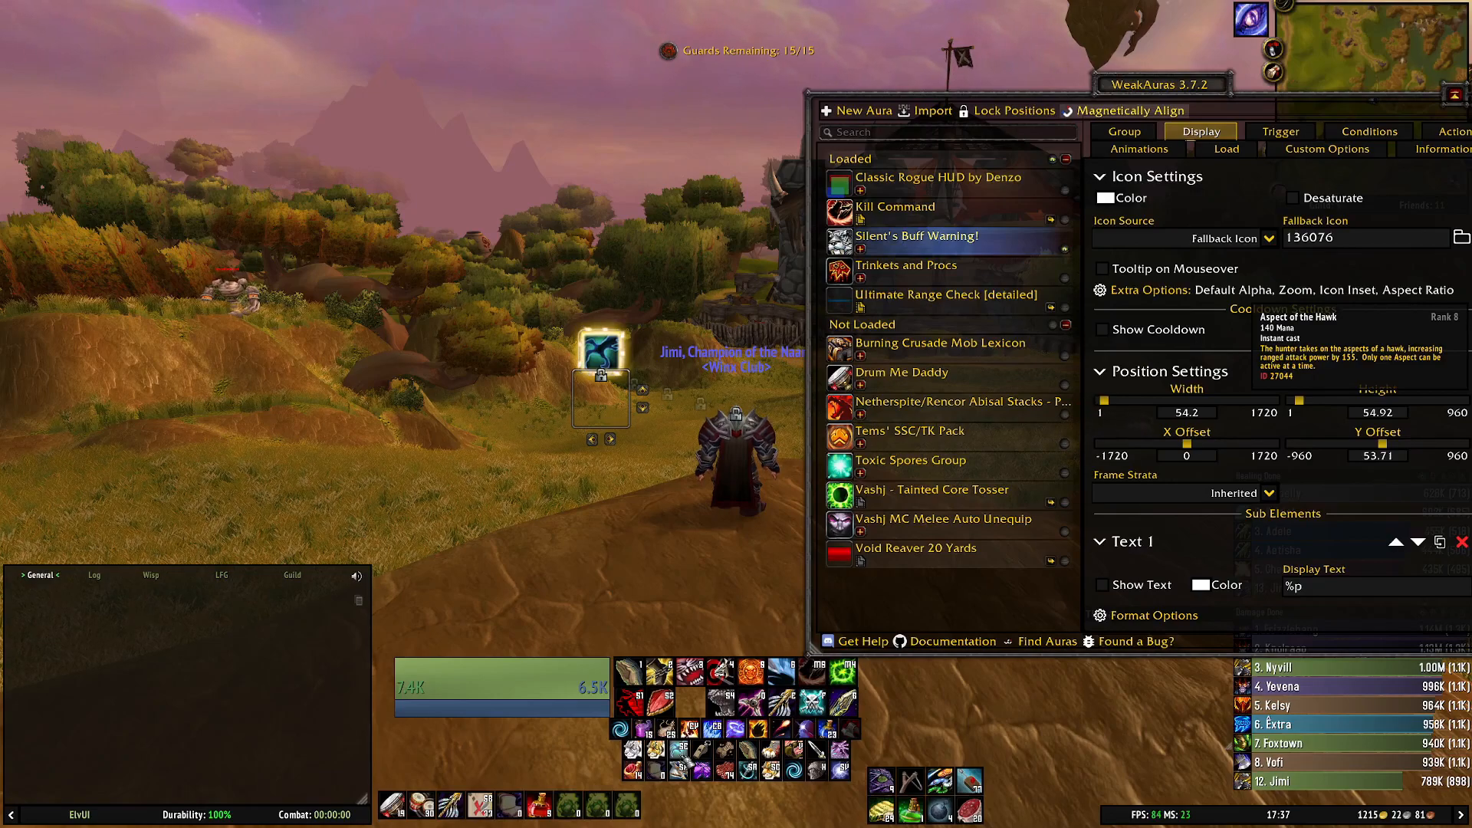
click(906, 266)
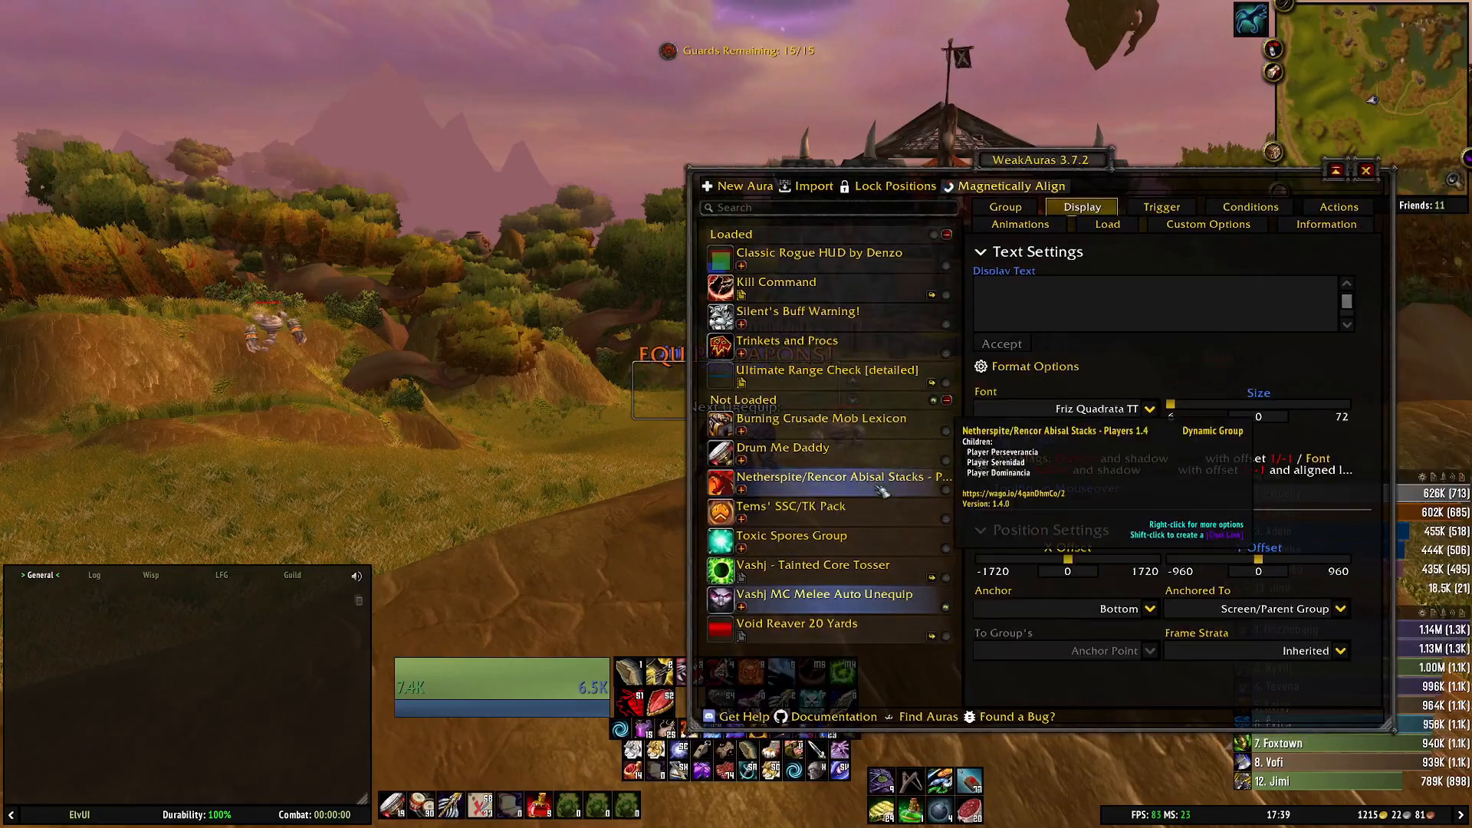
click(791, 506)
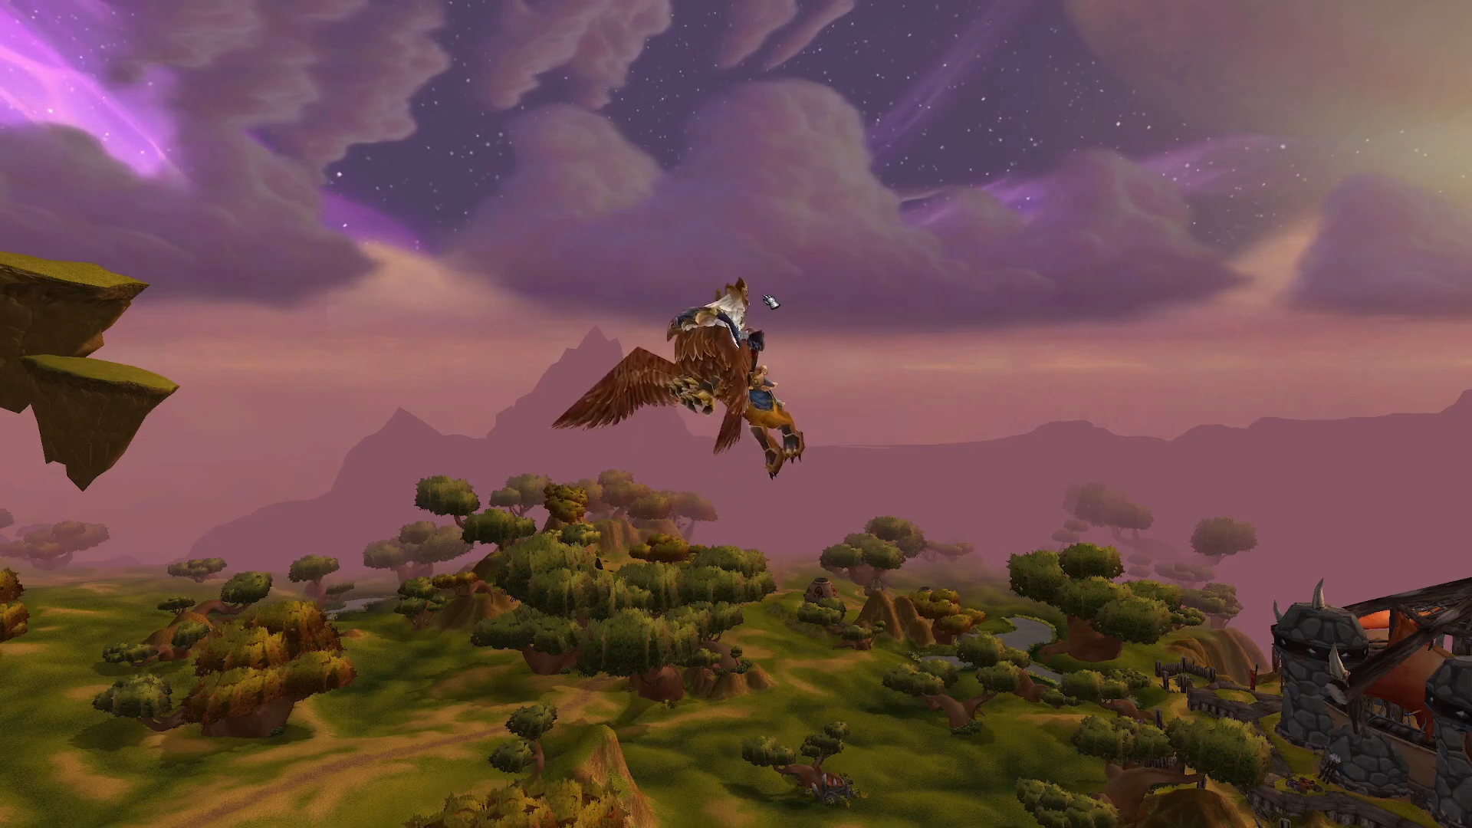
Step: Switch from the game to the browser showing Google results for 'wow up'
click(435, 816)
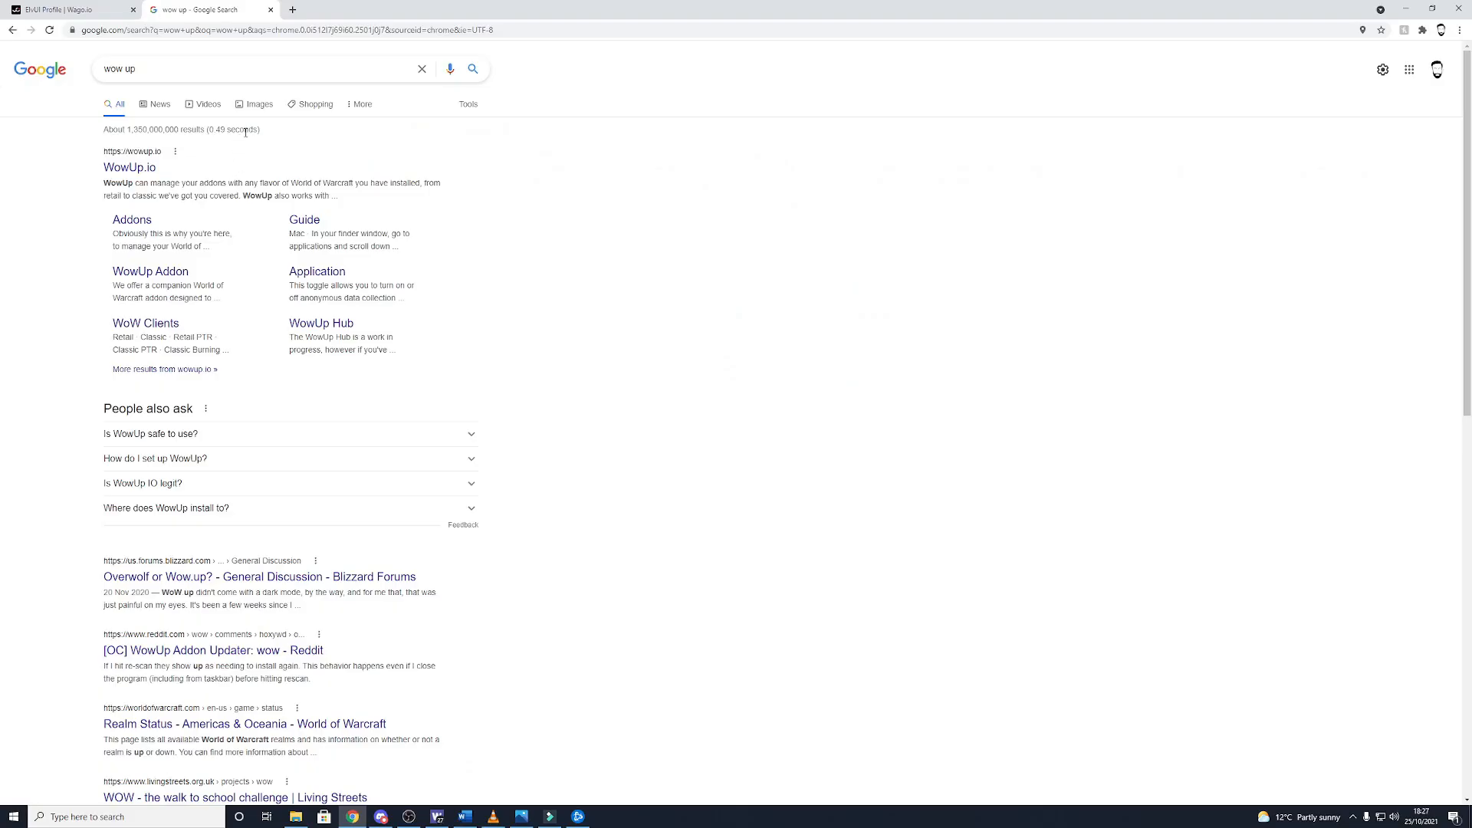
Step: Open the WowUp.io site from the Google search results
click(128, 167)
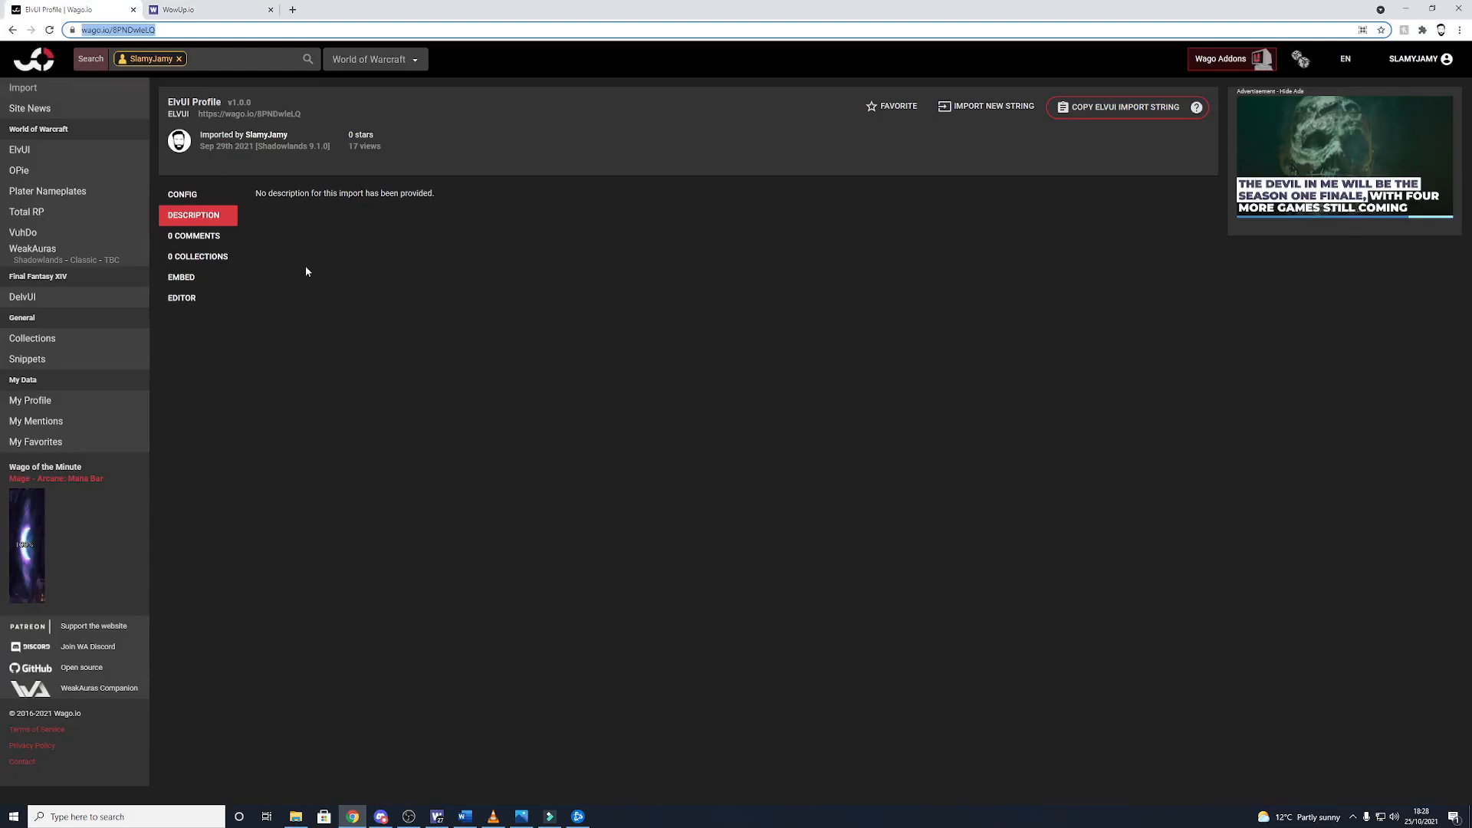
mouse_move(390, 303)
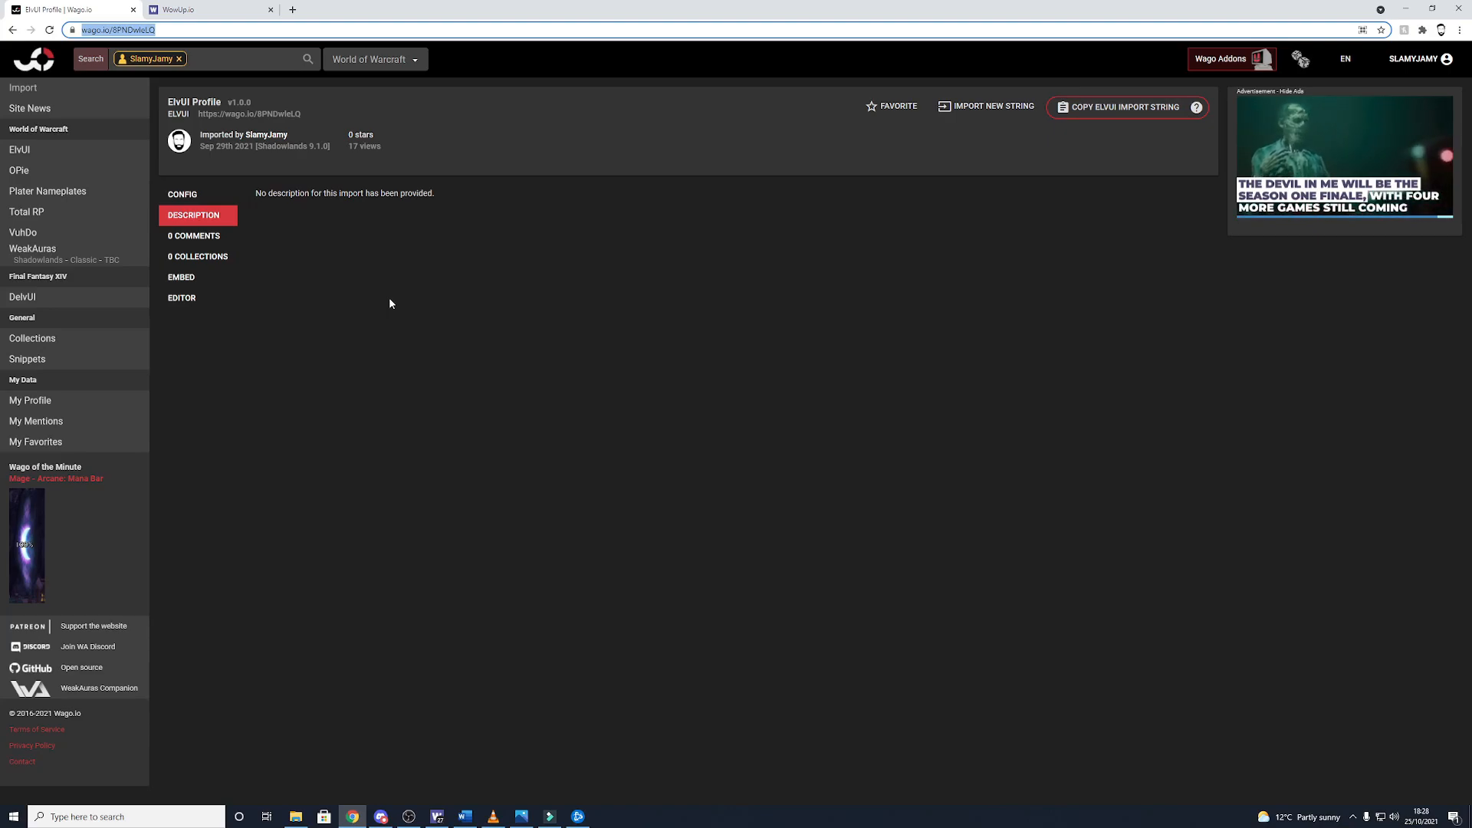
mouse_move(1153, 141)
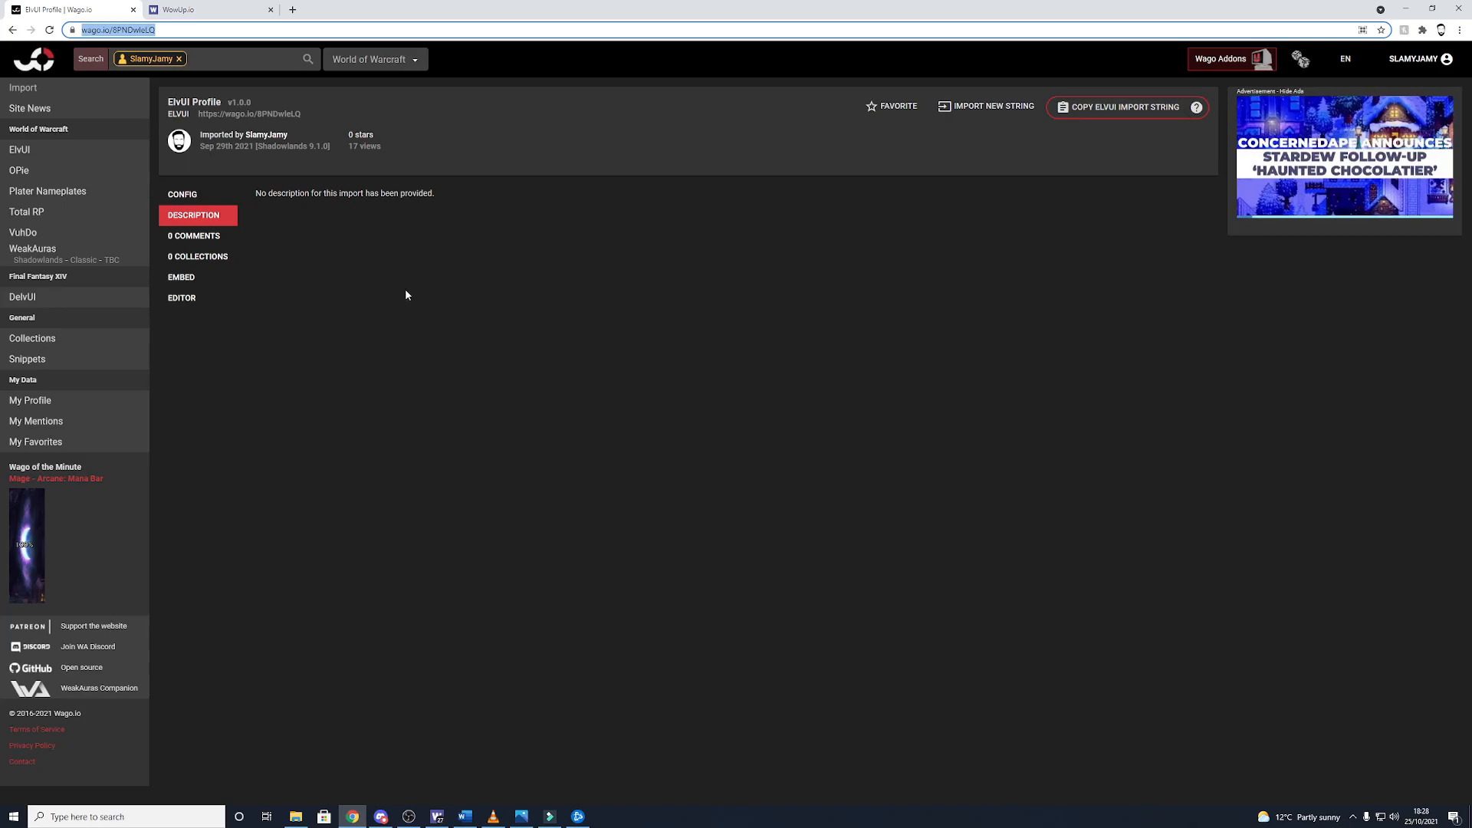
mouse_move(562, 302)
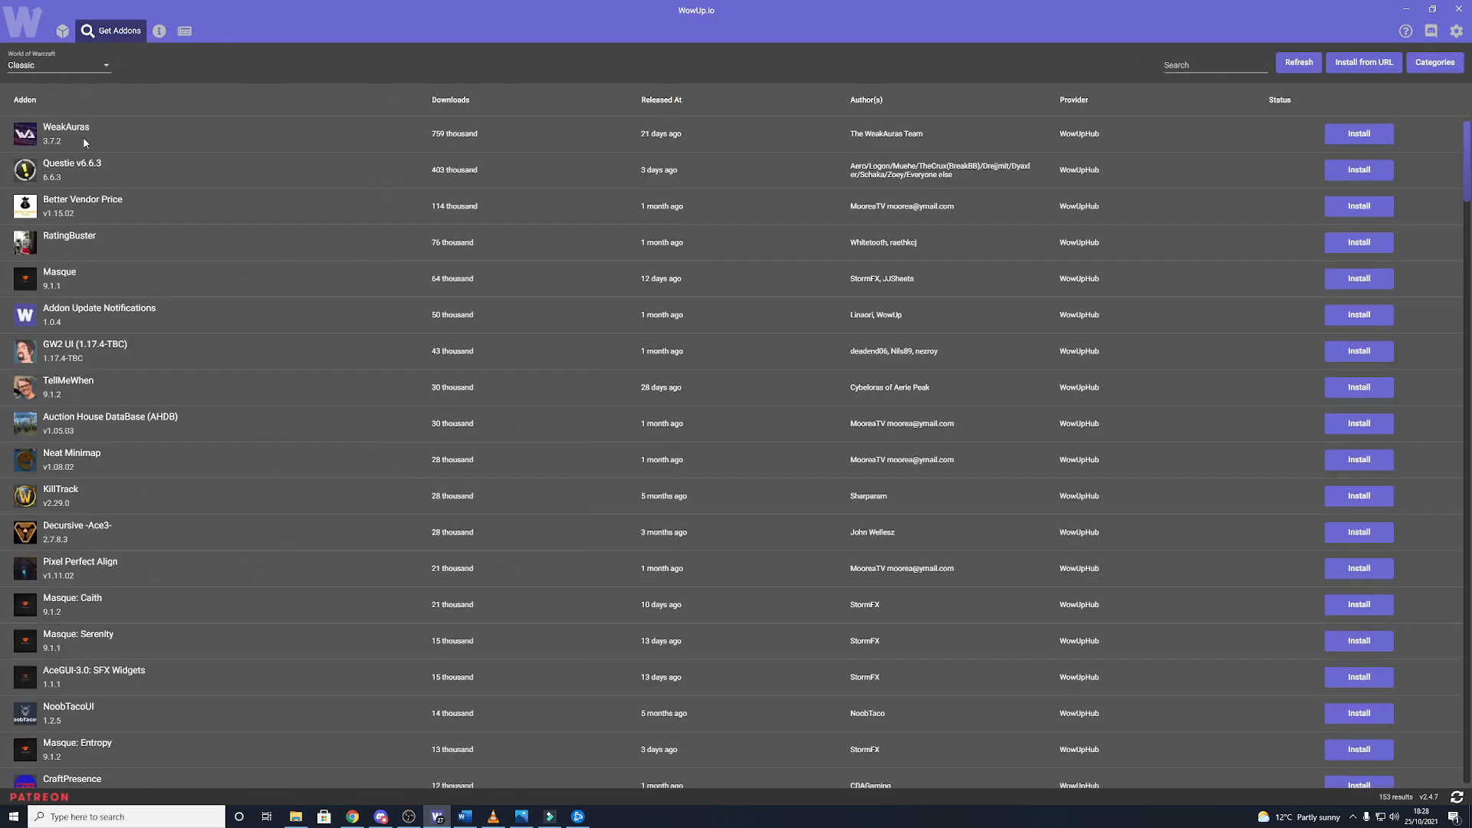
Step: Install WeakAuras from Get Addons, then search the catalogue for 'elv ui'
click(1356, 133)
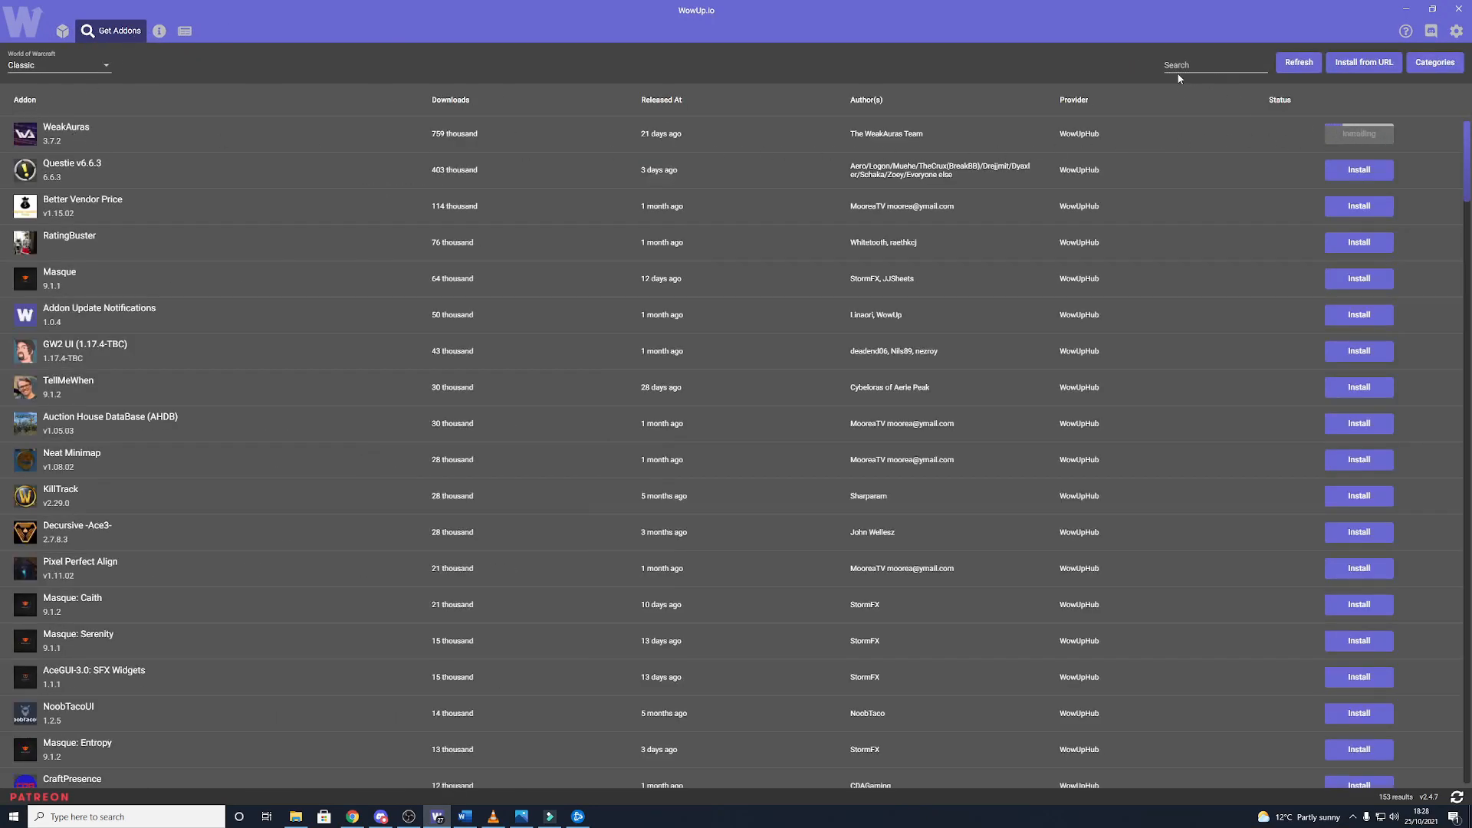
text(elv)
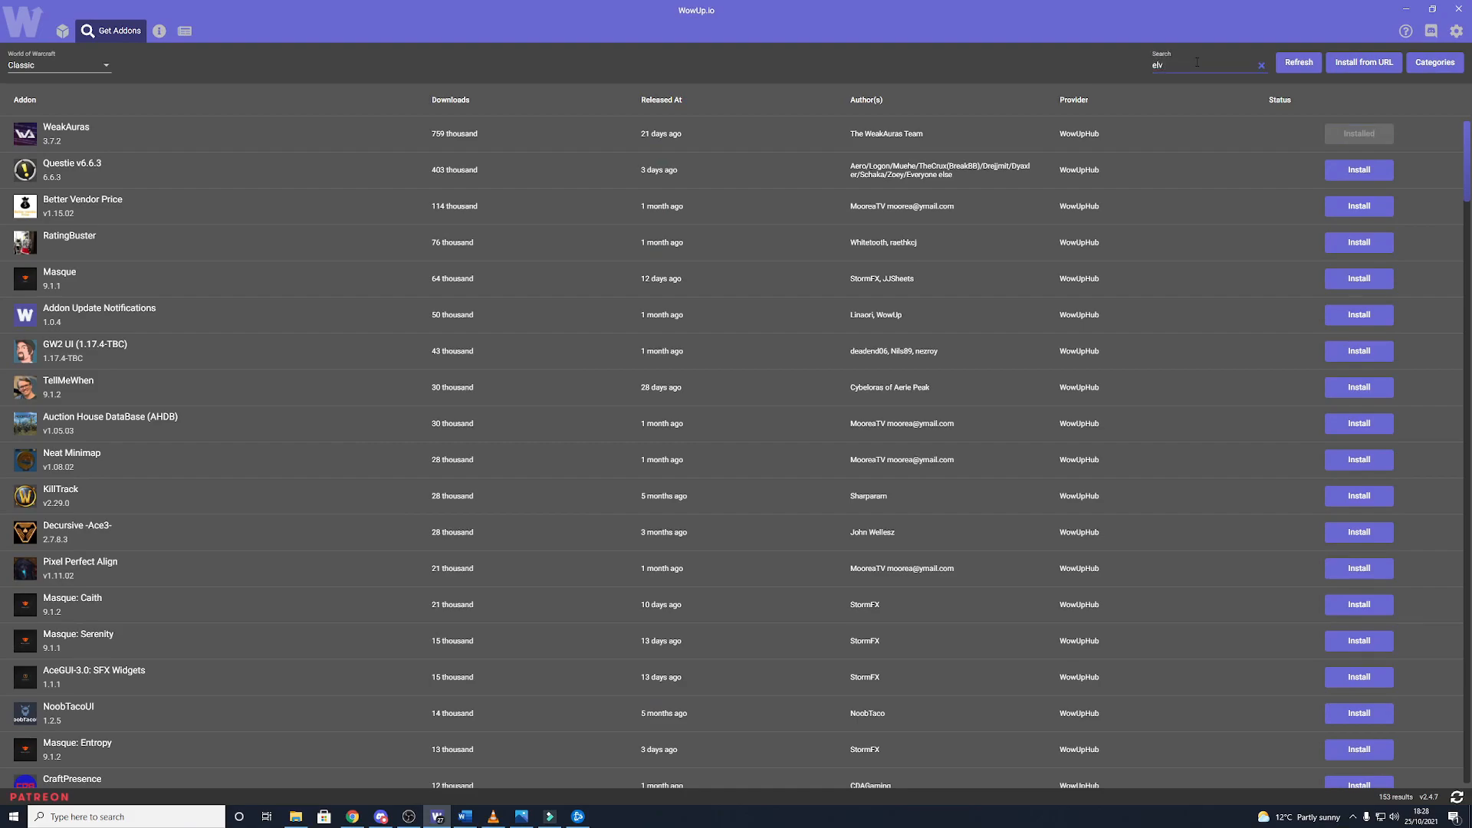
text(ui)
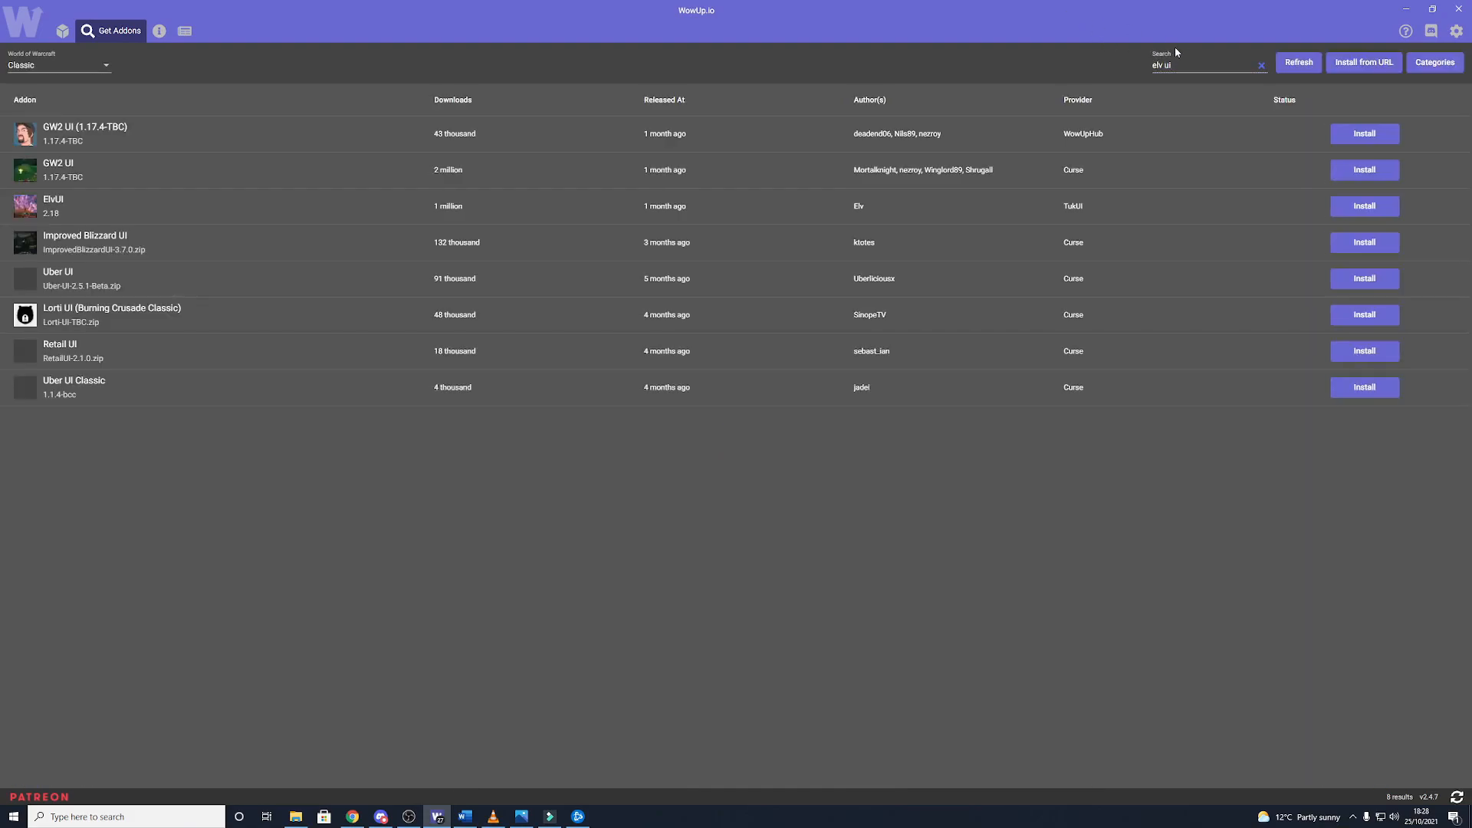
mouse_move(1196, 197)
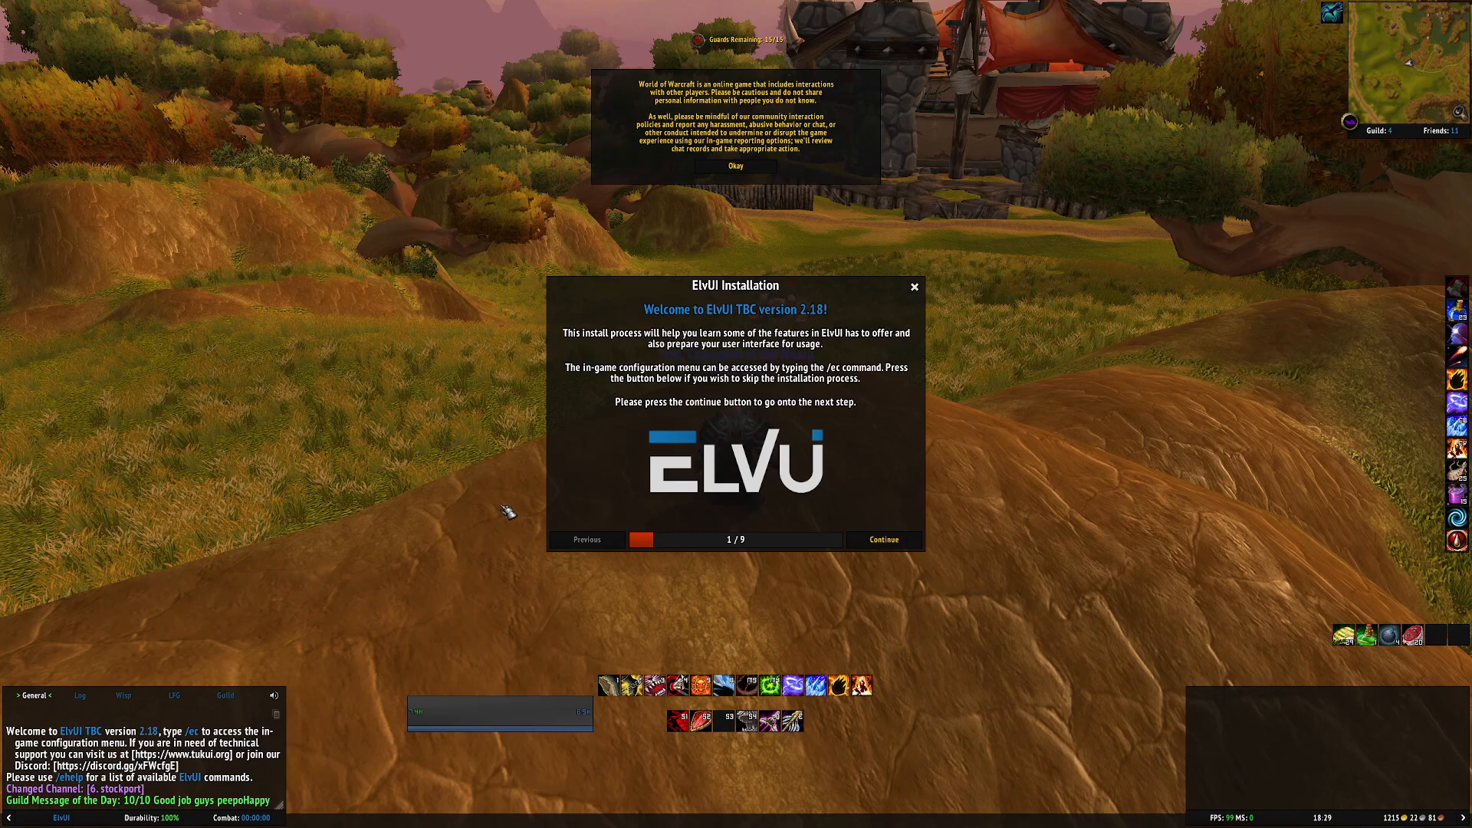
Step: Close the ElvUI Installation wizard and accept the community conduct notice with Okay
click(882, 539)
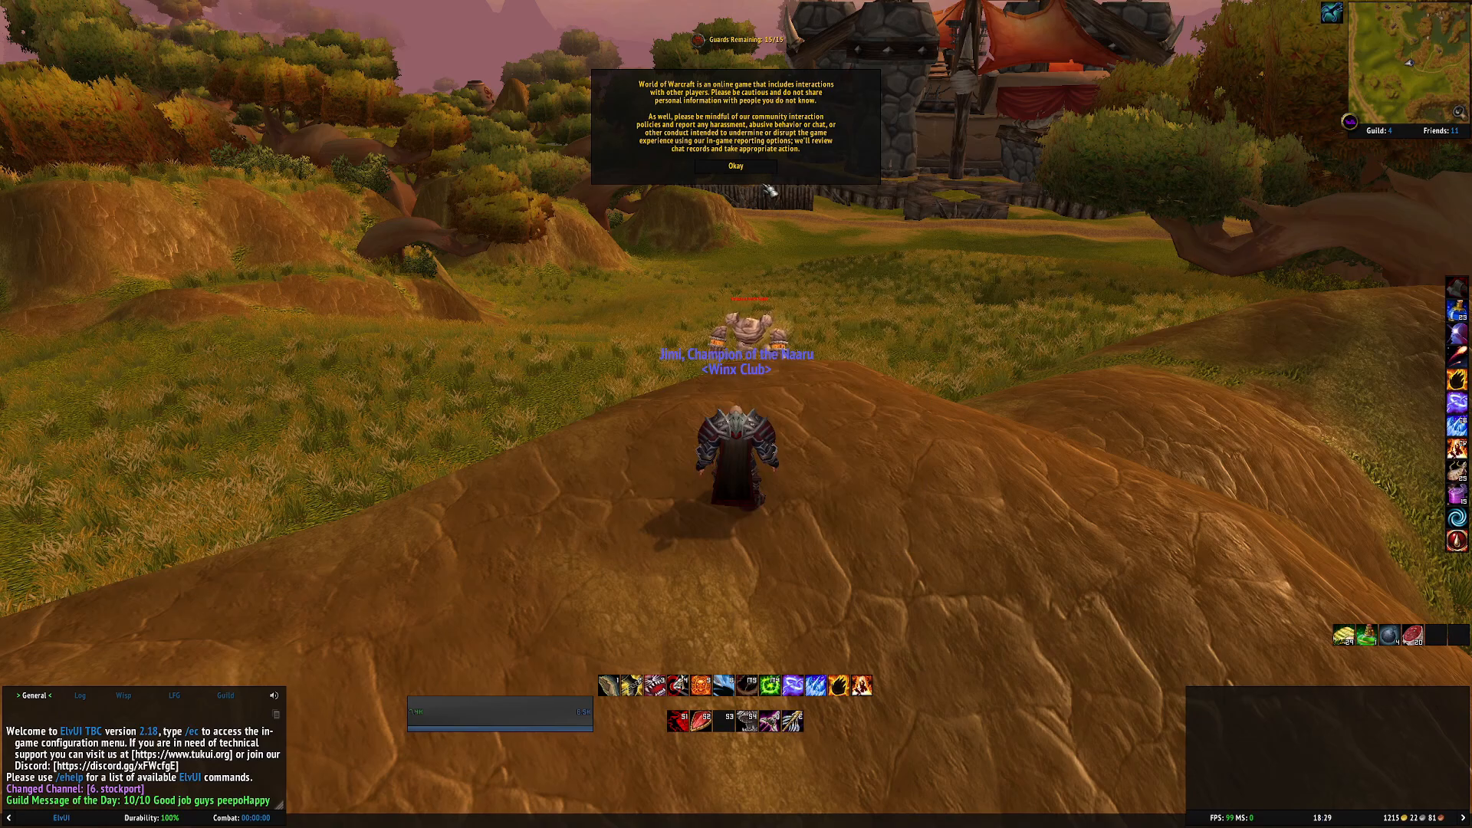
click(735, 166)
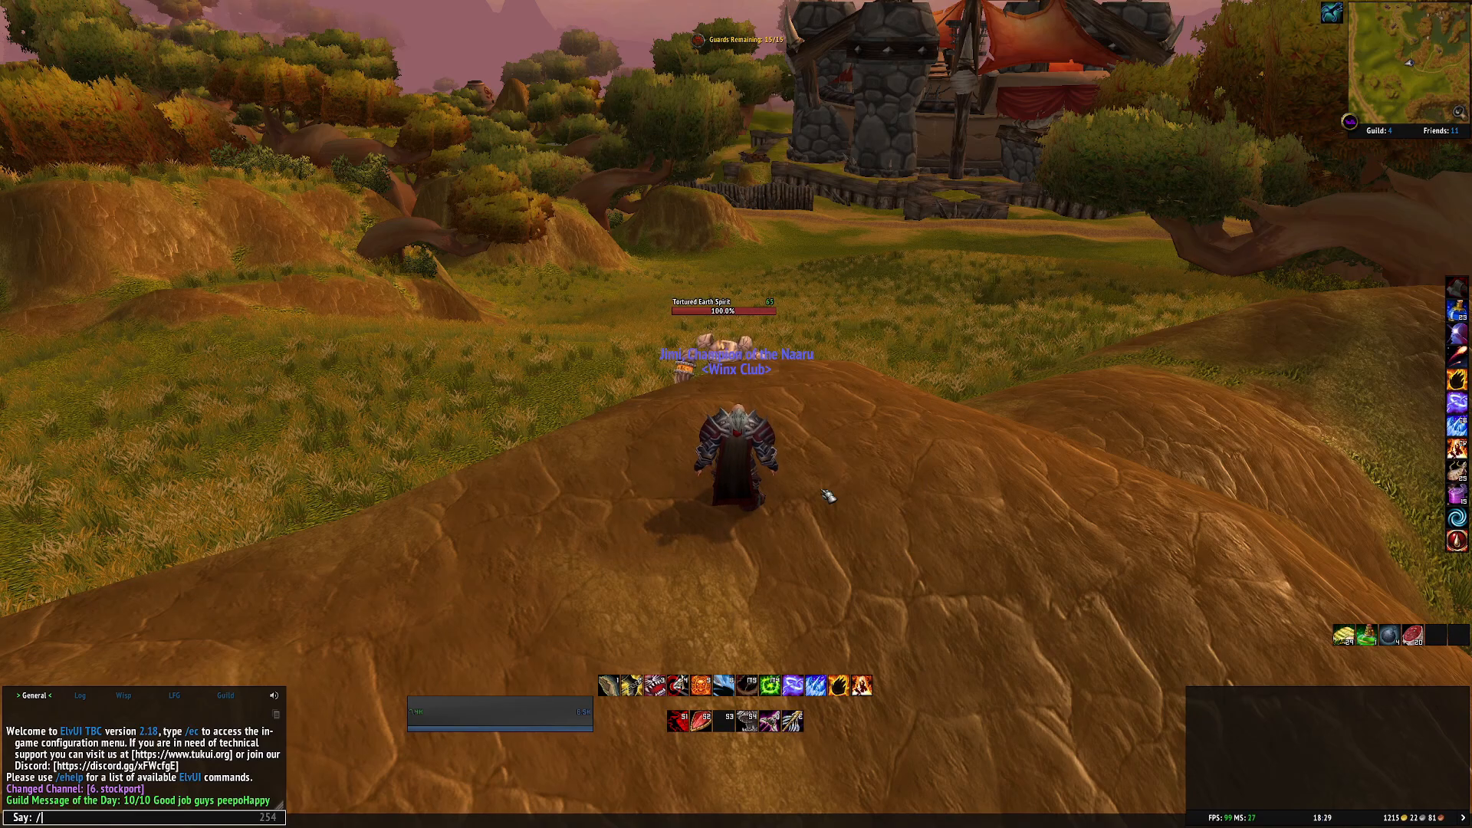
Step: Run /elvui, go to Profiles and start Import Profile to get an empty import box
text(elvui)
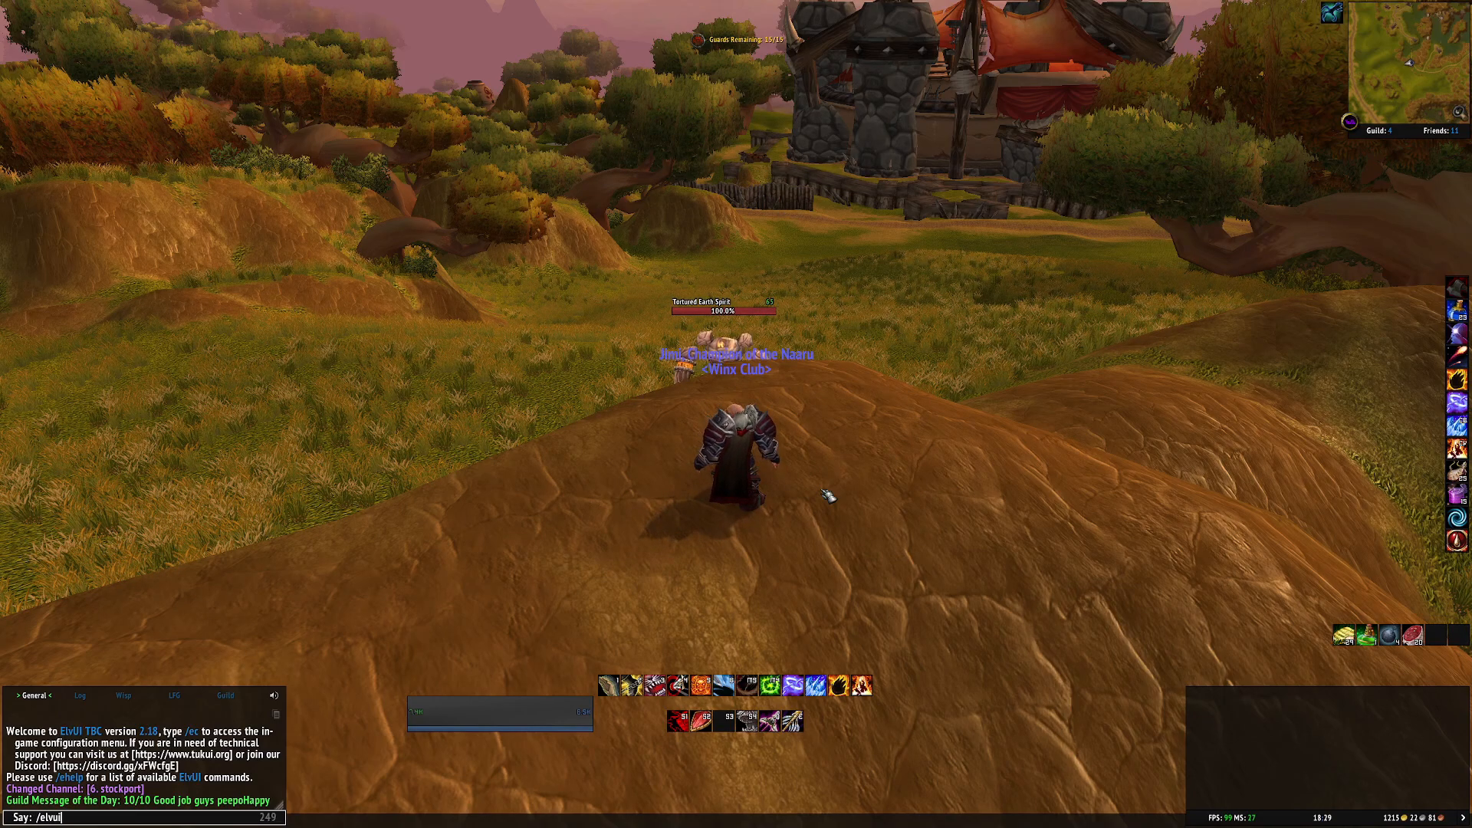
key(Return)
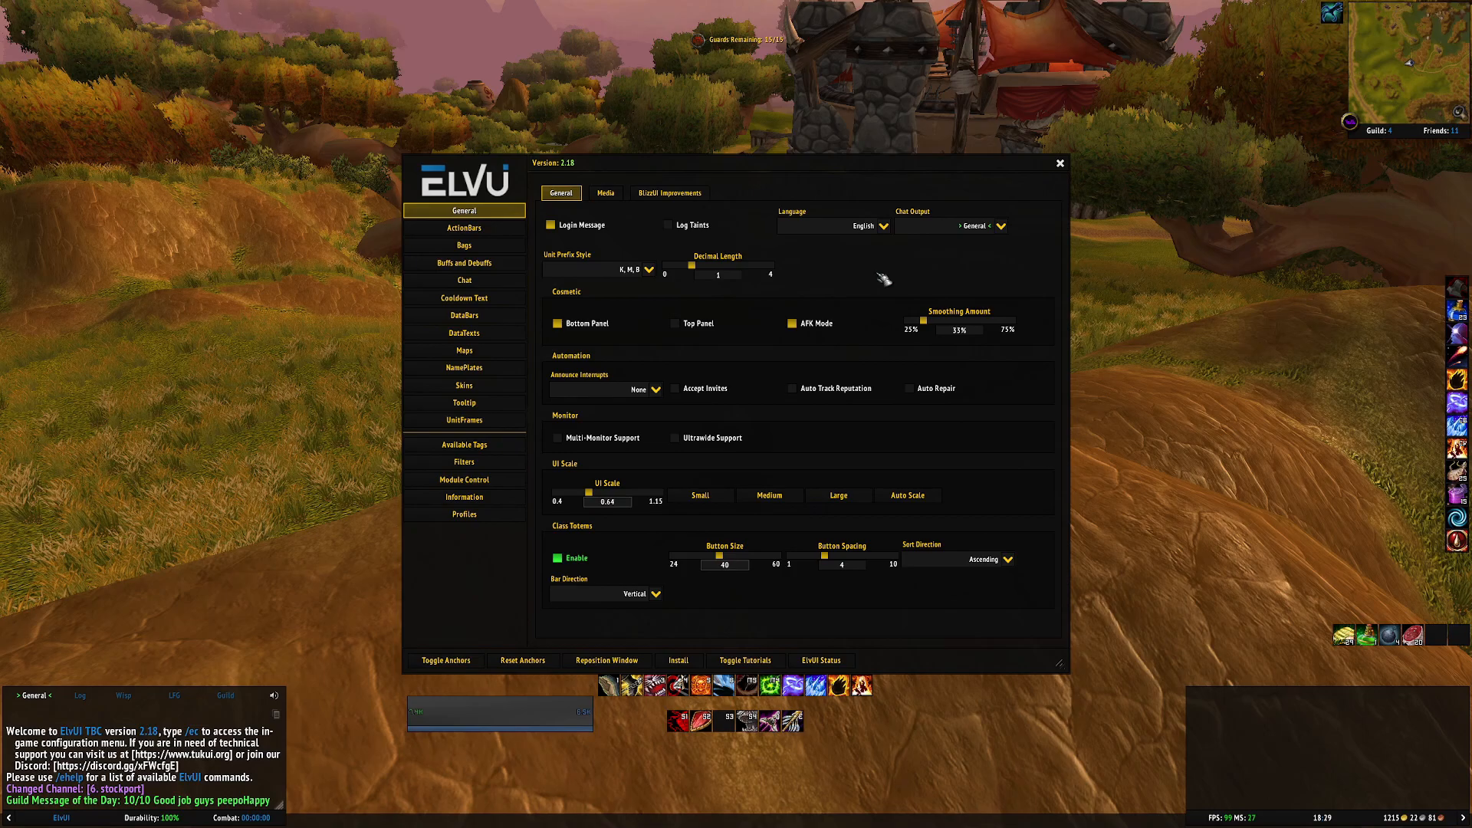
mouse_move(463, 515)
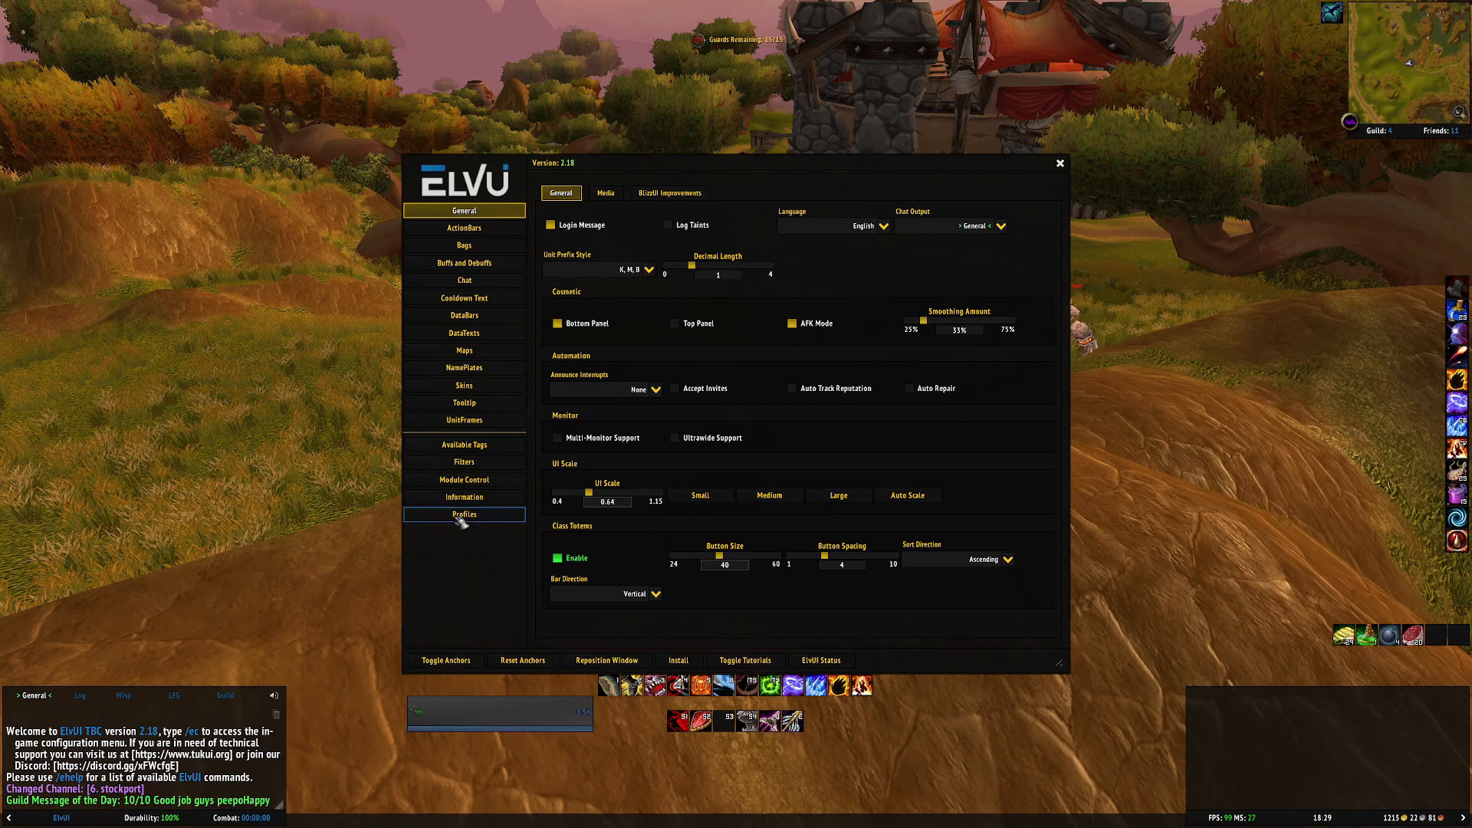
click(463, 514)
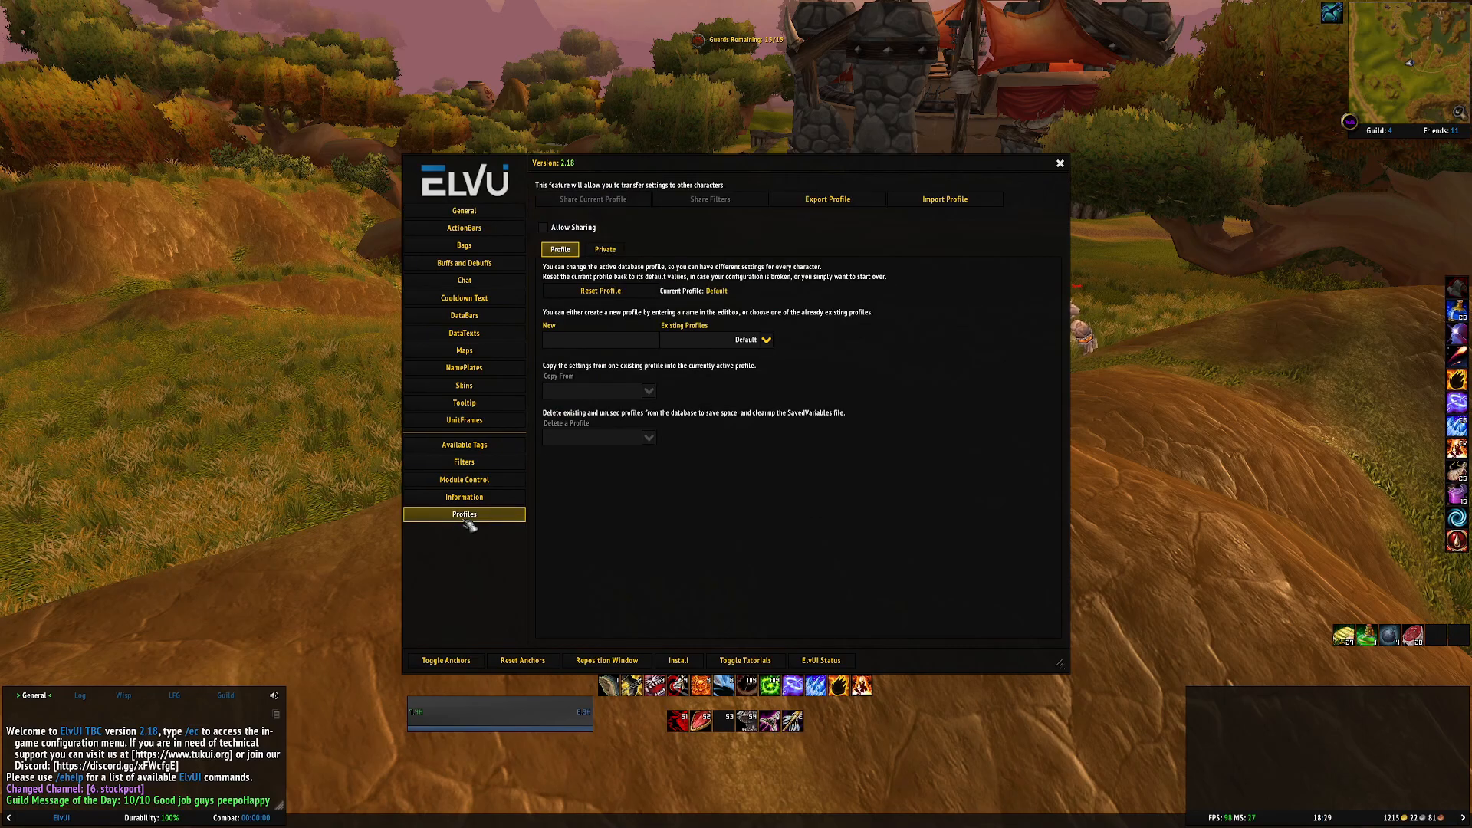
click(943, 199)
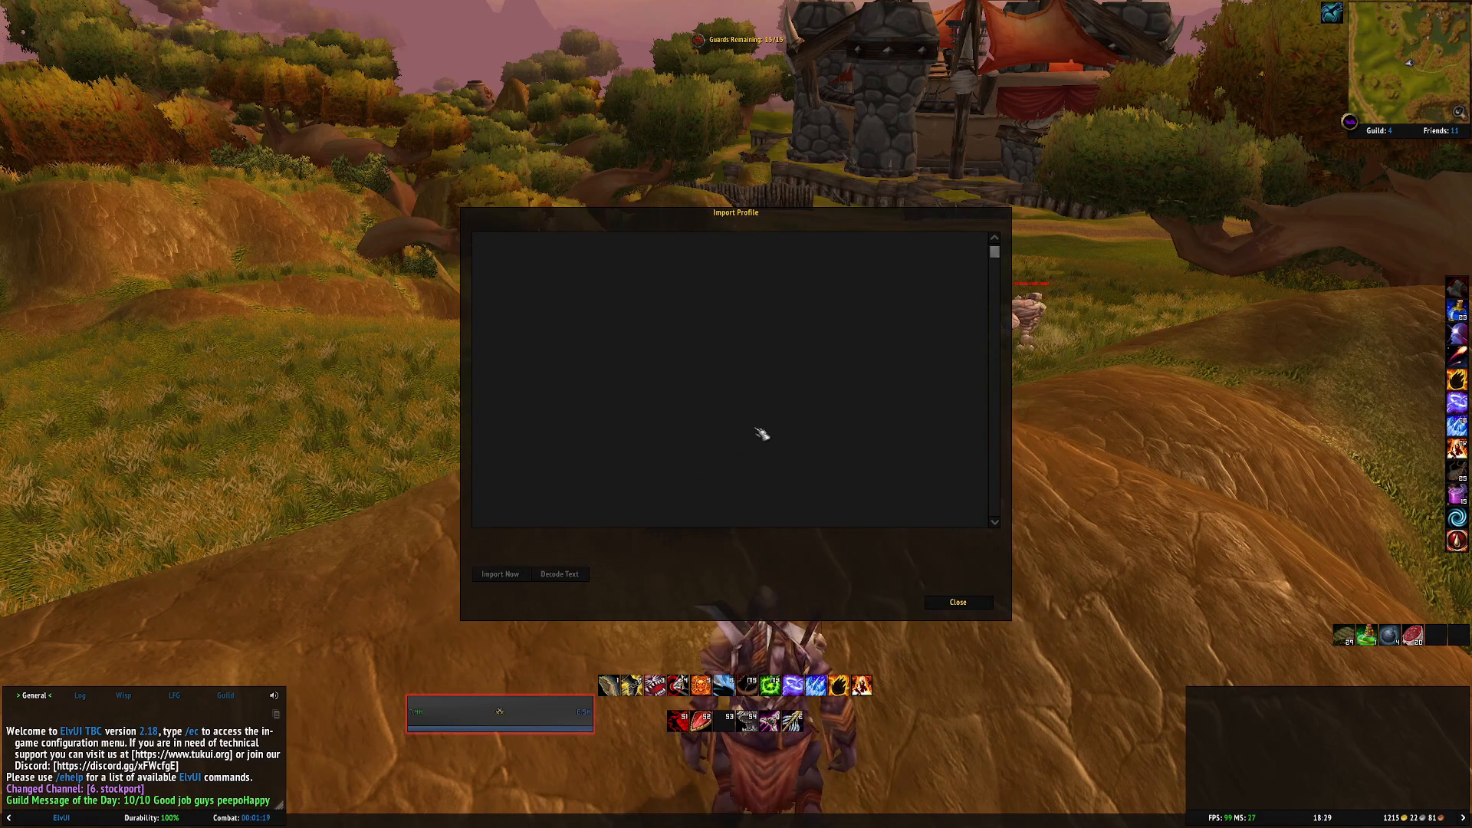
Step: Return to the Wago.io profile page and copy the ElvUI import string
click(14, 816)
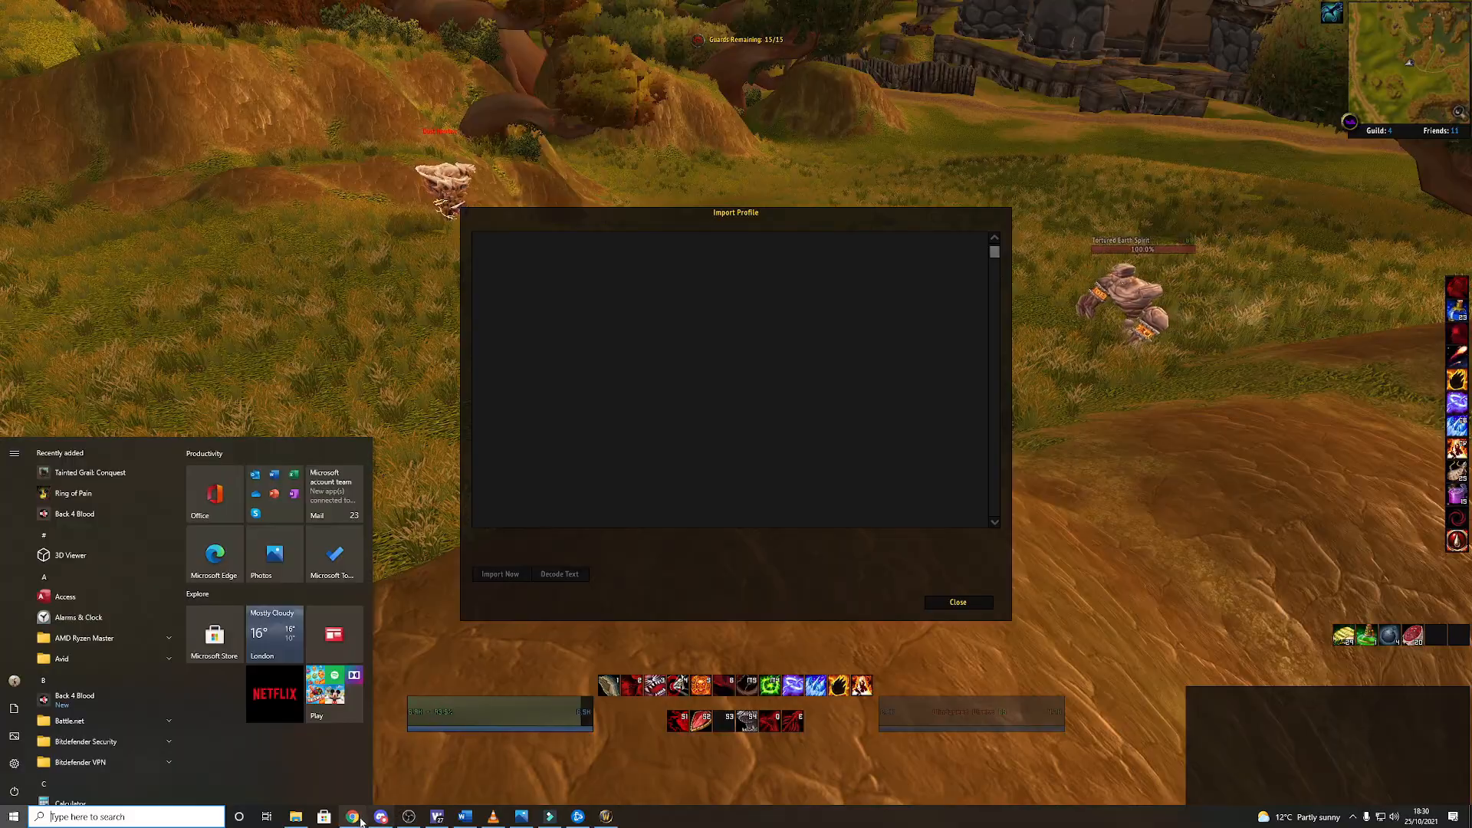
click(352, 816)
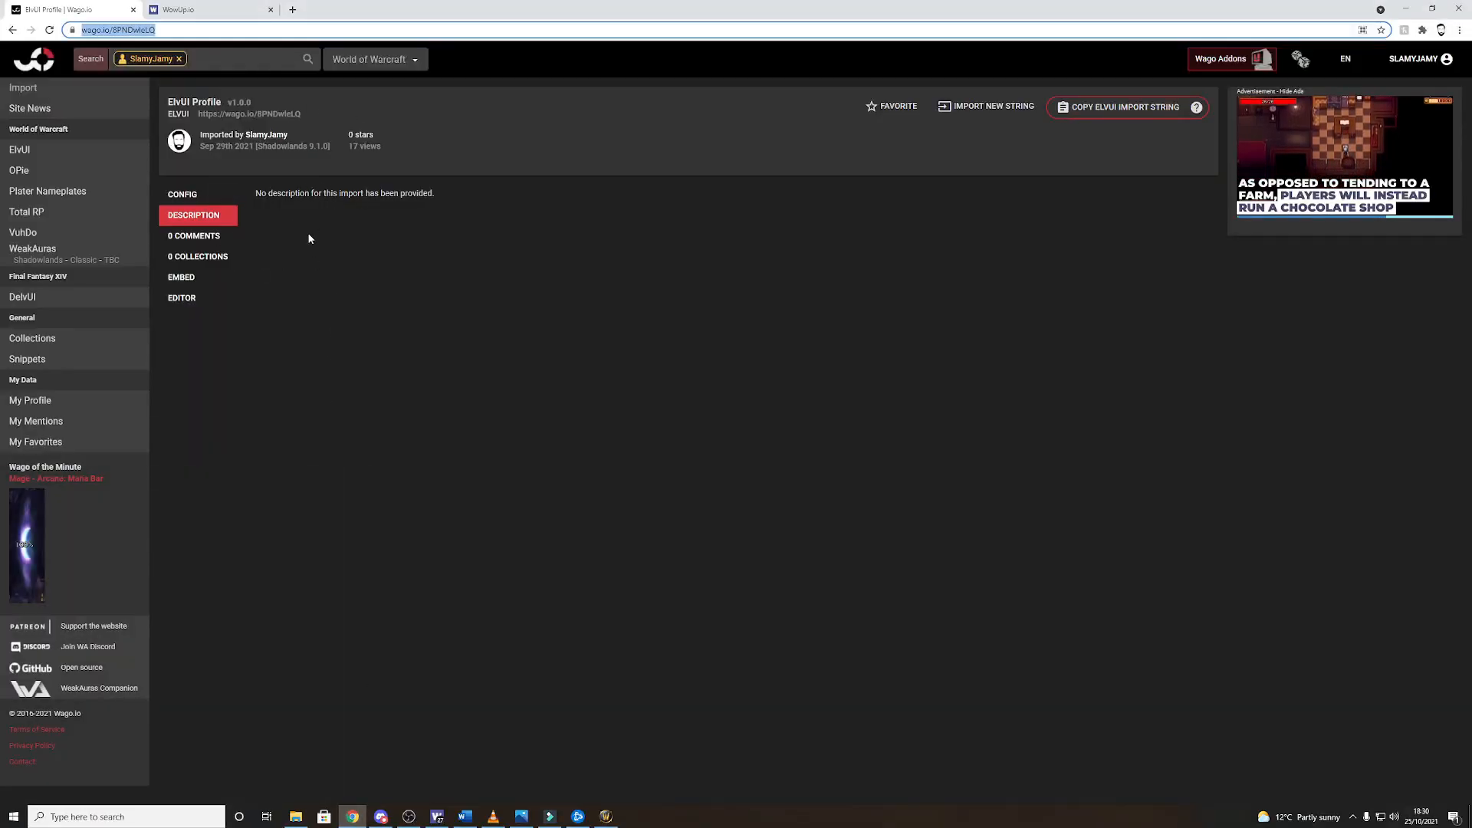
mouse_move(805, 232)
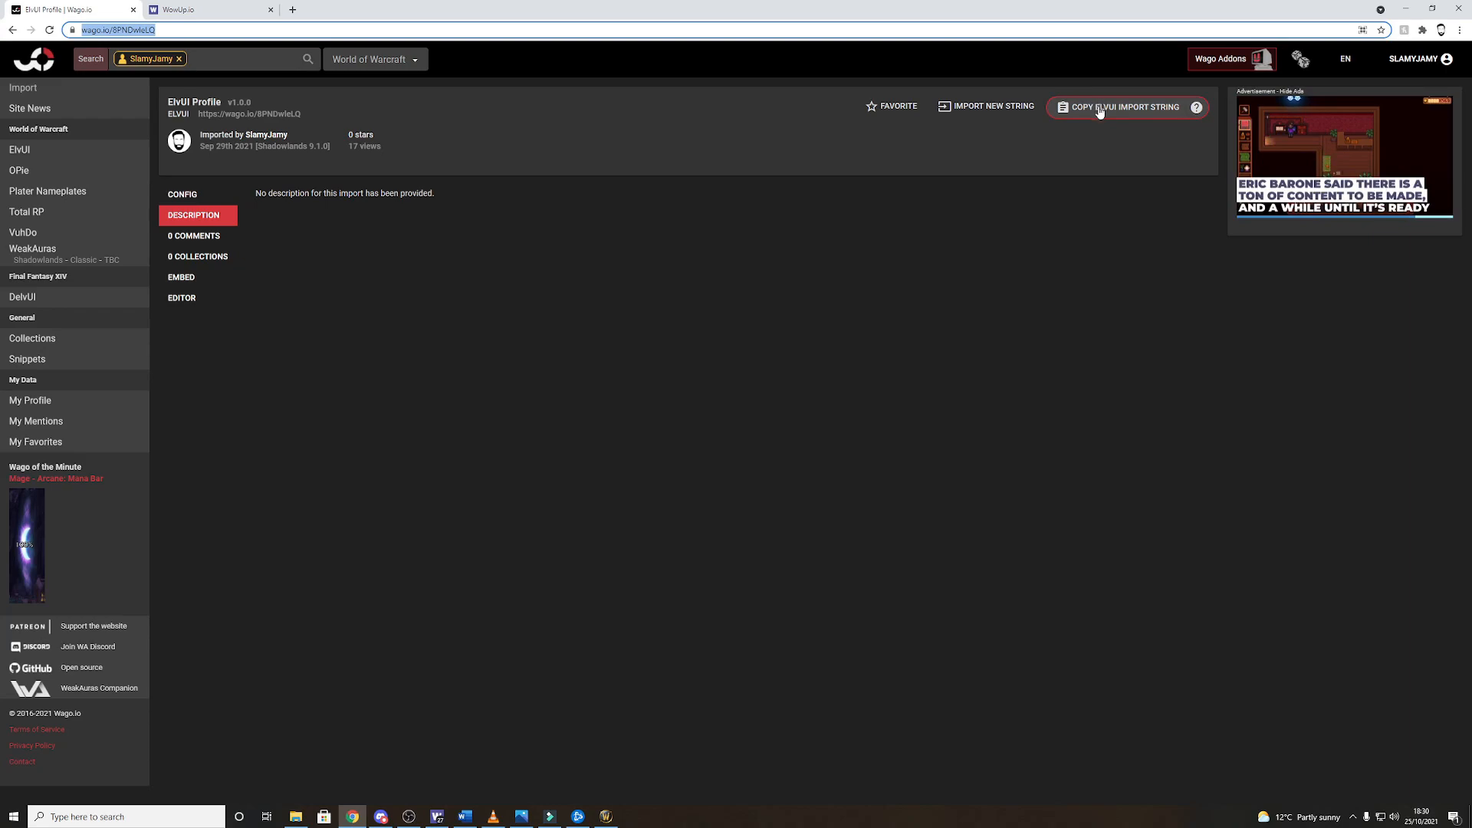
click(1124, 106)
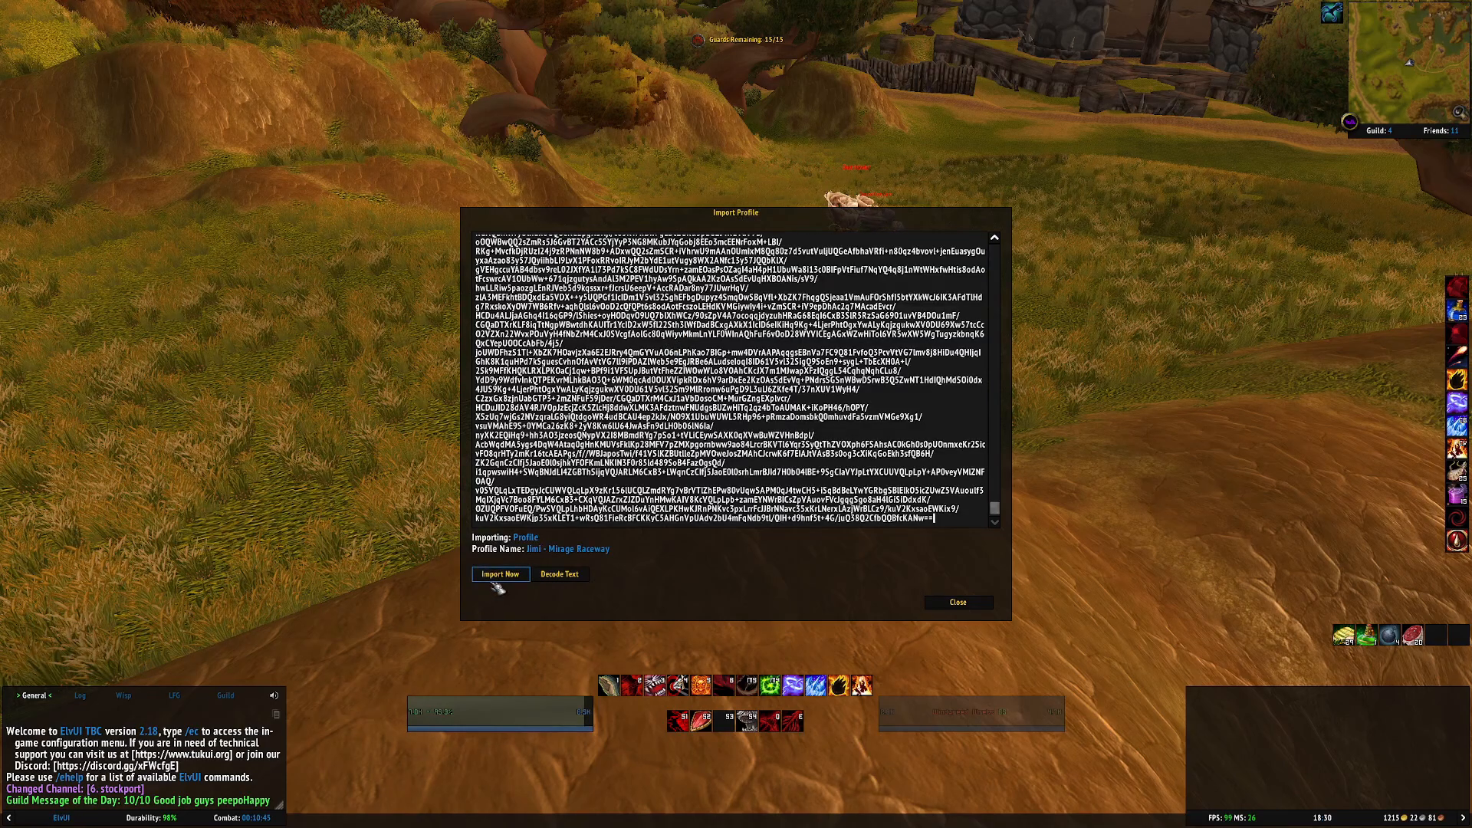
Step: Import the pasted Jimi - Mirage Raceway profile and close to reload into the new layout
click(500, 573)
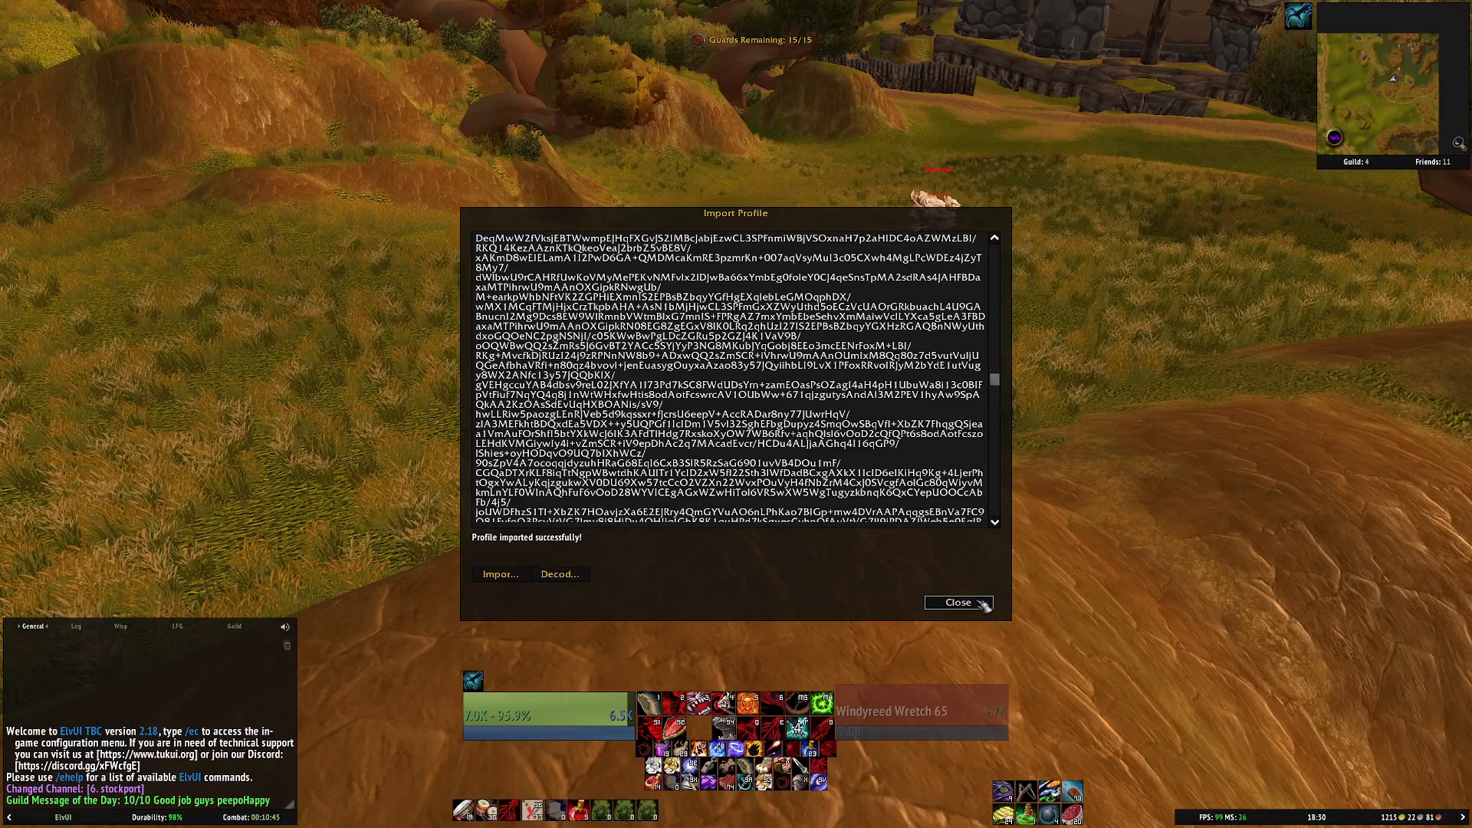
click(956, 601)
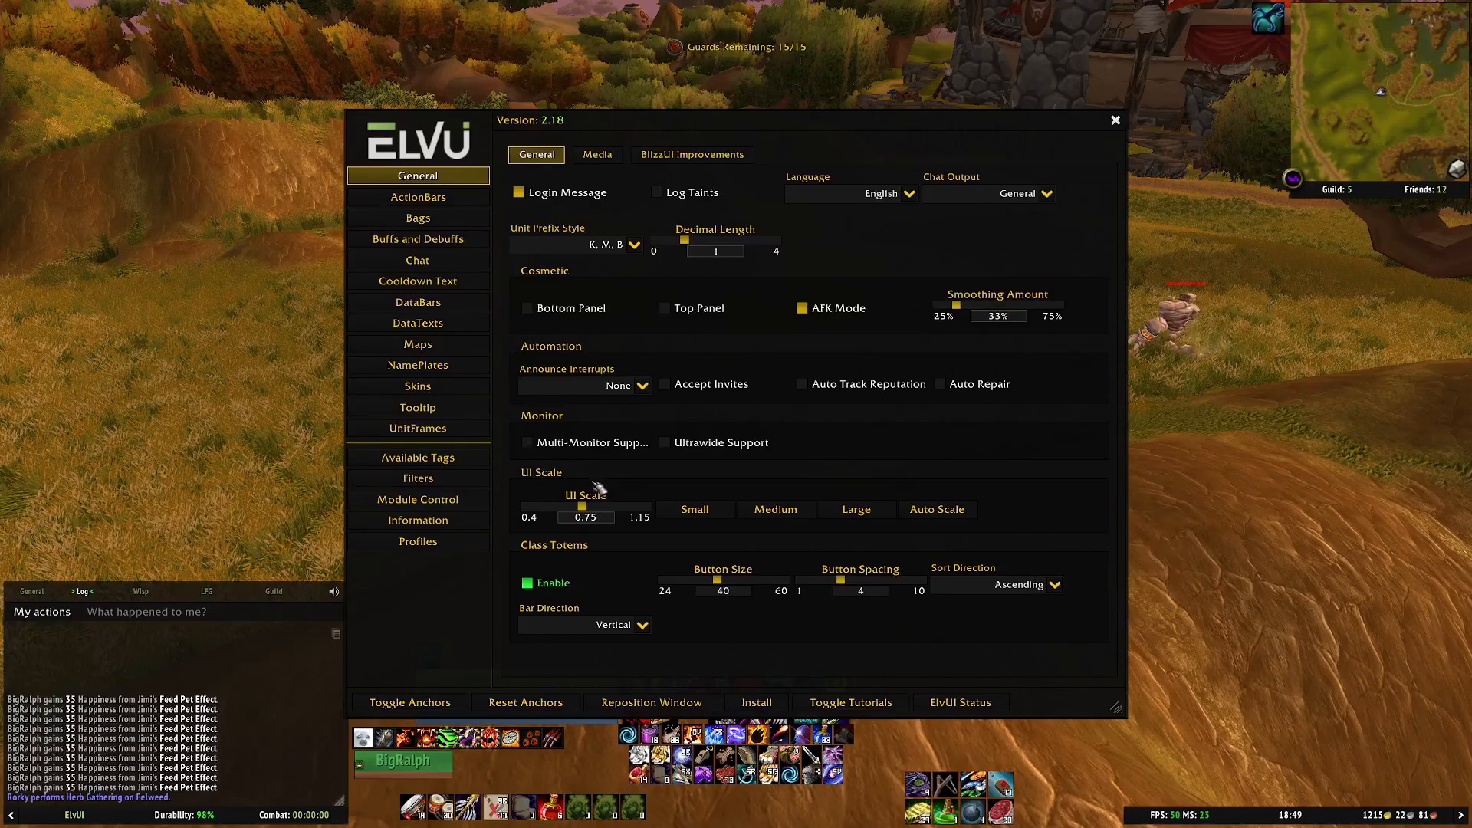
mouse_move(584, 517)
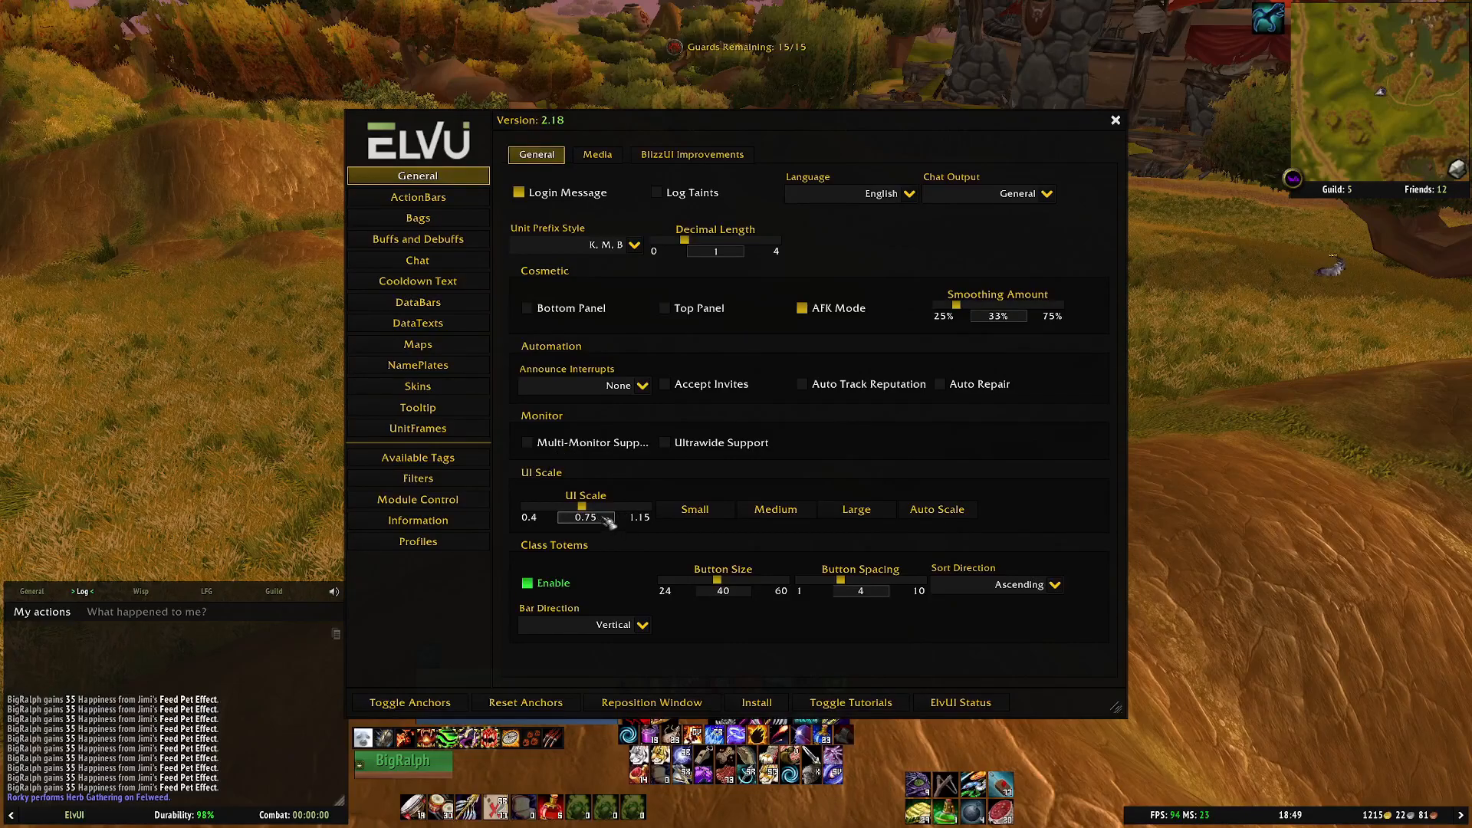
click(1115, 119)
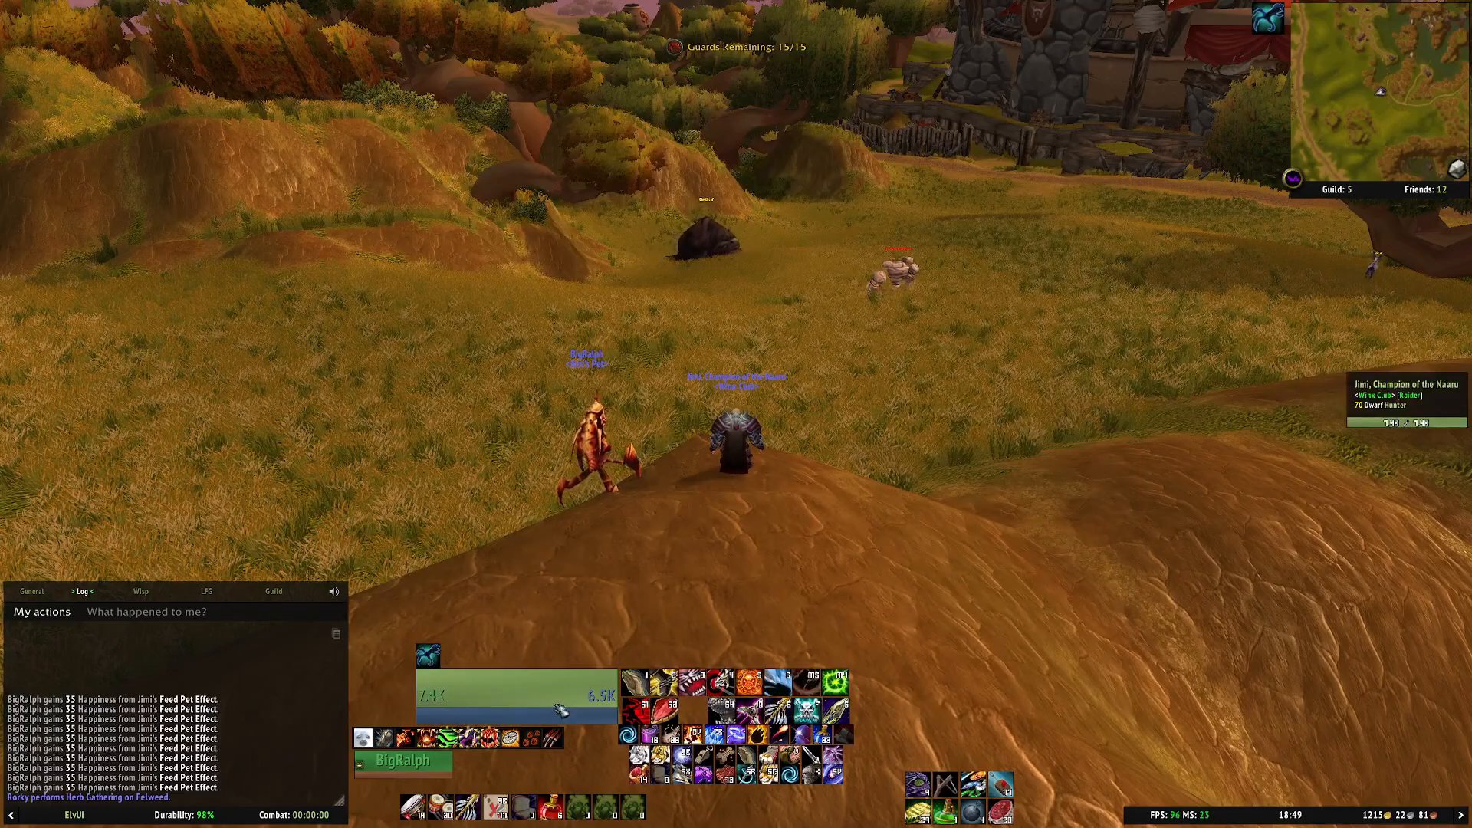
click(732, 441)
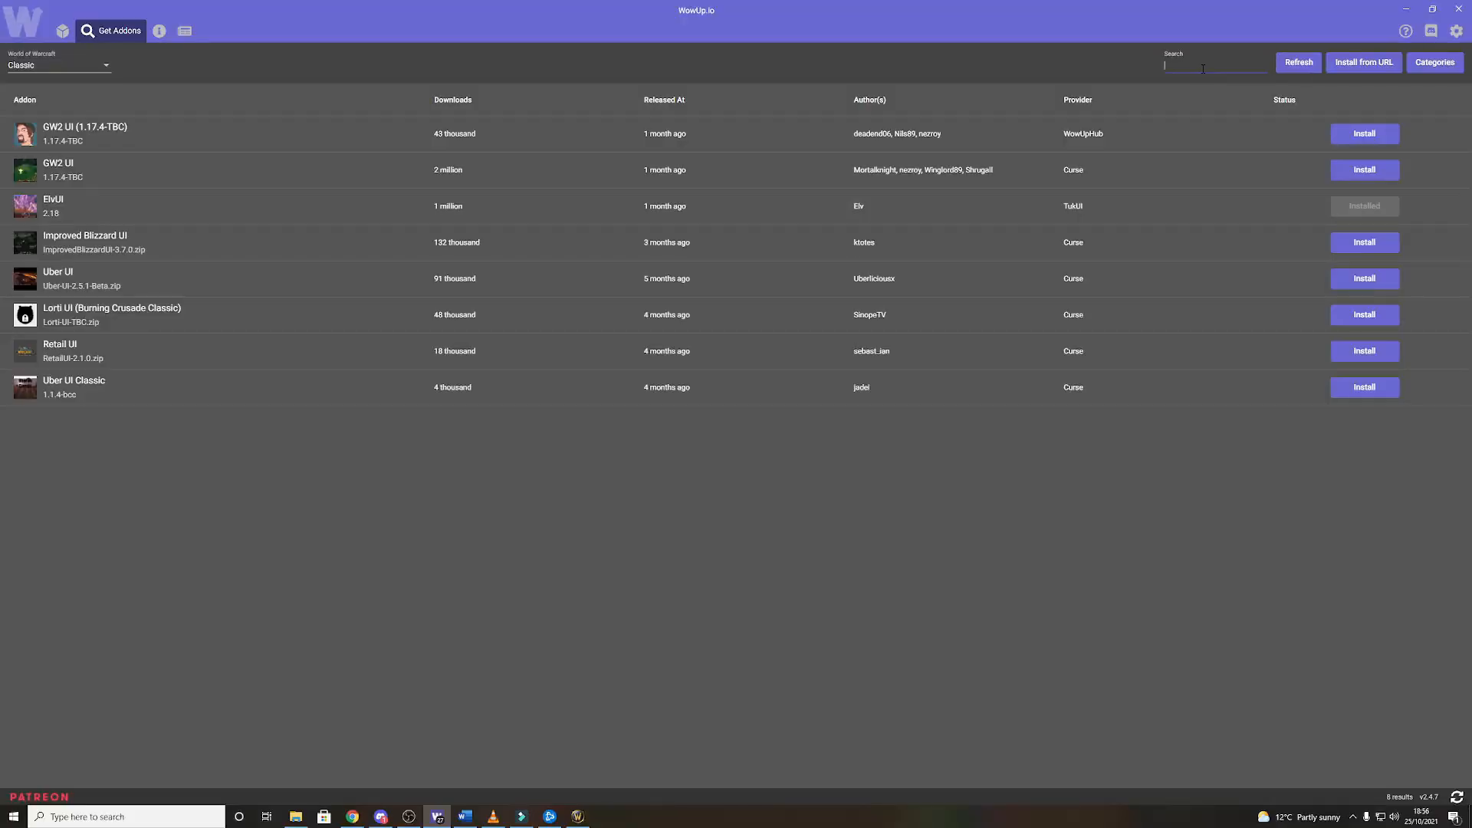
Step: Search WowUp's Get Addons page for 'details' to list the Details! Damage Meter addons
text(details)
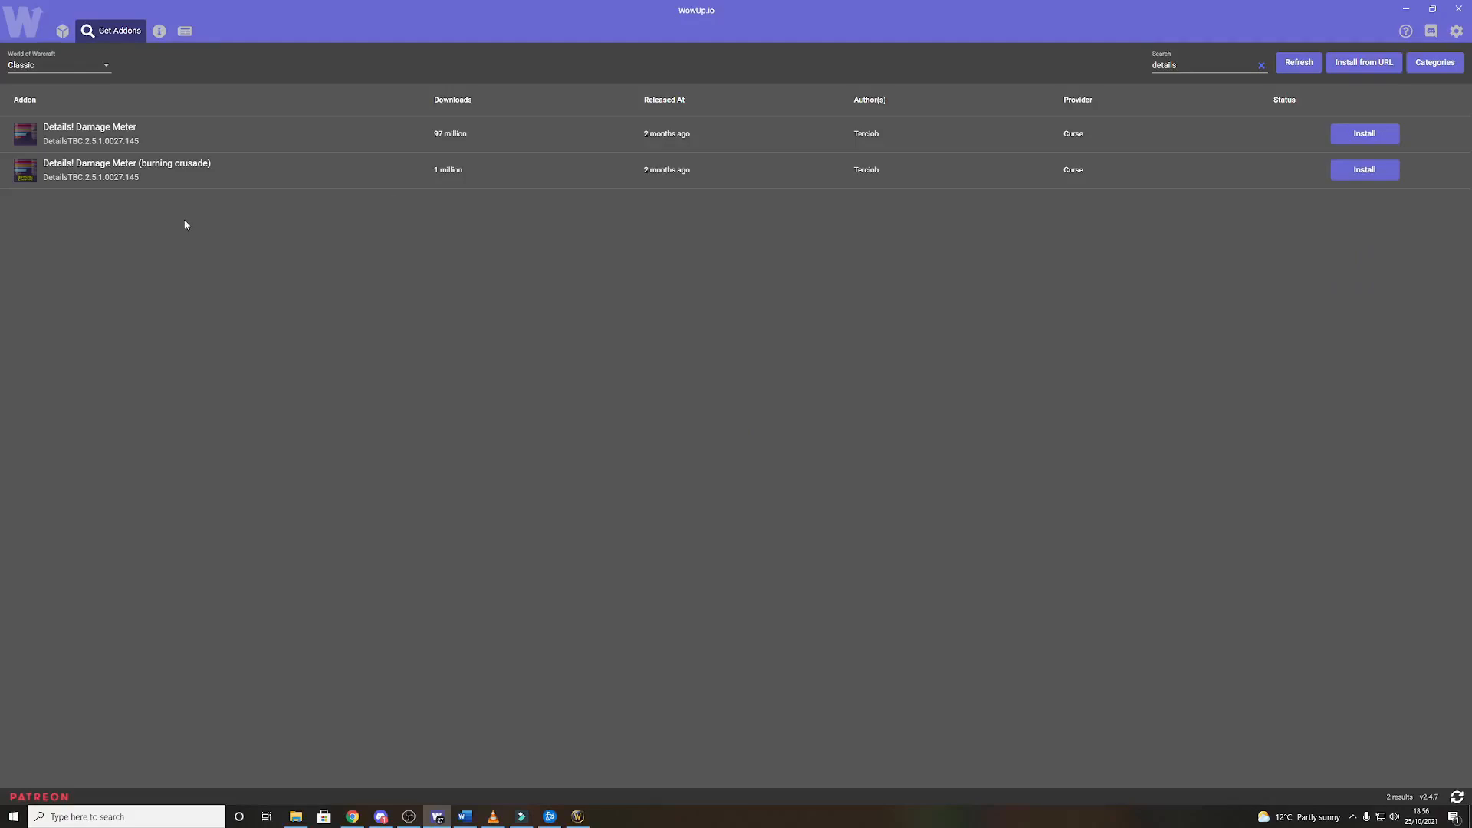
mouse_move(1311, 190)
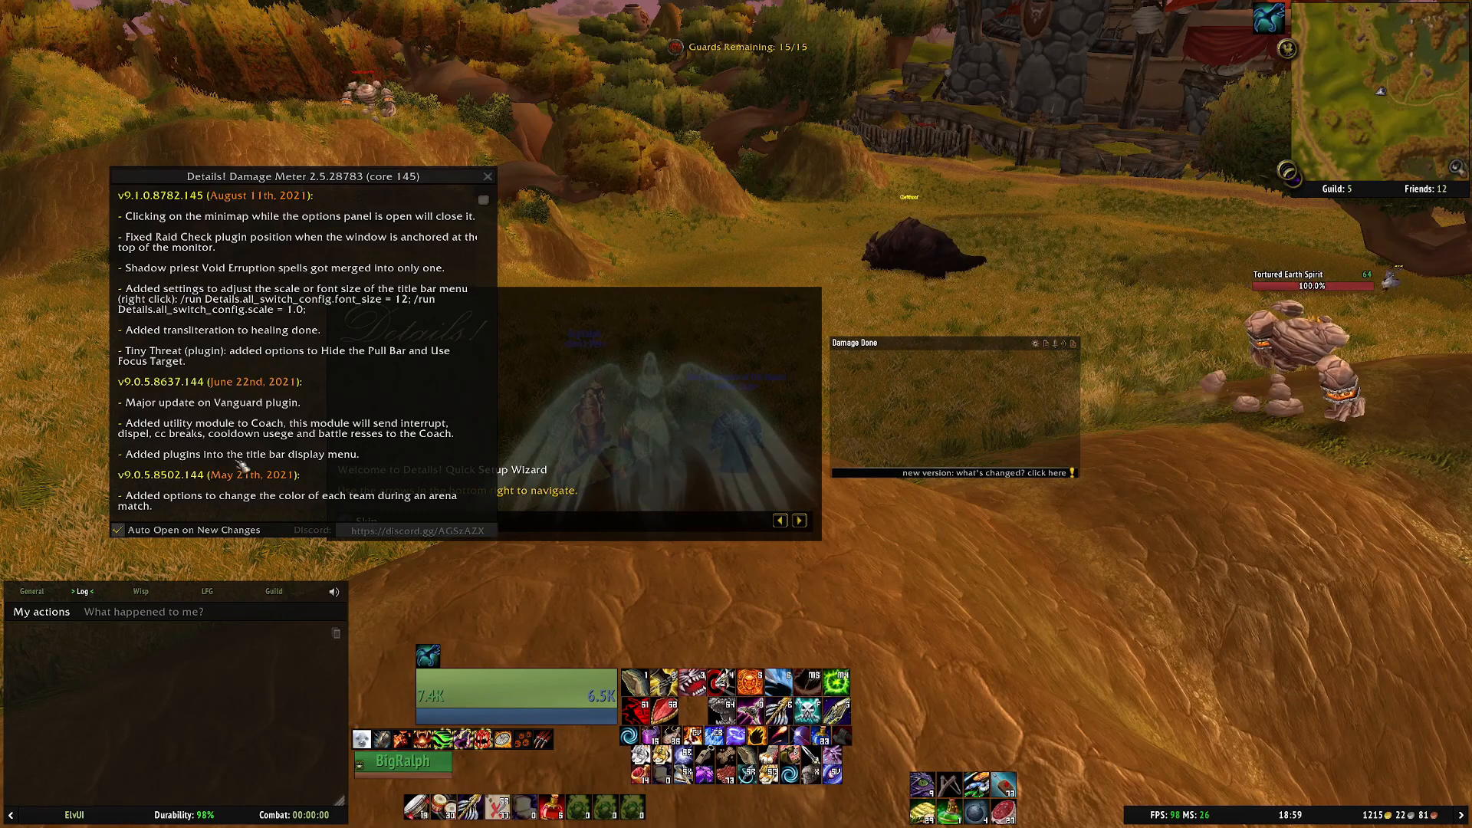
Step: Create a second Details meter window via Window Control and set it to Healing Done
click(488, 174)
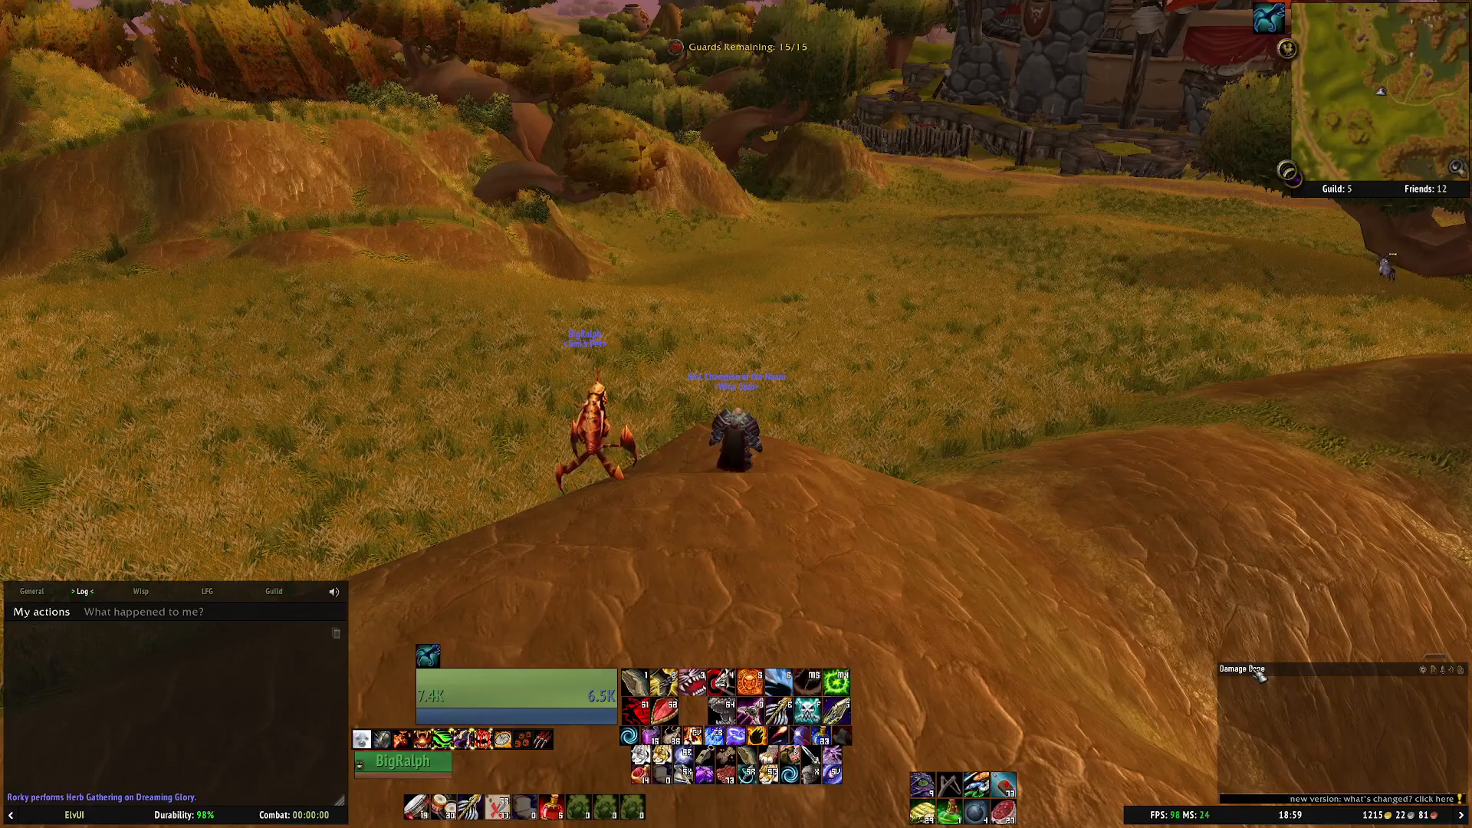
click(1424, 669)
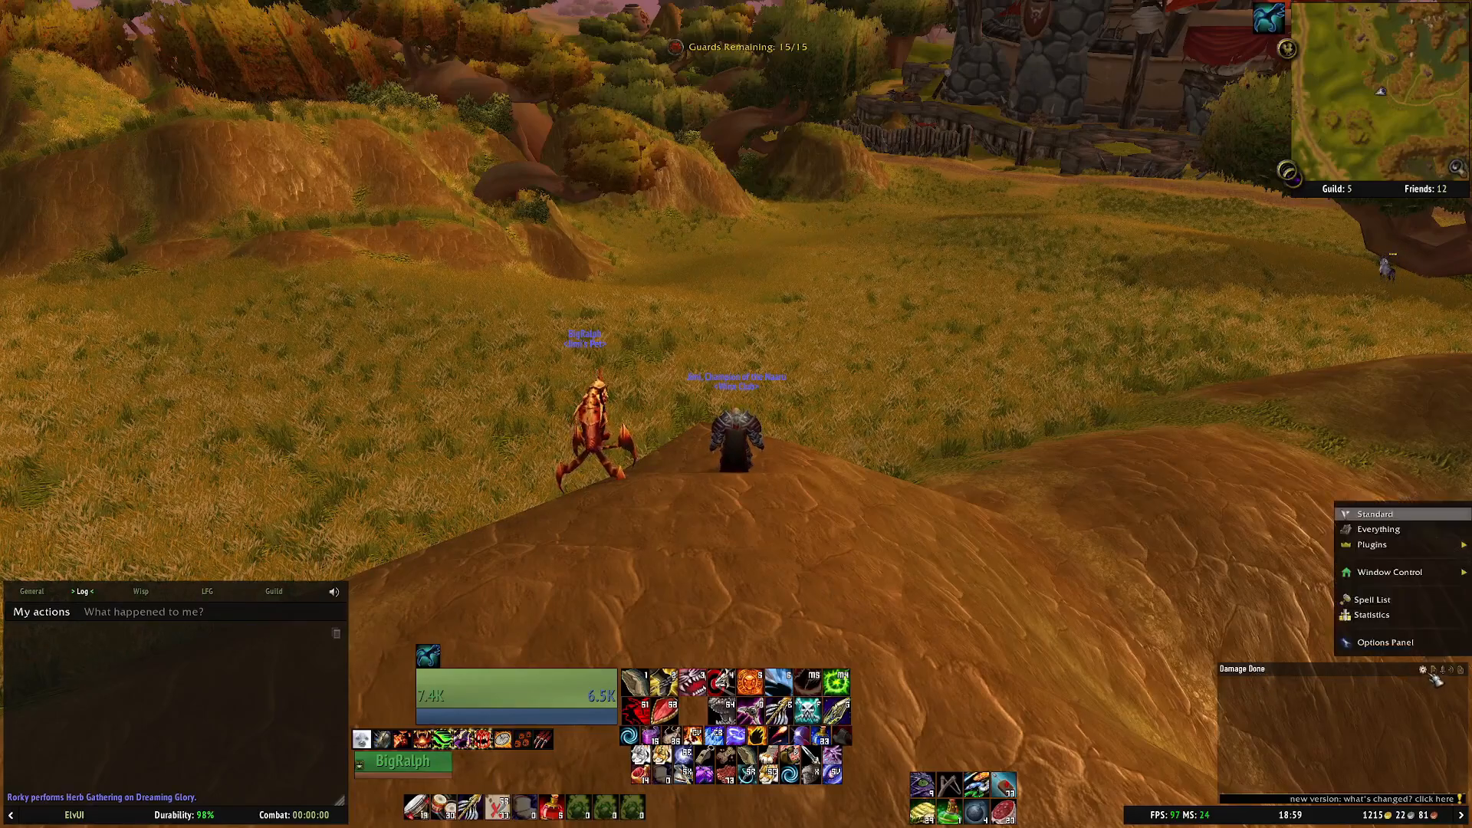
click(1389, 572)
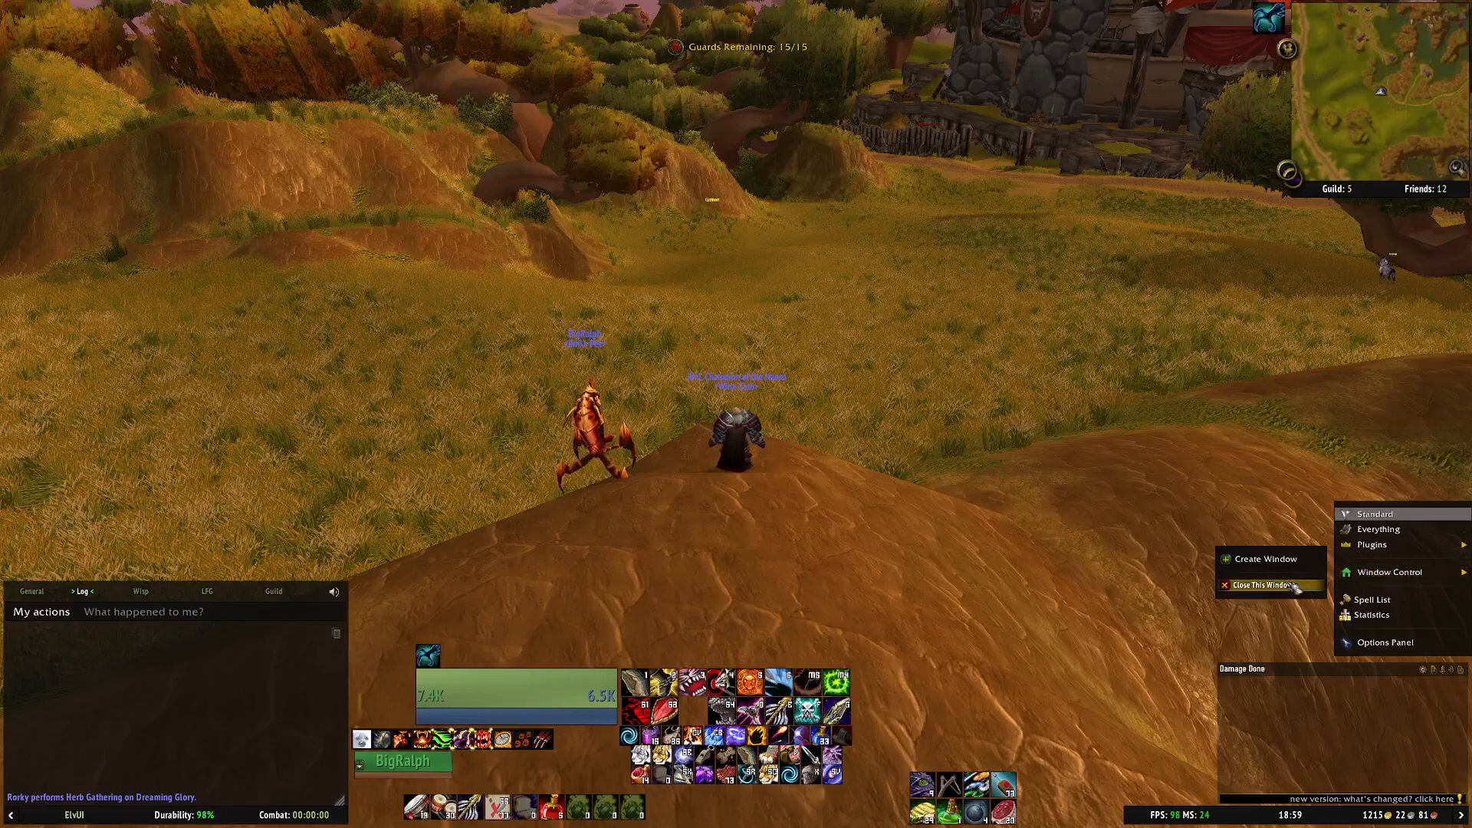
click(1263, 558)
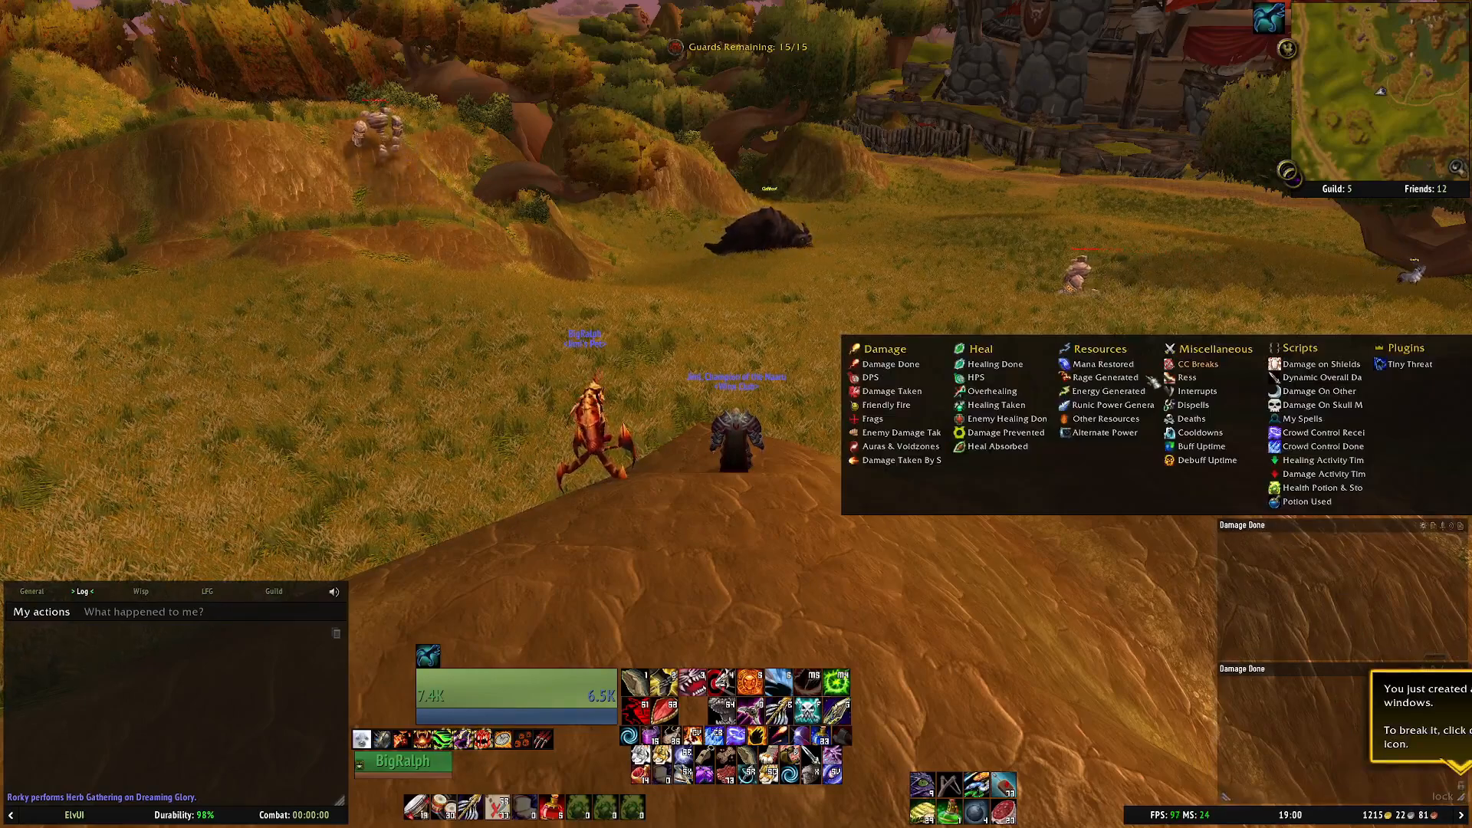
click(997, 364)
text(/f)
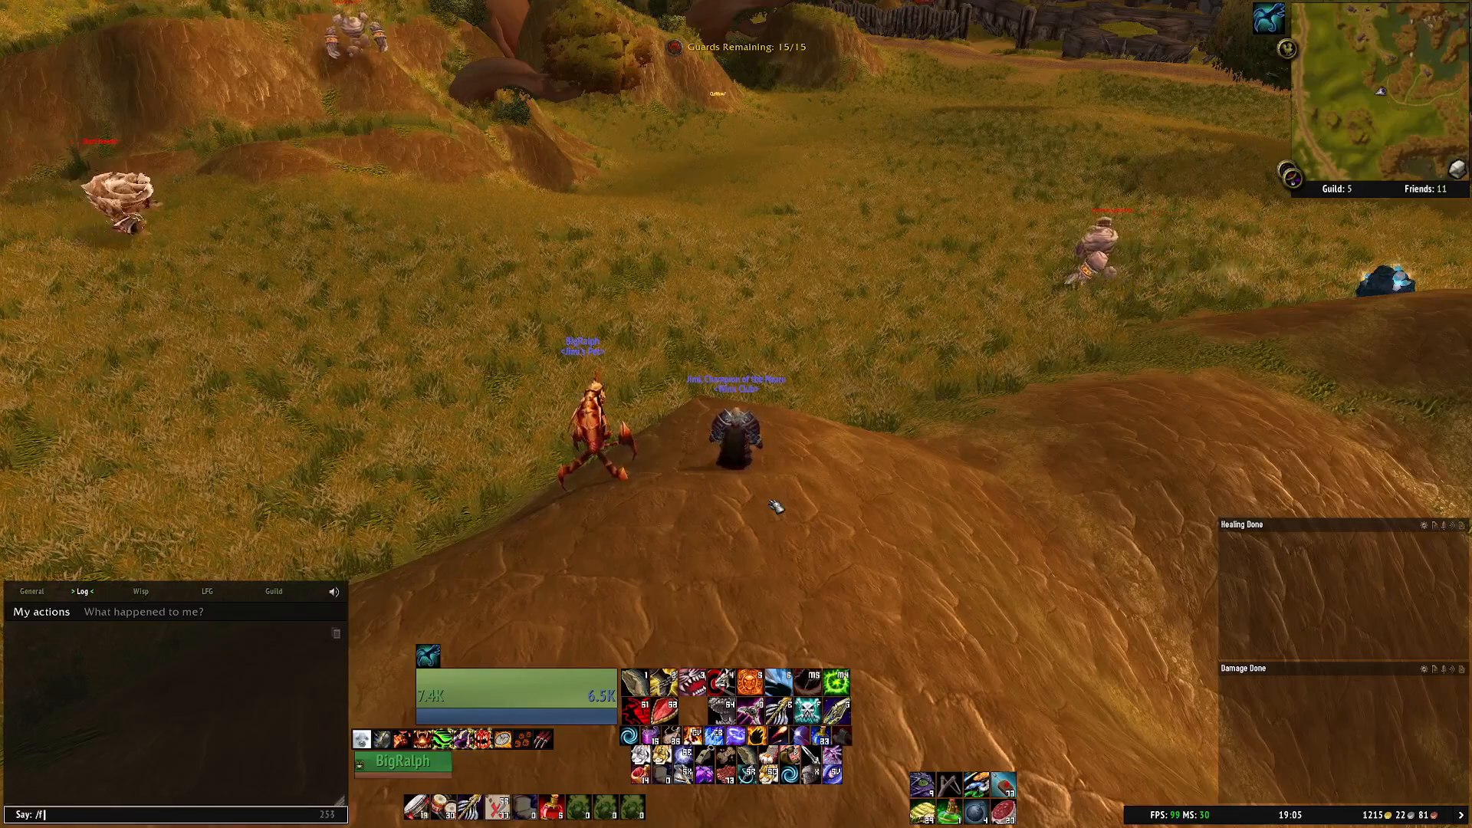
Step: Run /dbm and view DBM's Timers Bar Appearance options, then install Quartz in WowUp
text(/dbm)
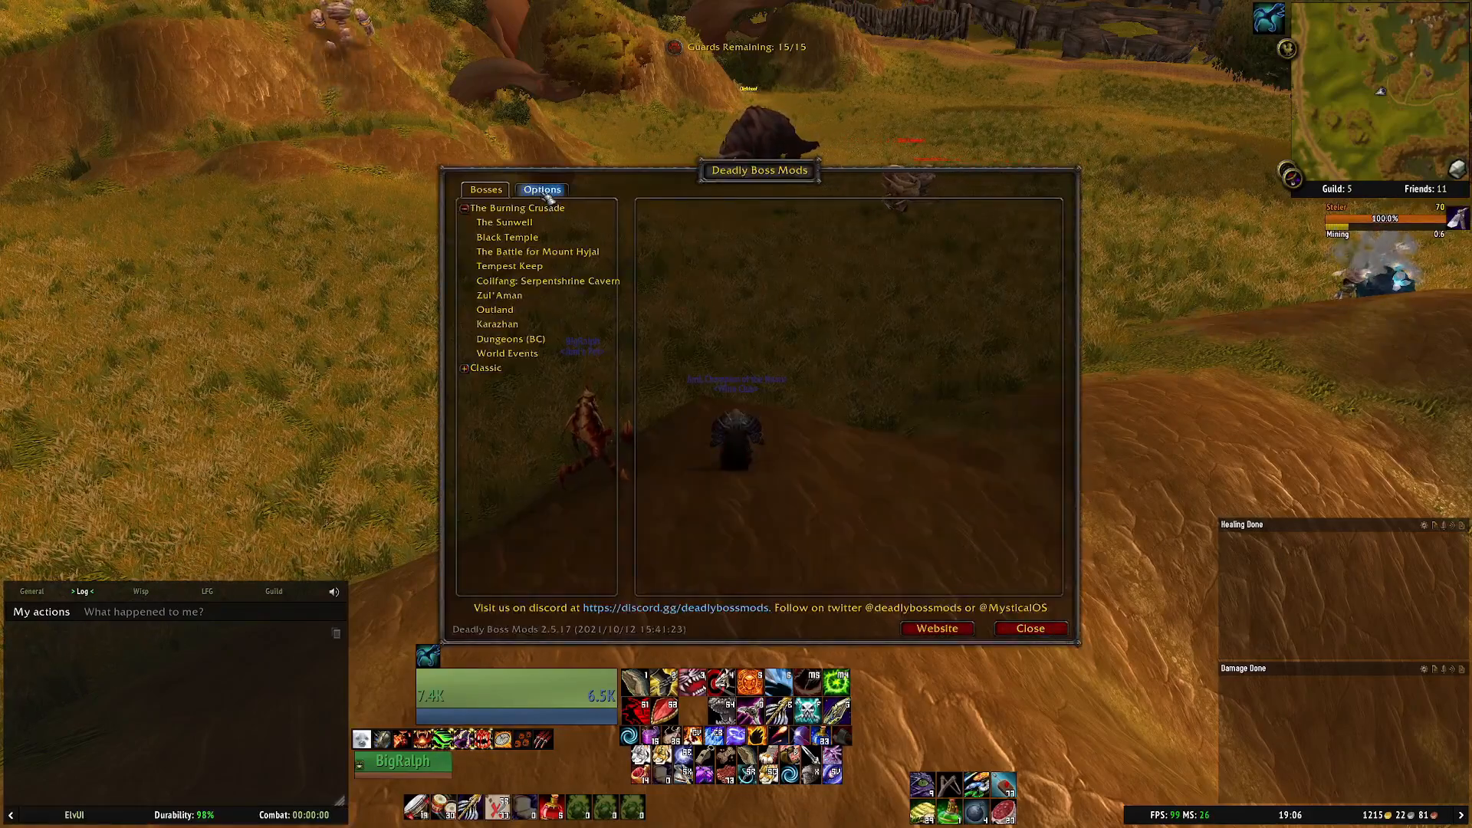
click(542, 189)
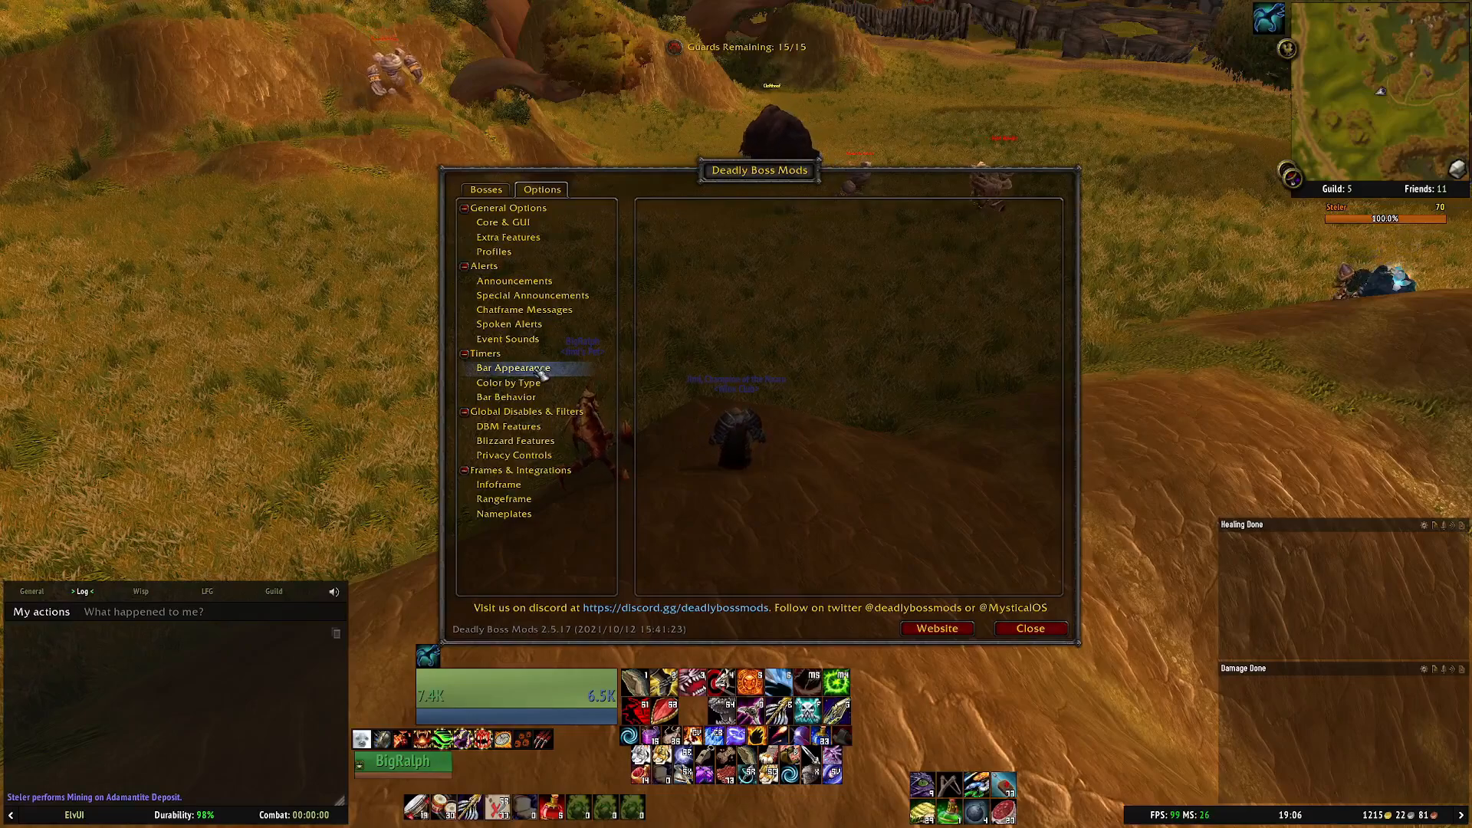
click(512, 366)
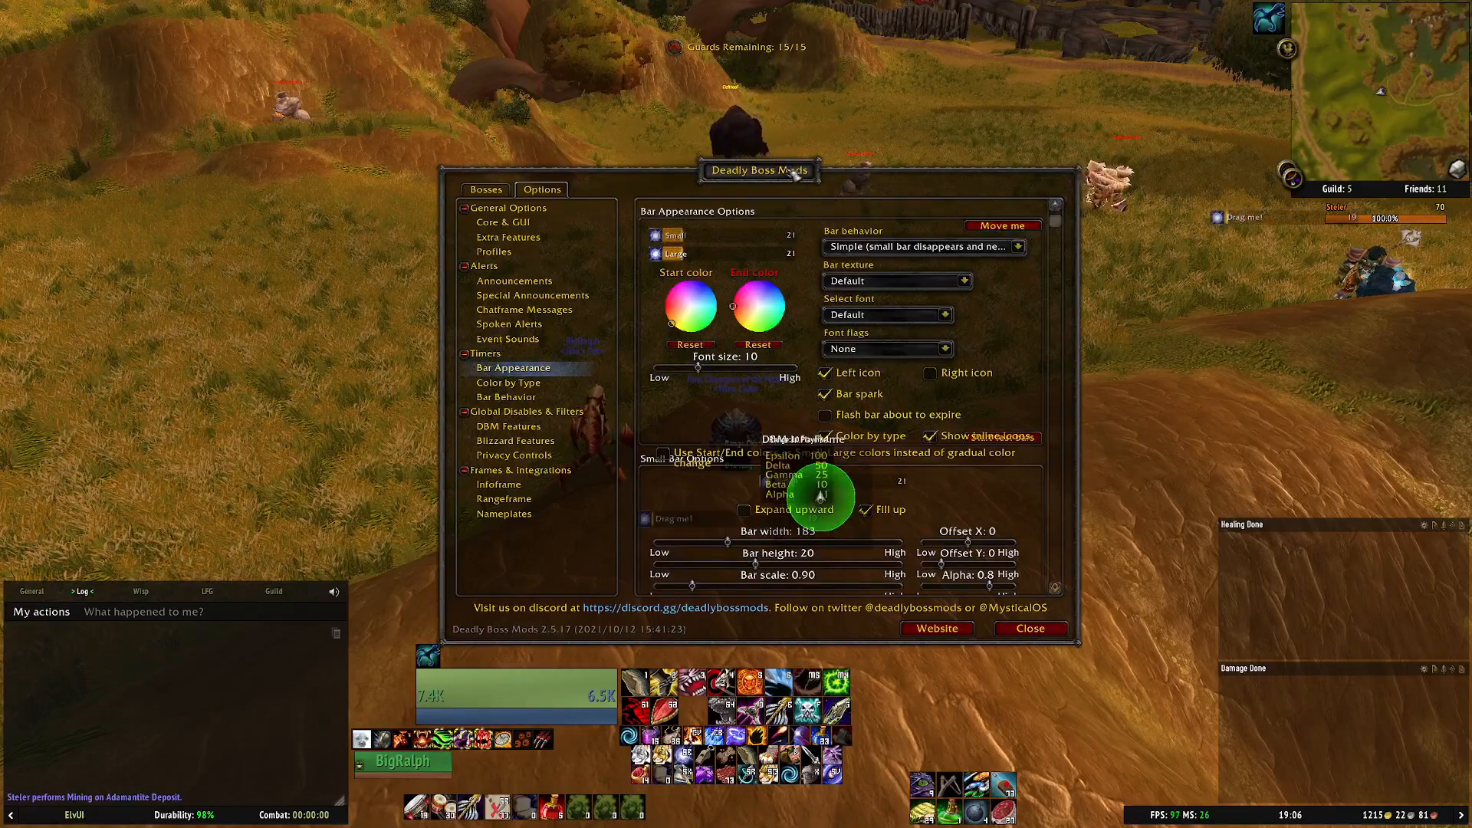
click(1030, 628)
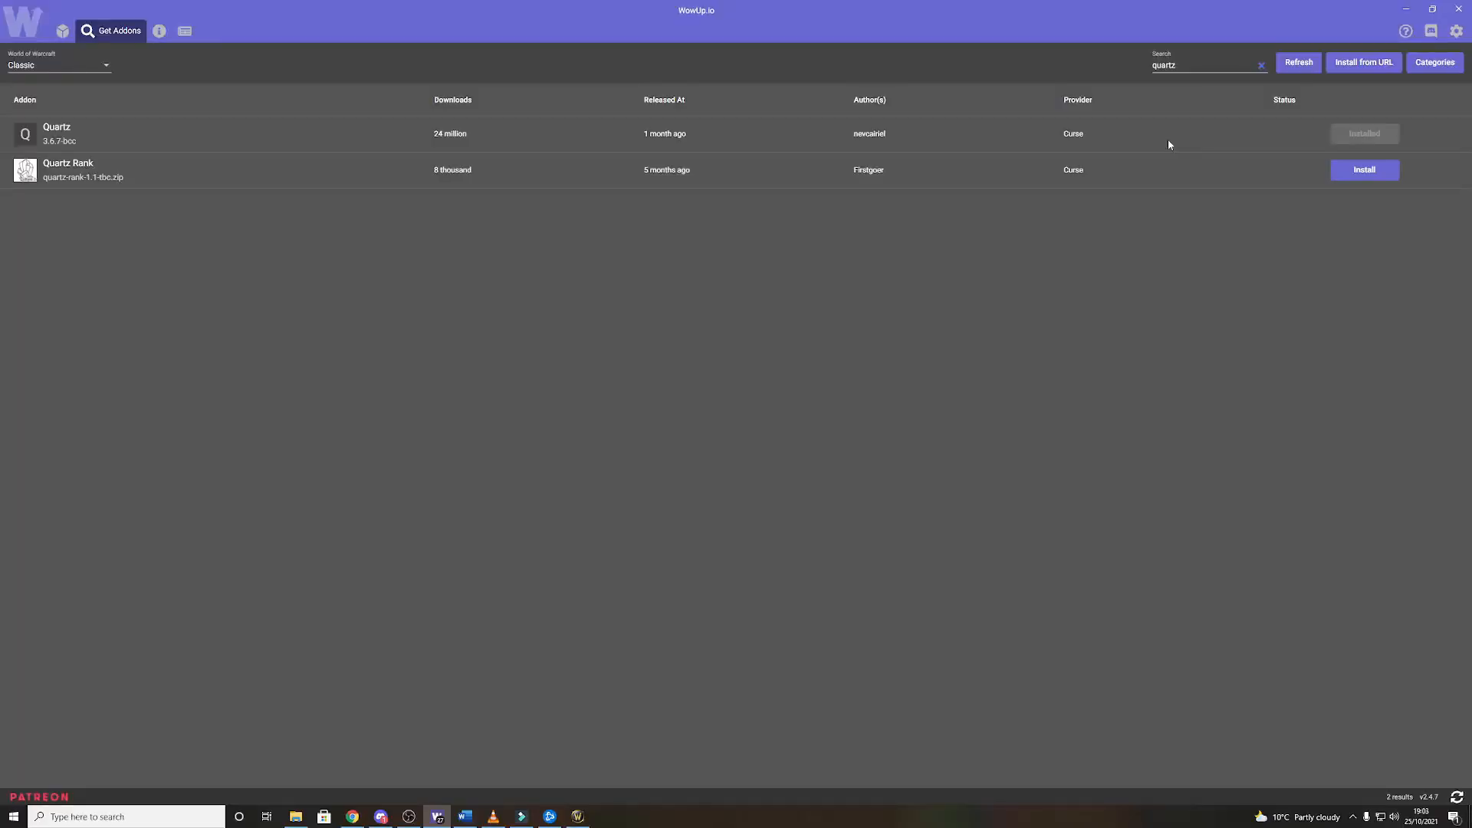
mouse_move(975, 252)
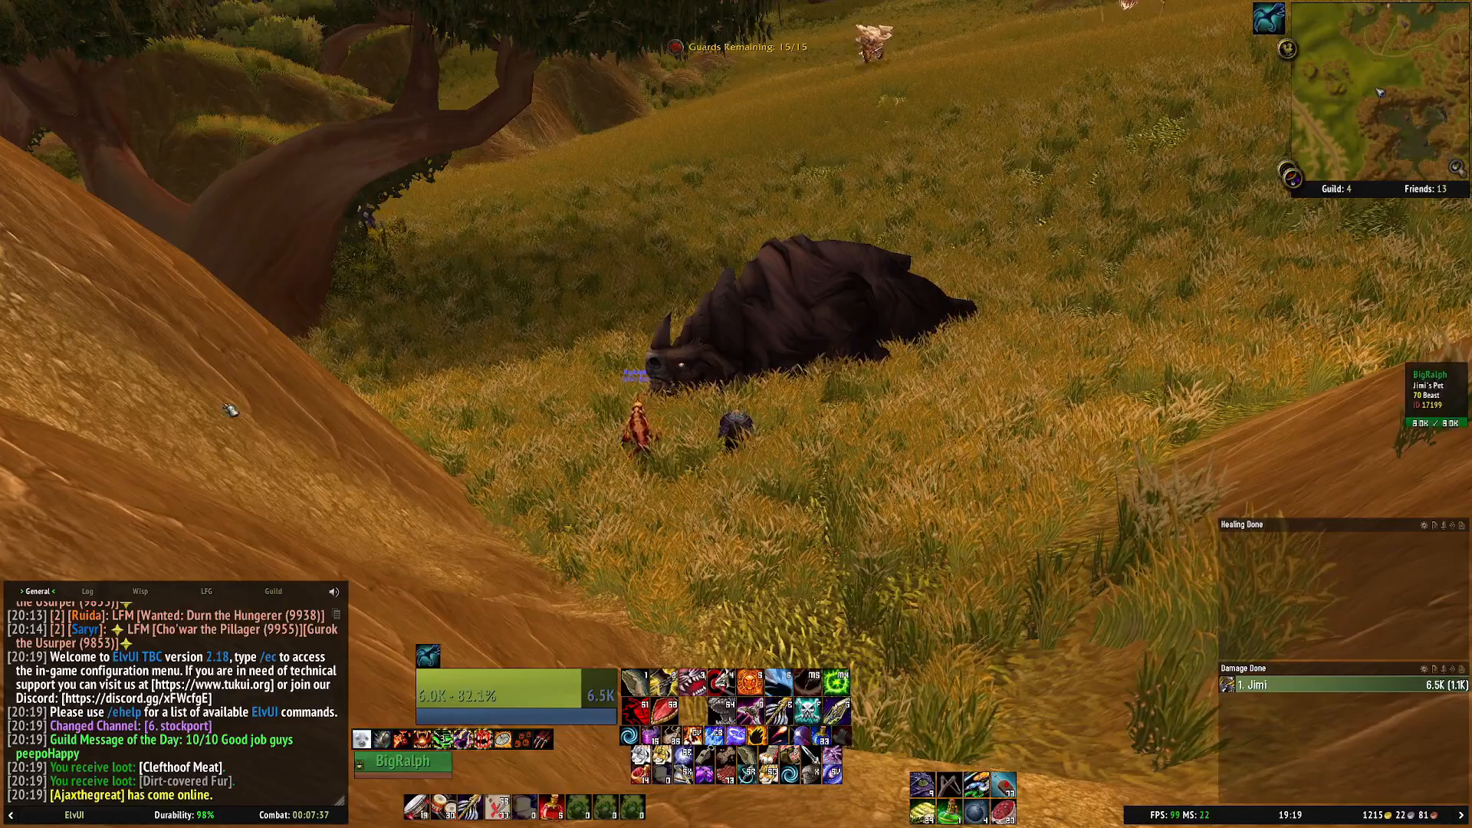
Step: Unlock the Quartz 3 bars, move them near the action bars, review Player, Pet and Target pages, then lock
click(82, 590)
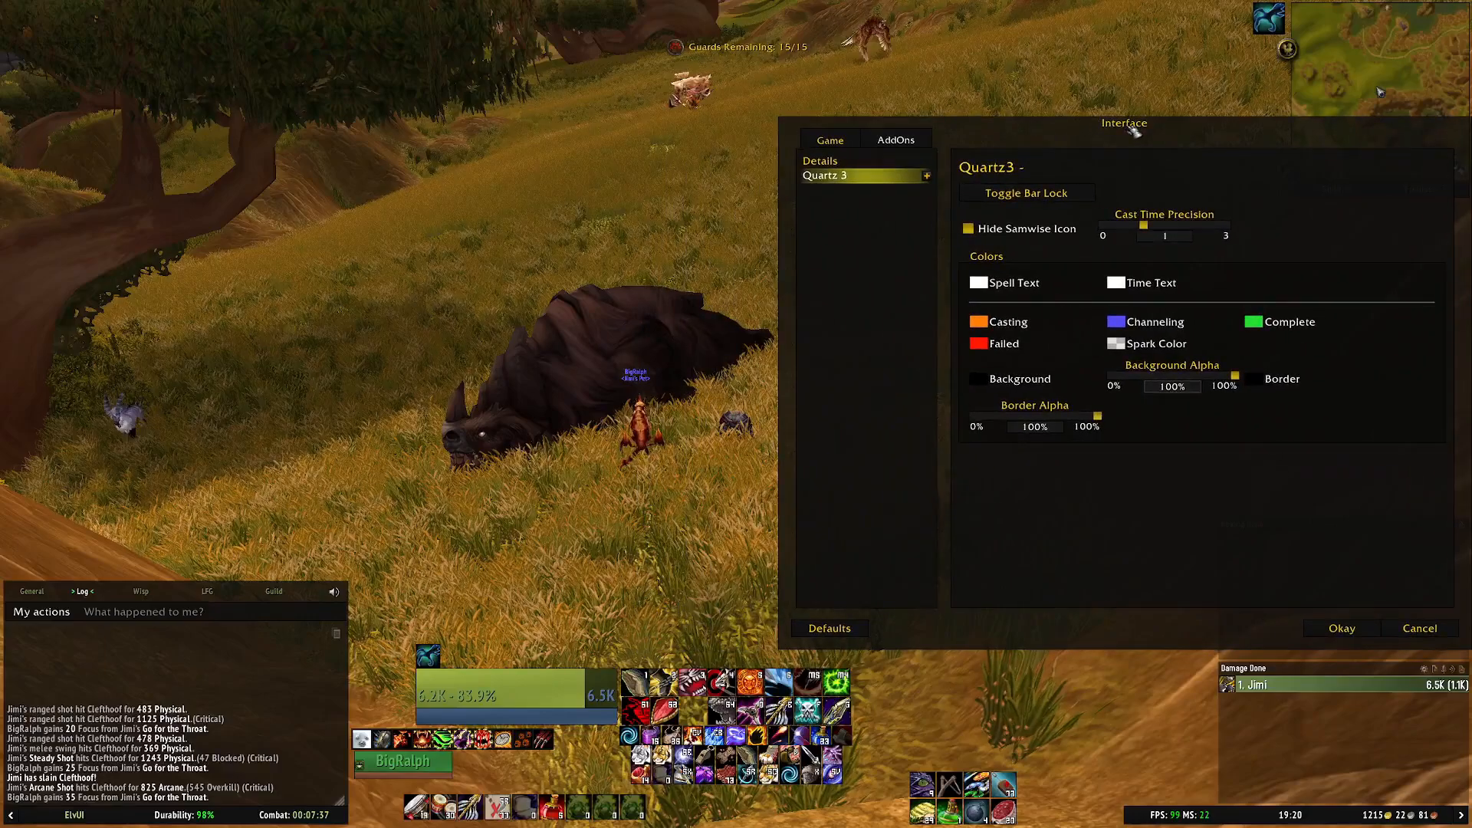
click(1026, 193)
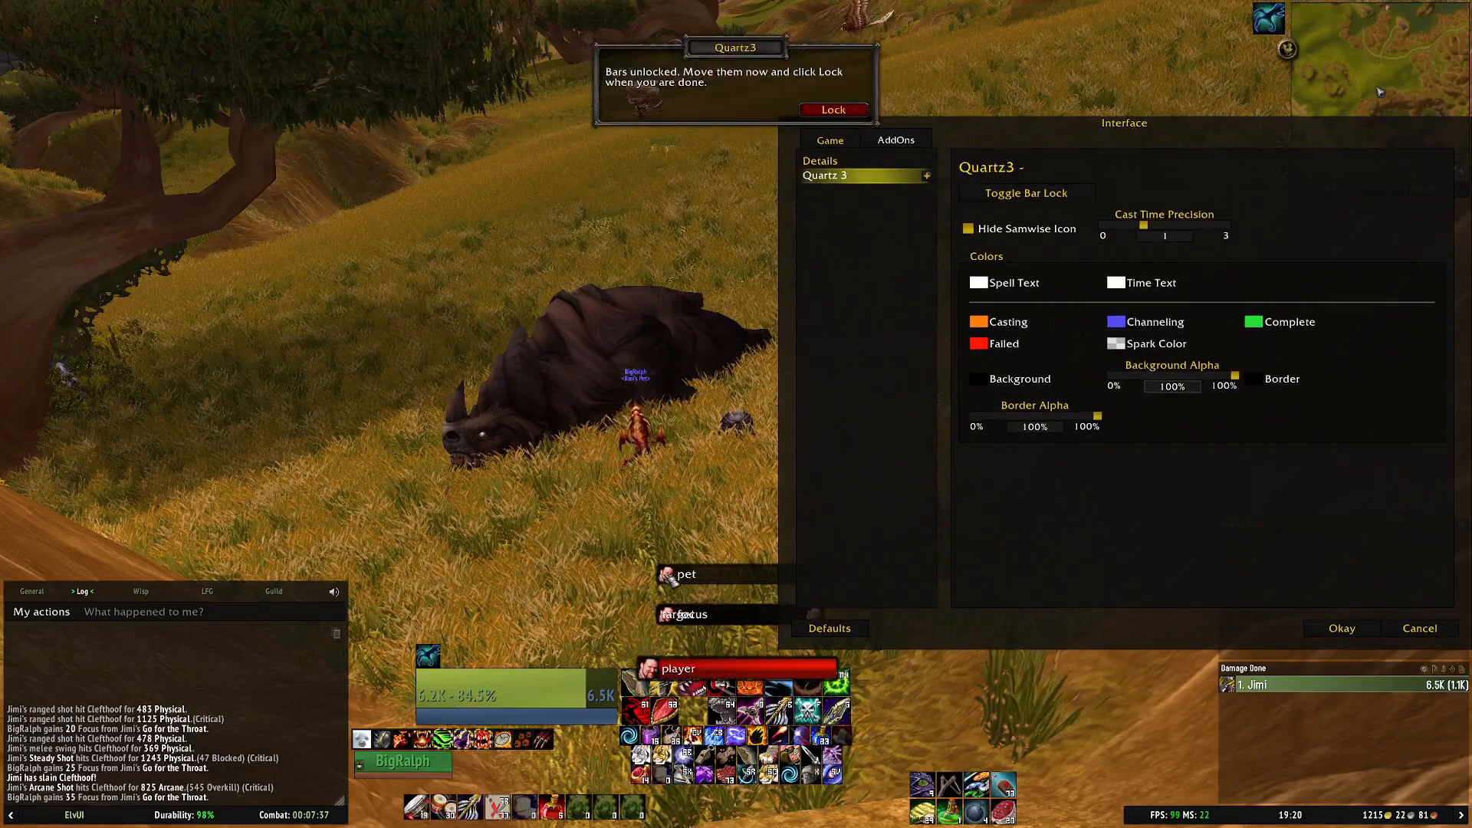
click(925, 175)
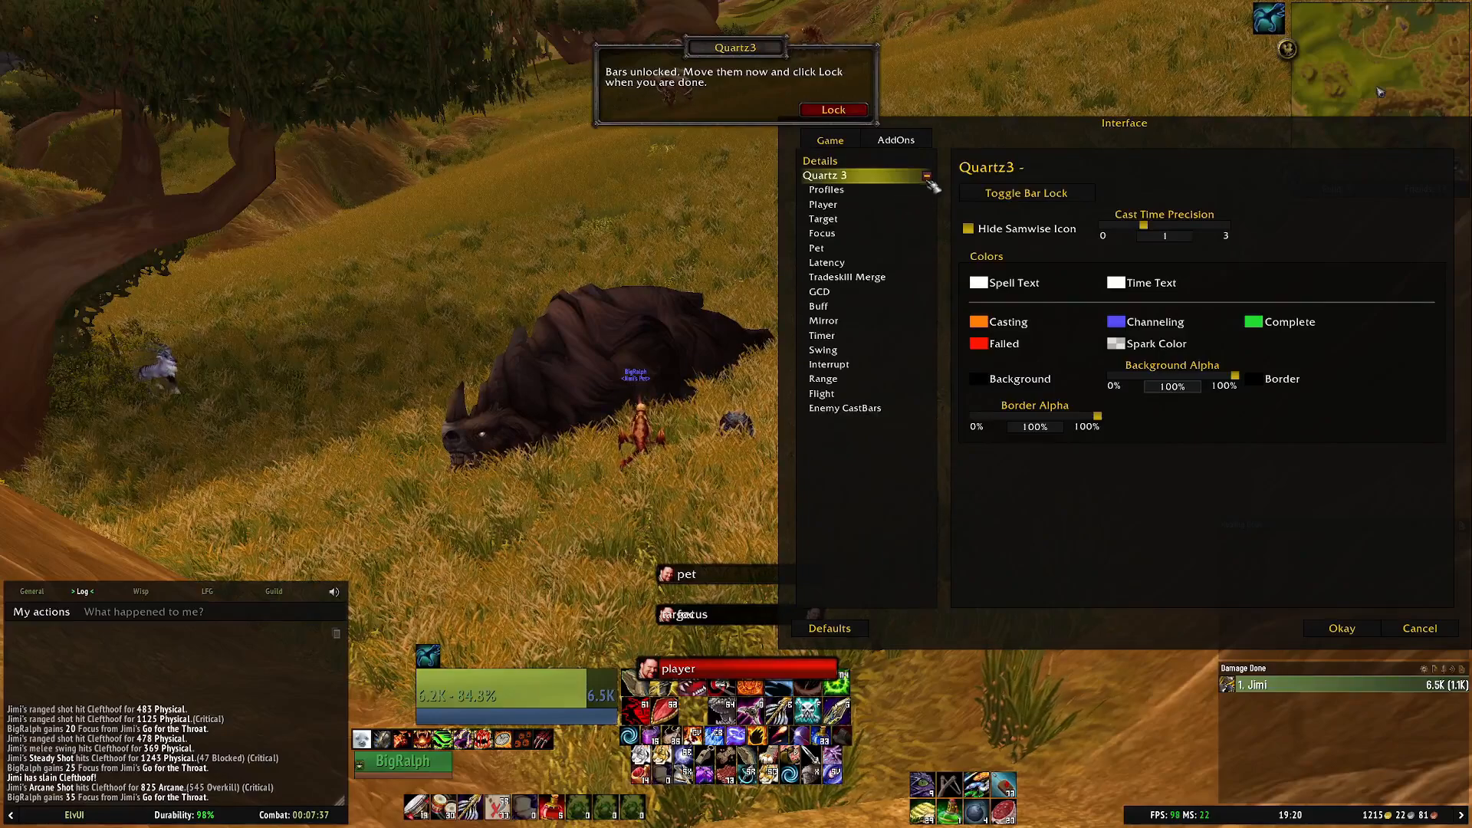
click(822, 204)
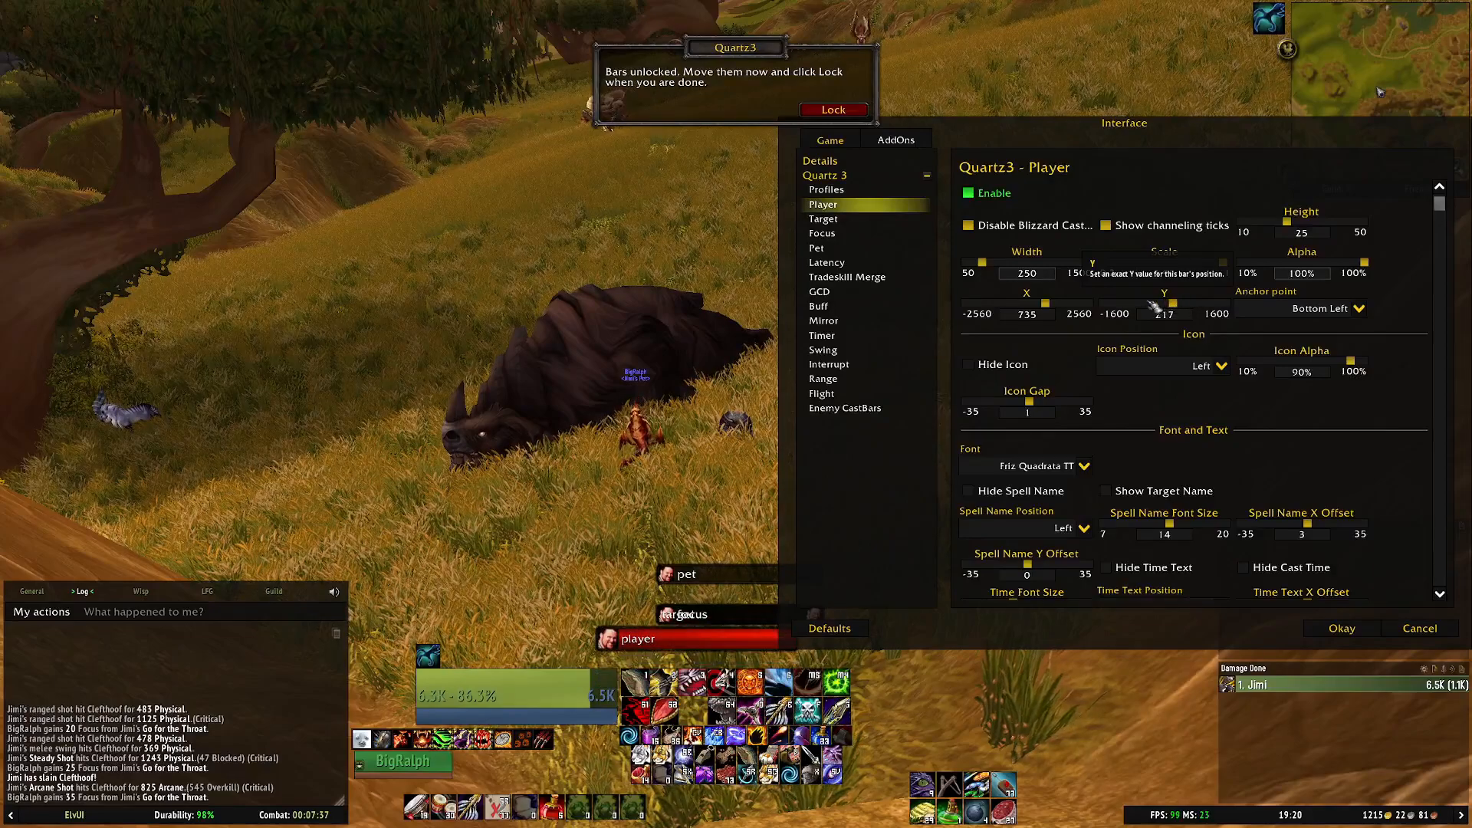
click(817, 247)
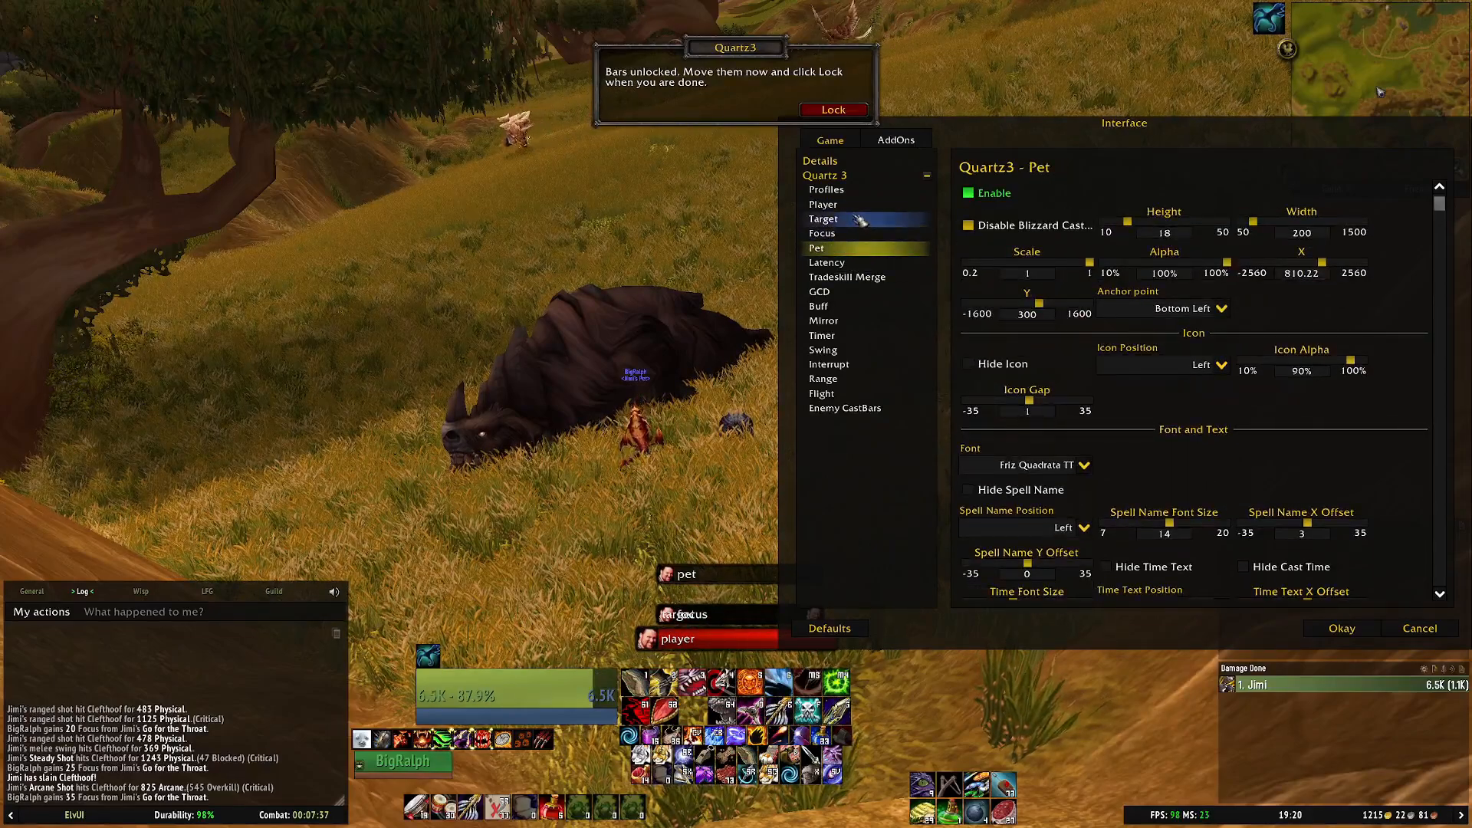
click(822, 218)
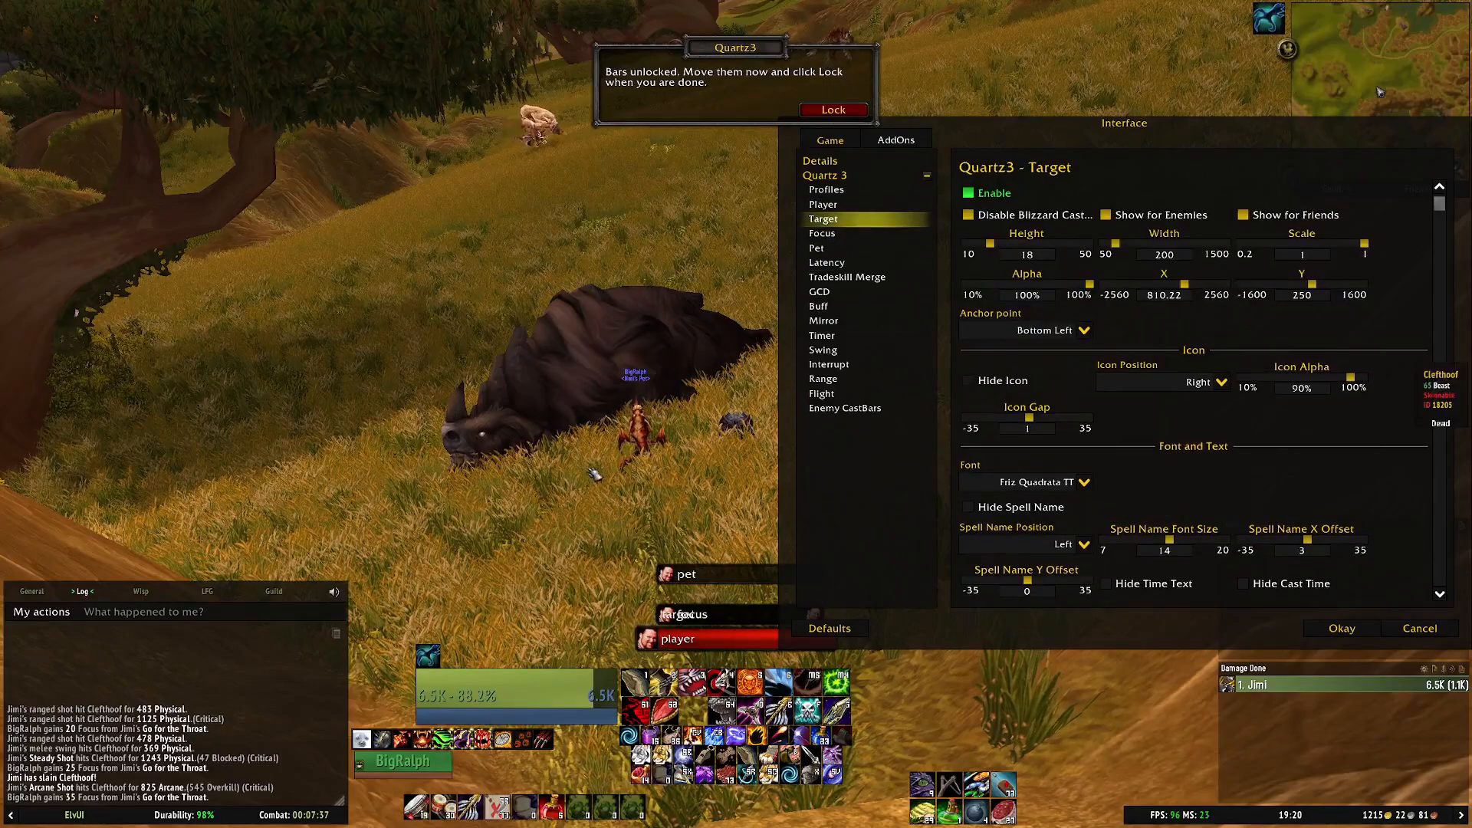
click(822, 350)
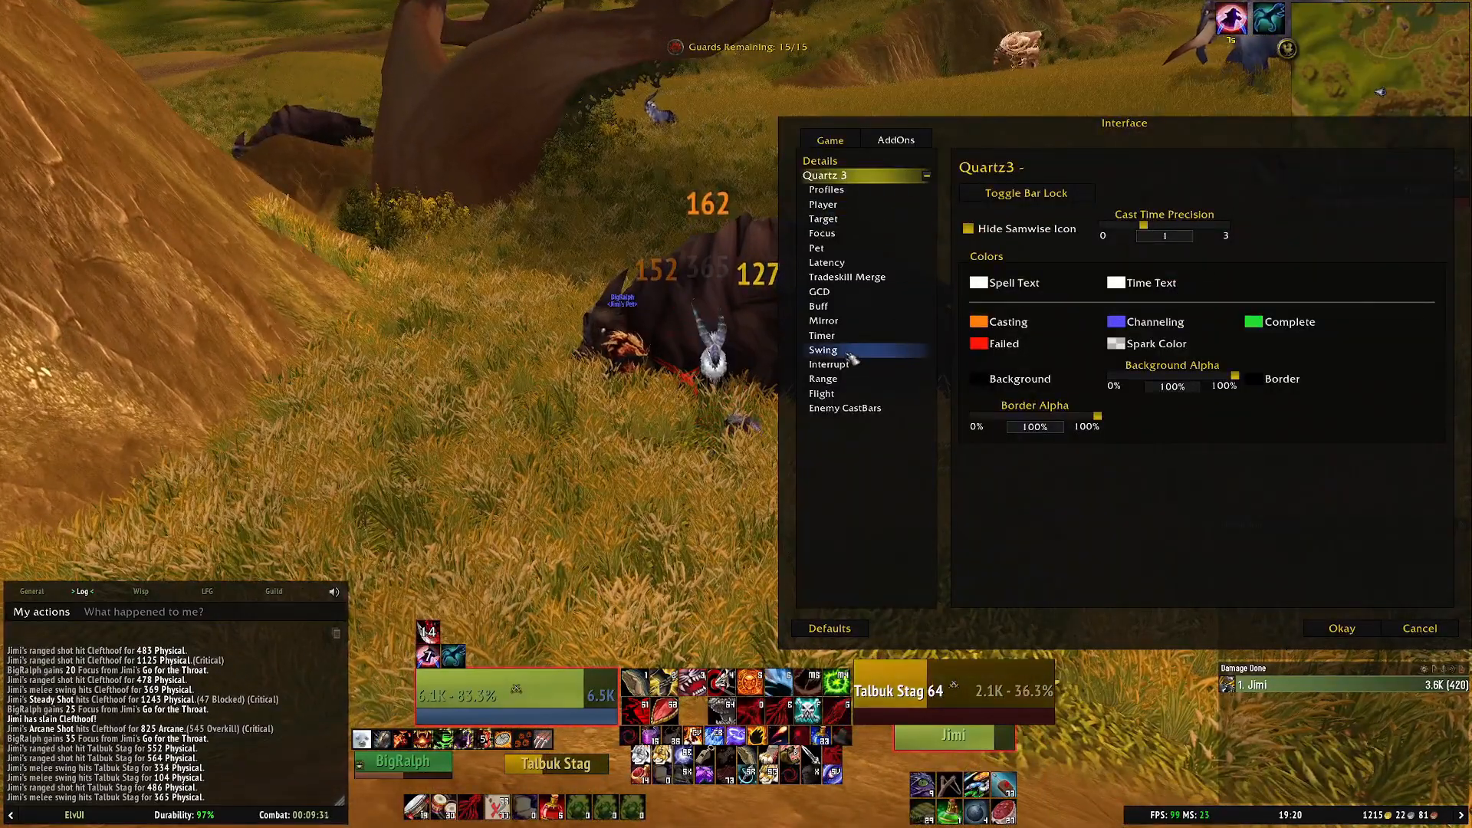
Step: Confirm Okay on the Interface options and return to the character flying on a gryphon
click(822, 349)
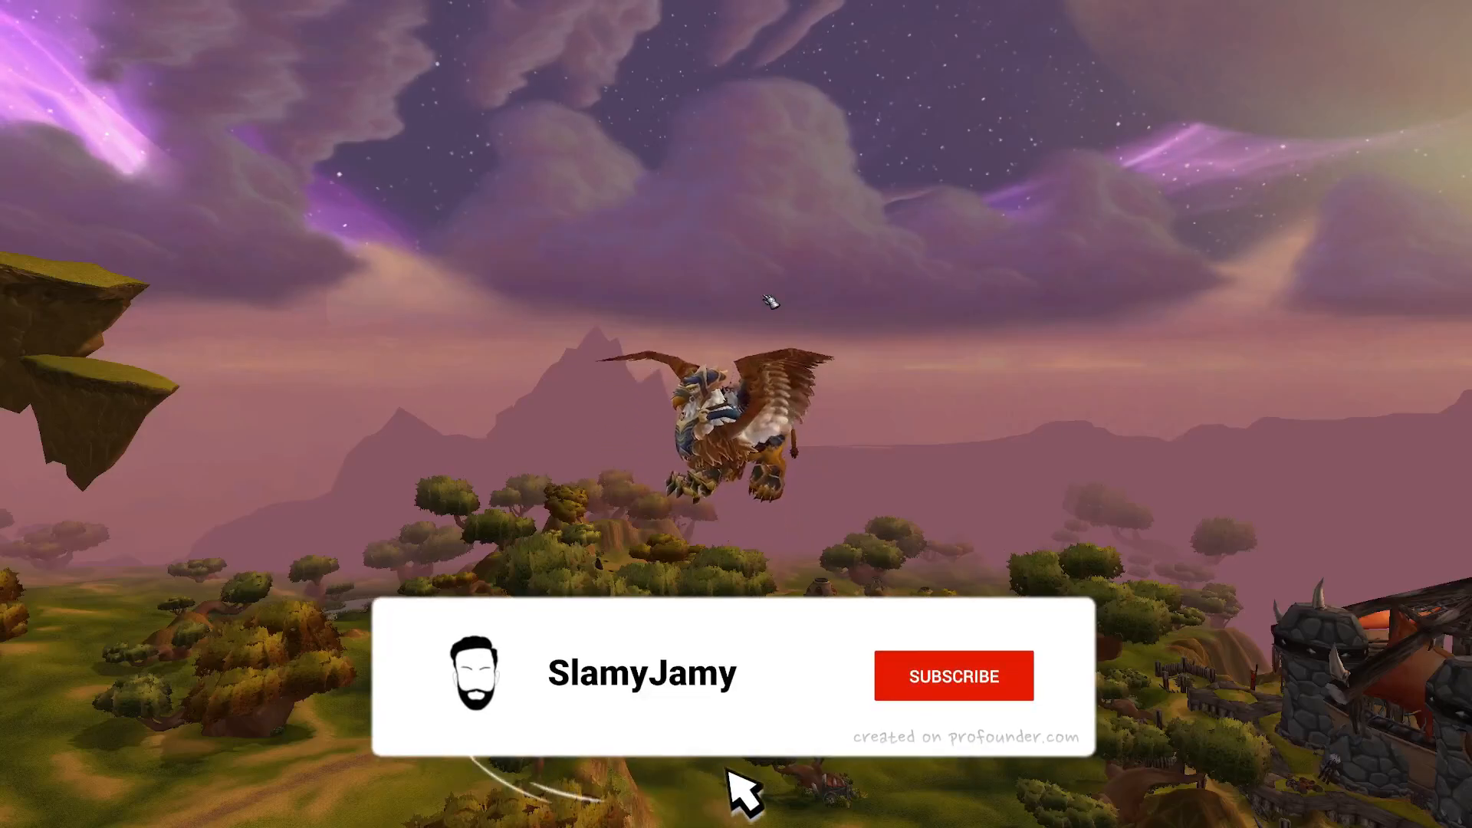
click(952, 676)
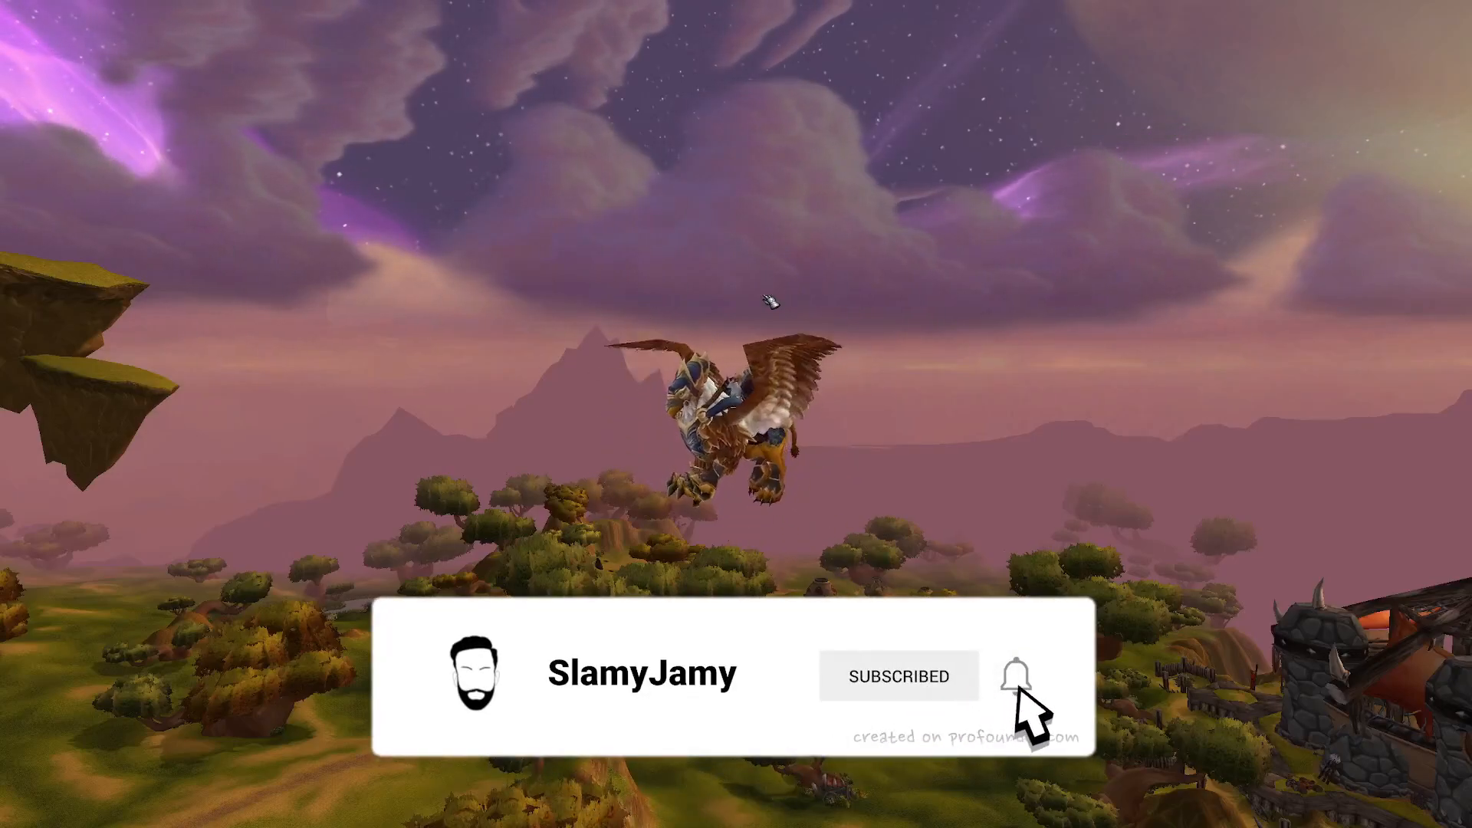
click(1014, 676)
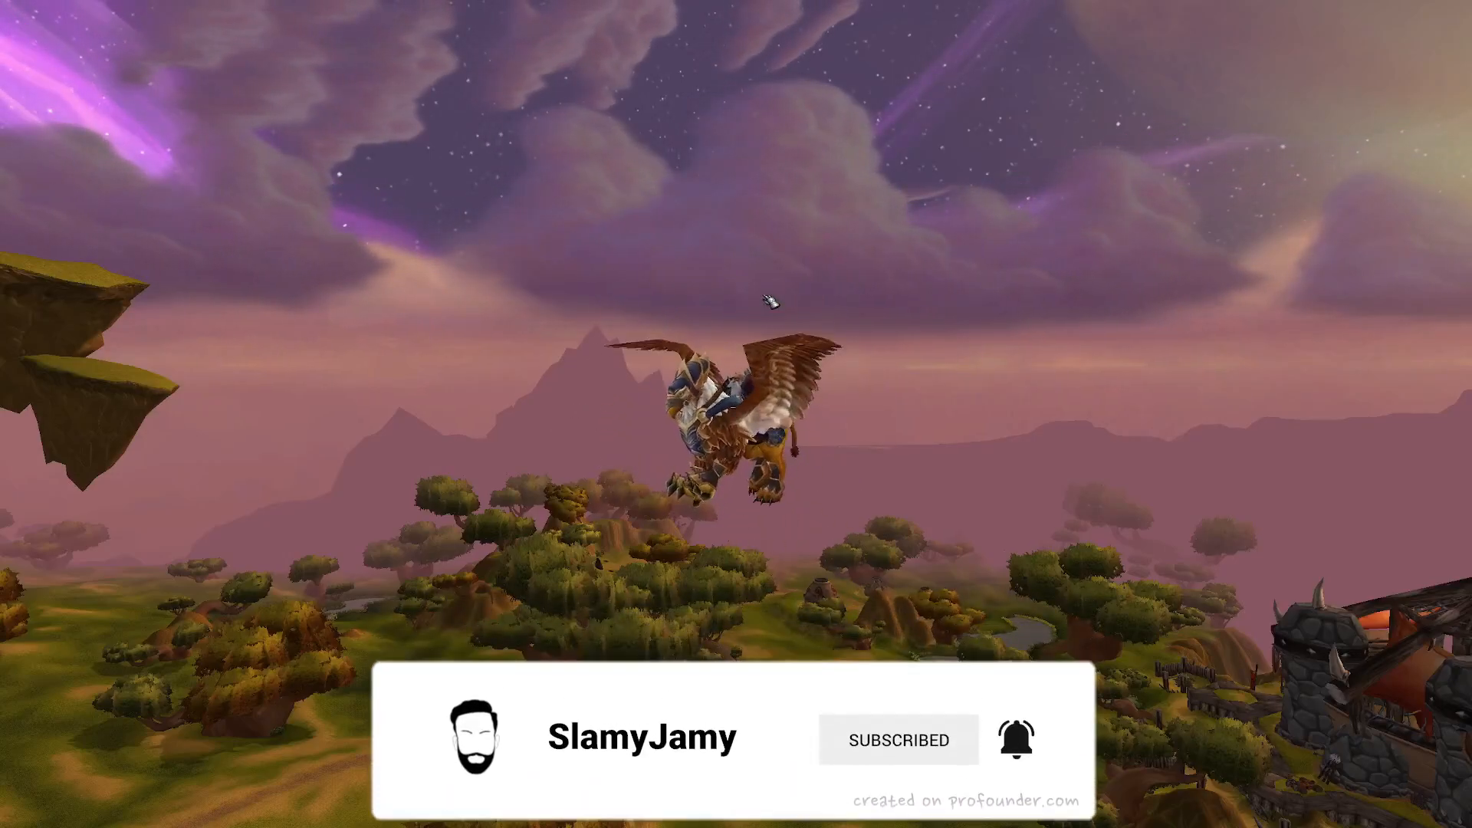